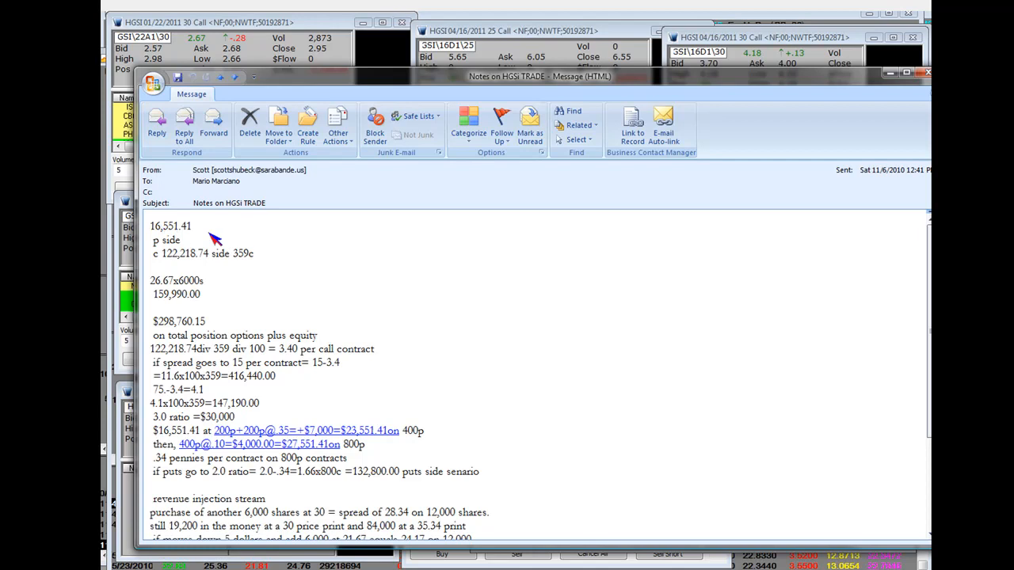
pyautogui.moveTo(176, 241)
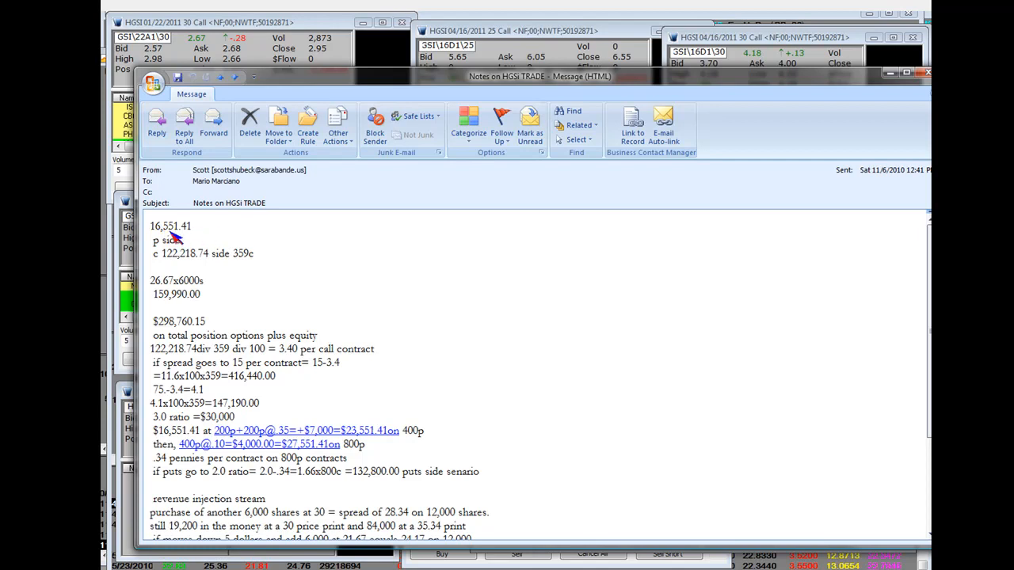
pyautogui.moveTo(181, 247)
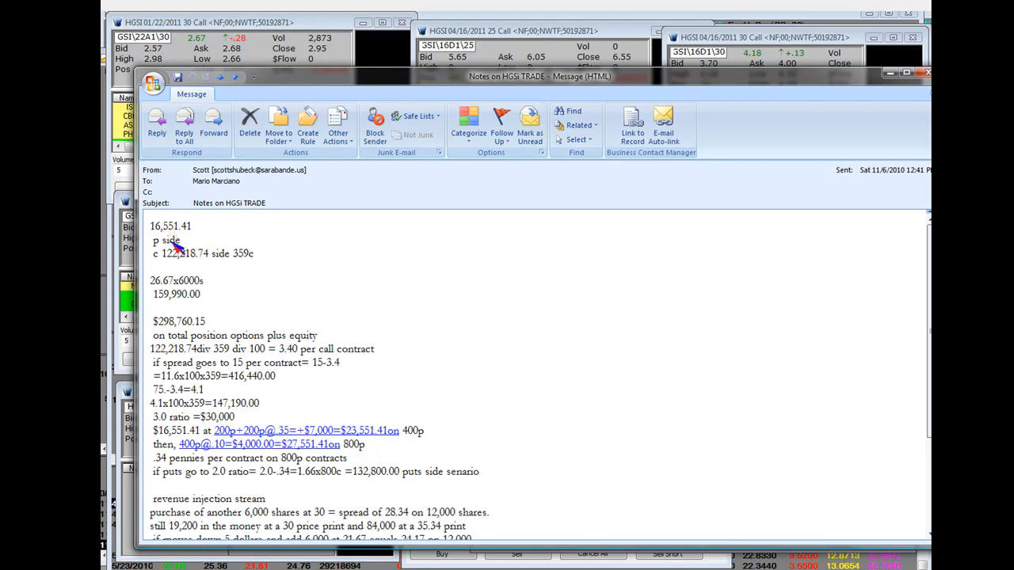
pyautogui.moveTo(182, 241)
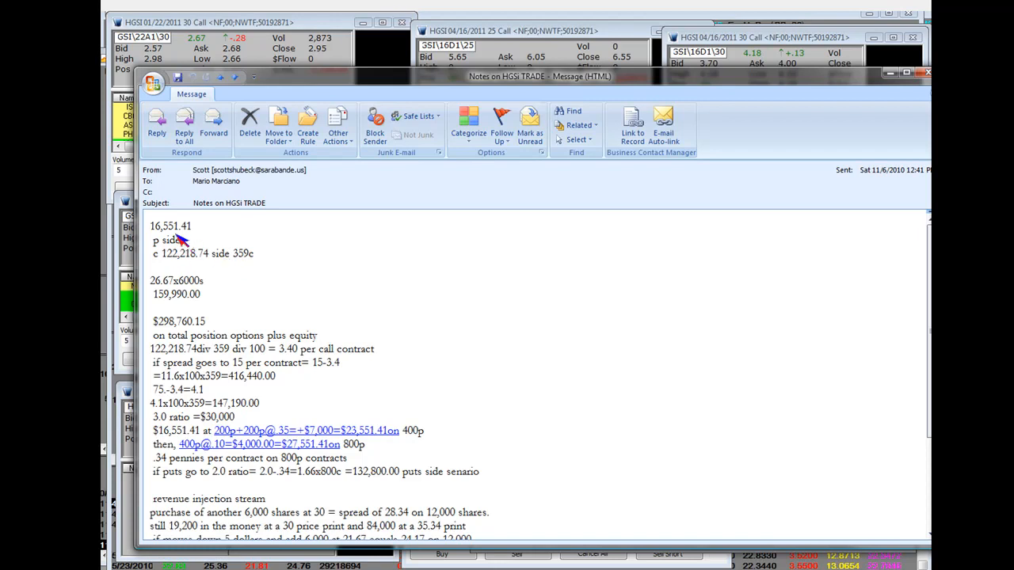
pyautogui.moveTo(230, 232)
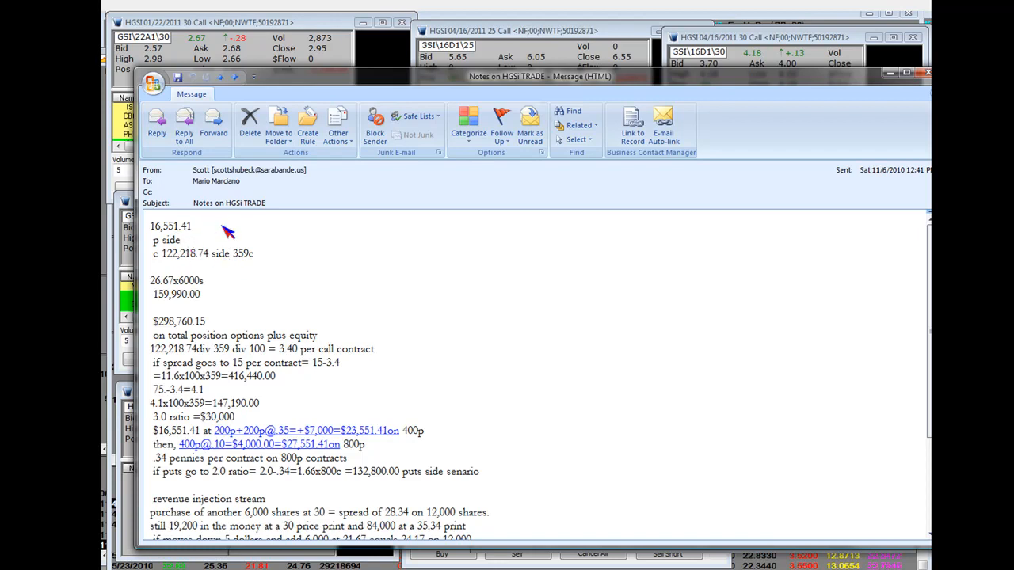
pyautogui.moveTo(232, 231)
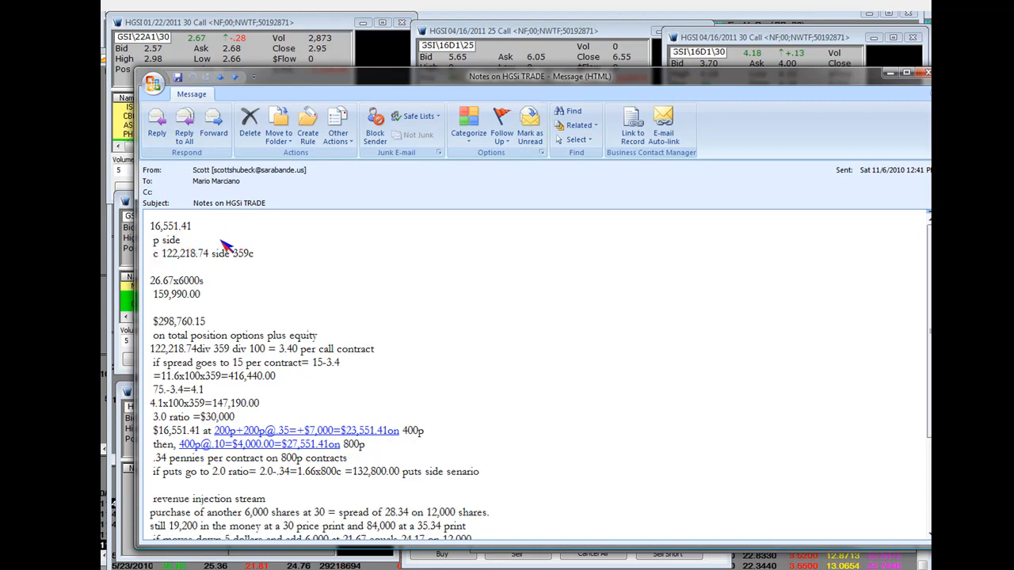
pyautogui.moveTo(293, 247)
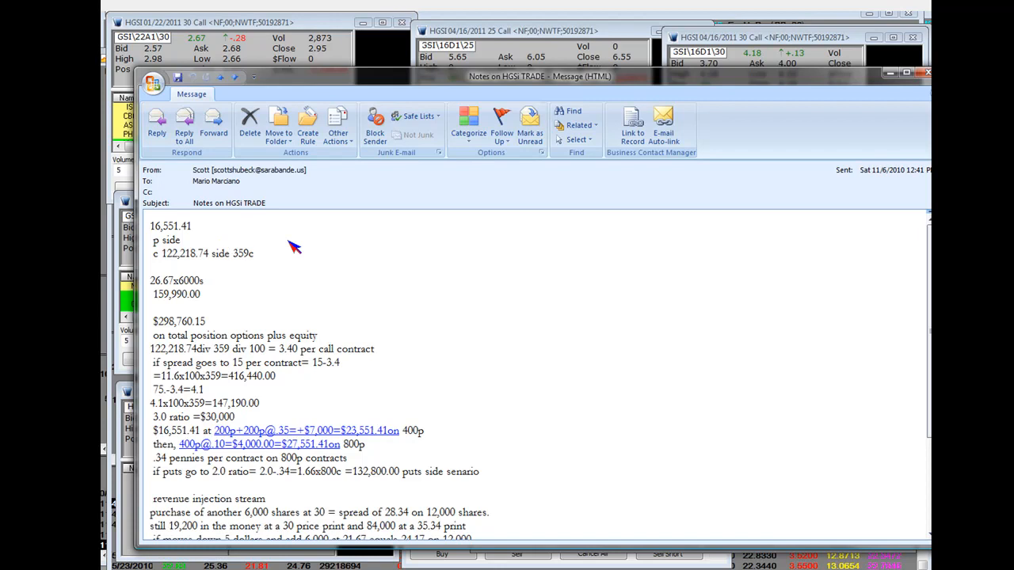
pyautogui.moveTo(167, 266)
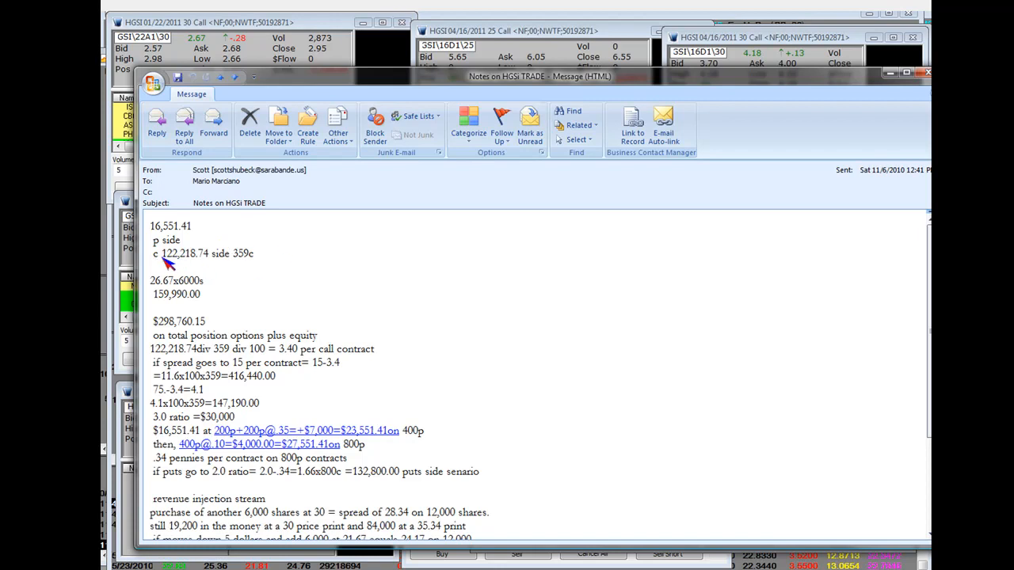
pyautogui.moveTo(193, 263)
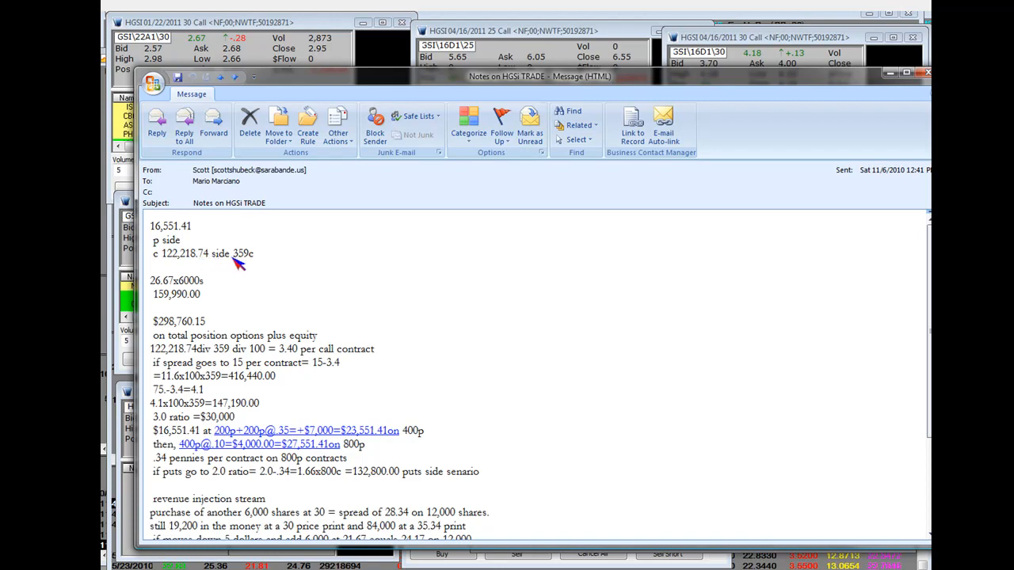
pyautogui.moveTo(240, 263)
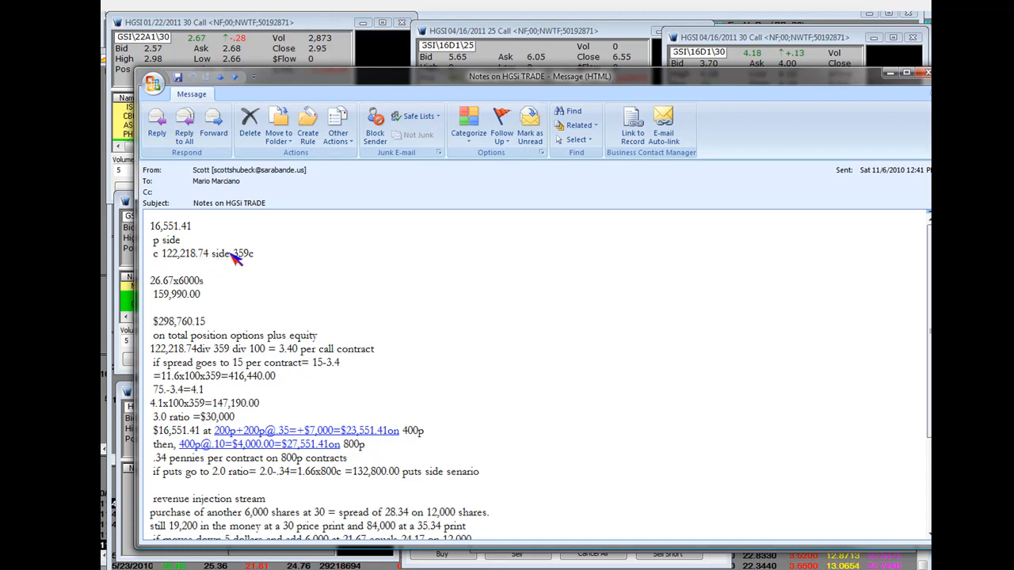
pyautogui.moveTo(261, 267)
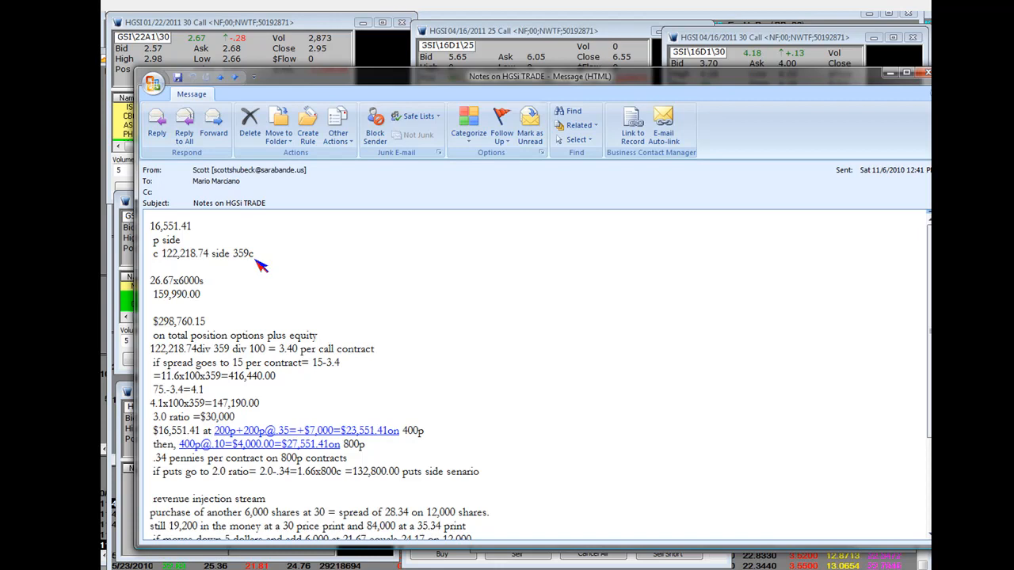
pyautogui.moveTo(204, 287)
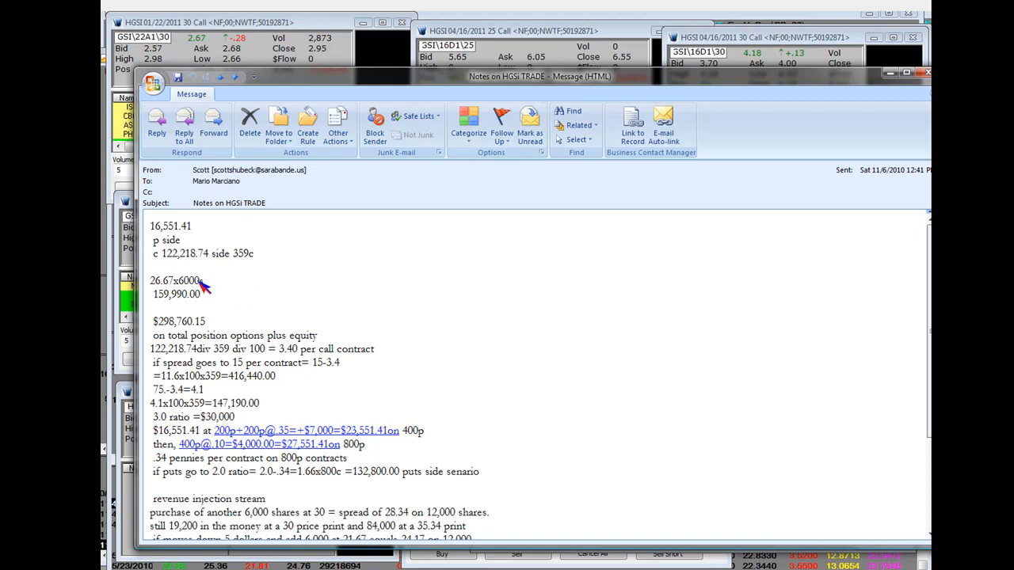
pyautogui.moveTo(167, 292)
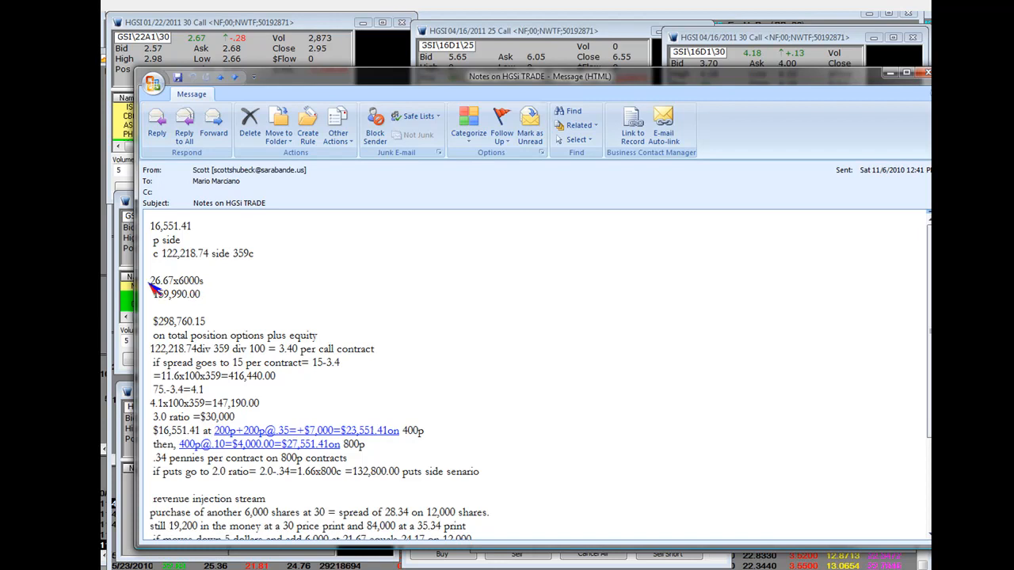
pyautogui.moveTo(162, 299)
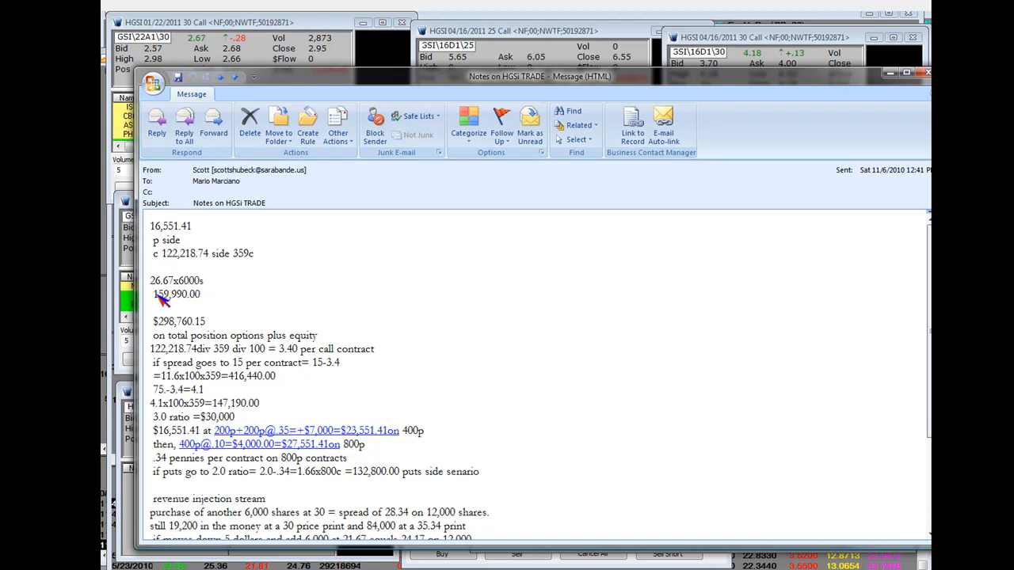
pyautogui.moveTo(199, 304)
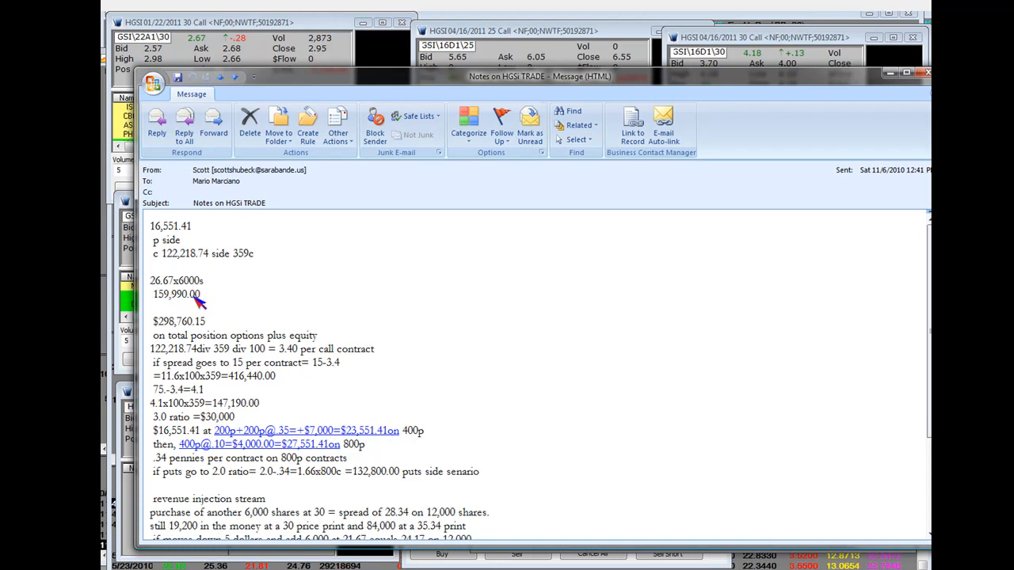
pyautogui.moveTo(333, 307)
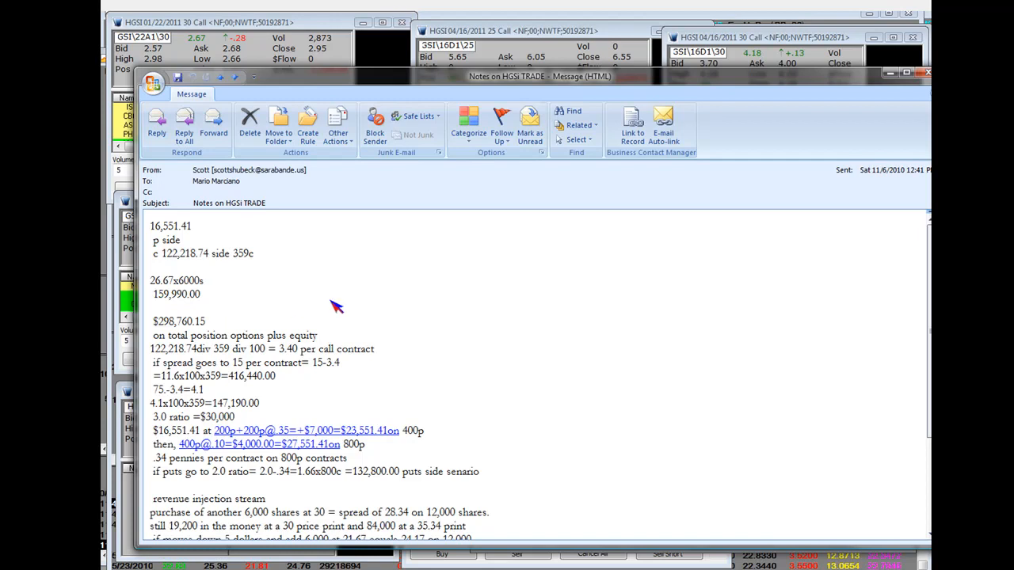
pyautogui.moveTo(193, 291)
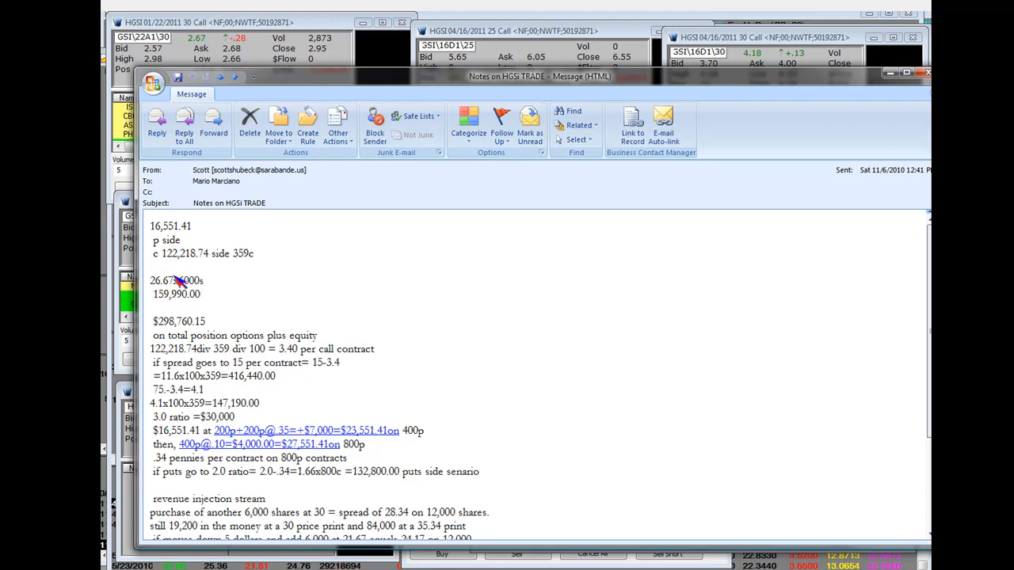
pyautogui.moveTo(285, 285)
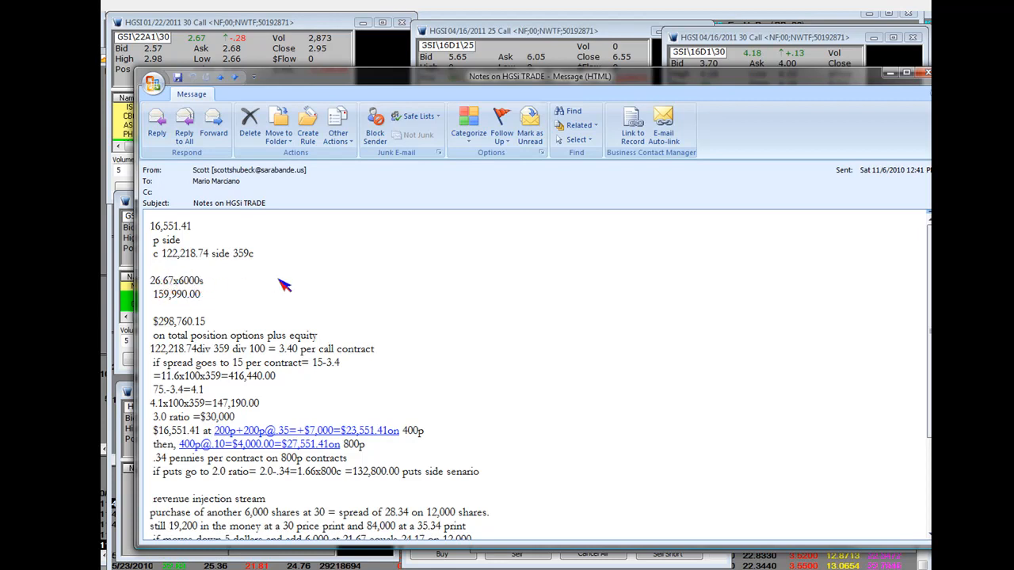
pyautogui.moveTo(198, 325)
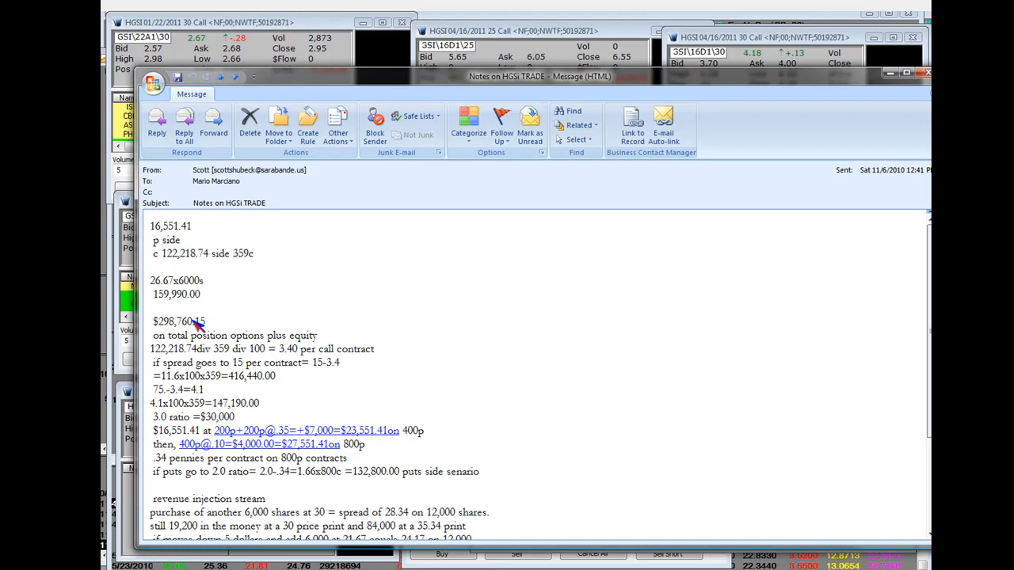
pyautogui.moveTo(198, 326)
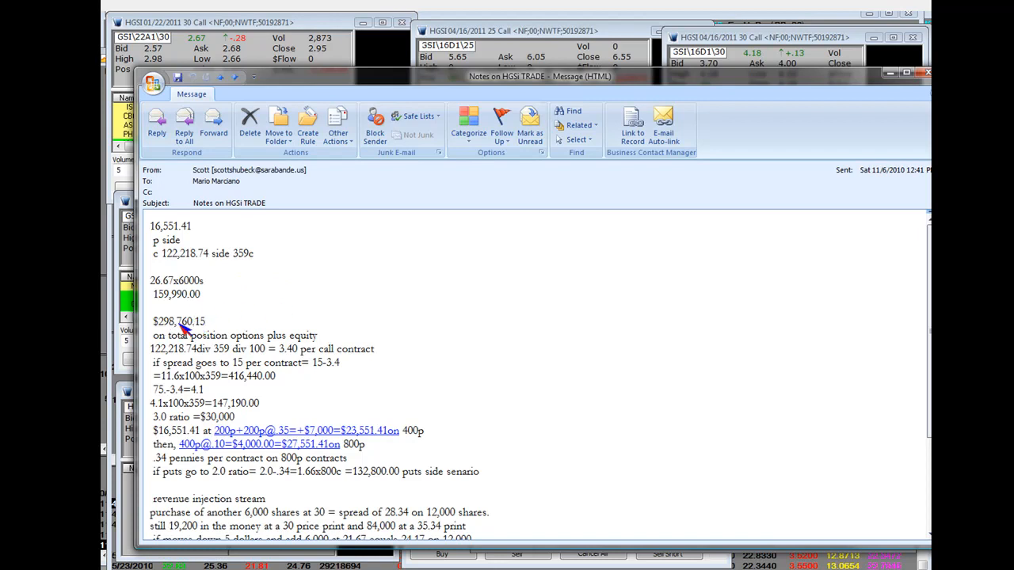
pyautogui.moveTo(190, 328)
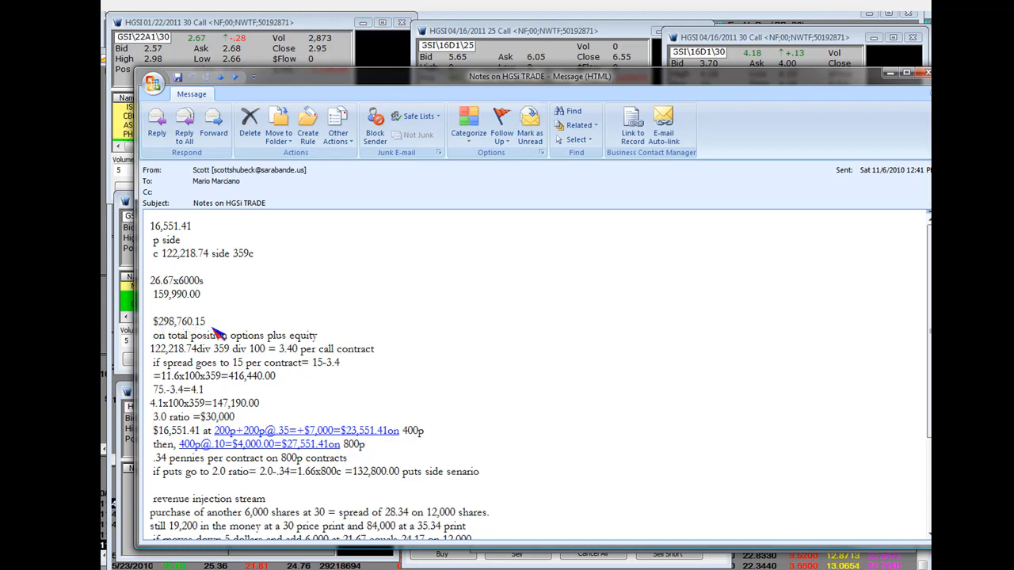
pyautogui.moveTo(297, 345)
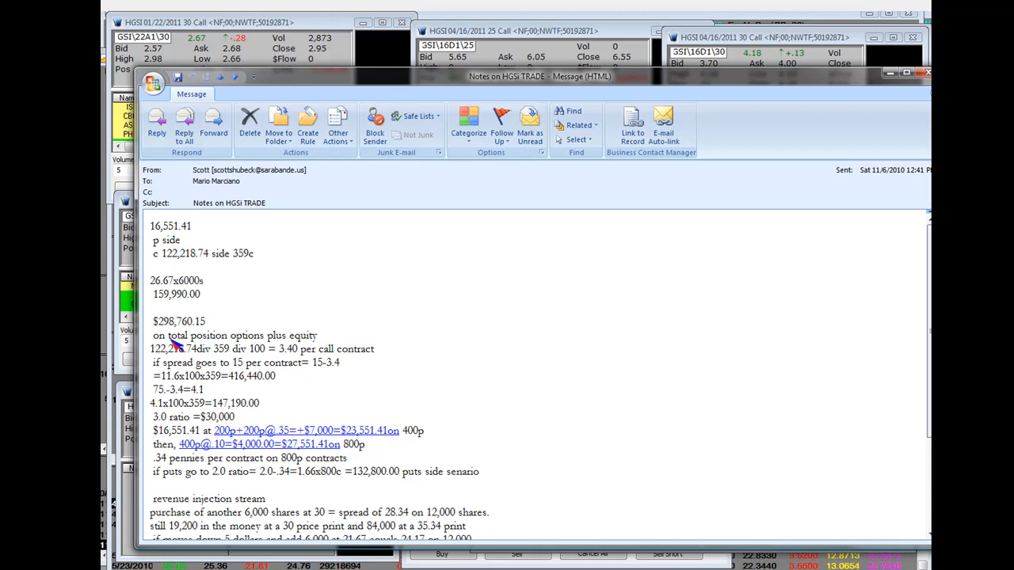
pyautogui.moveTo(176, 354)
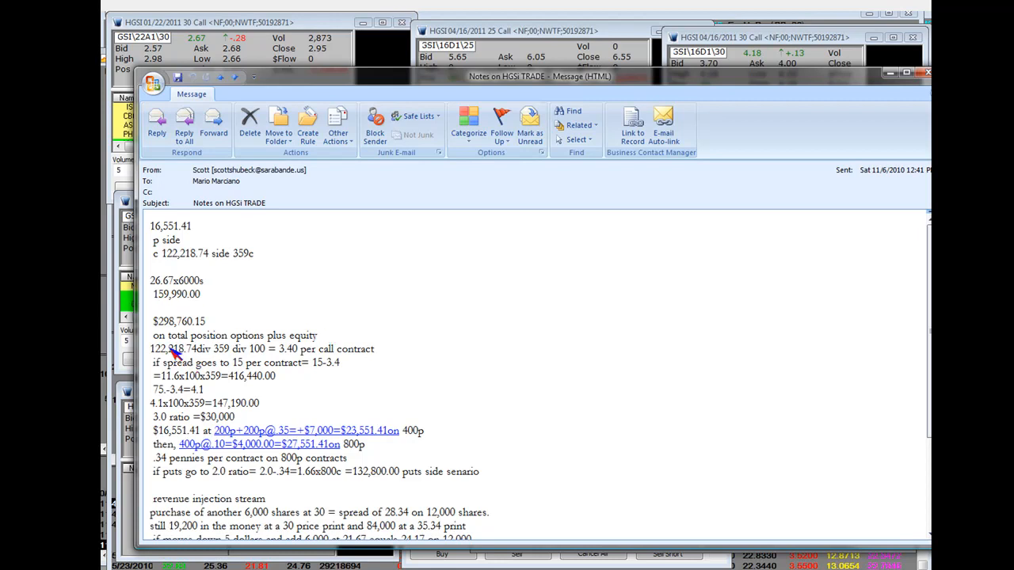
pyautogui.moveTo(176, 358)
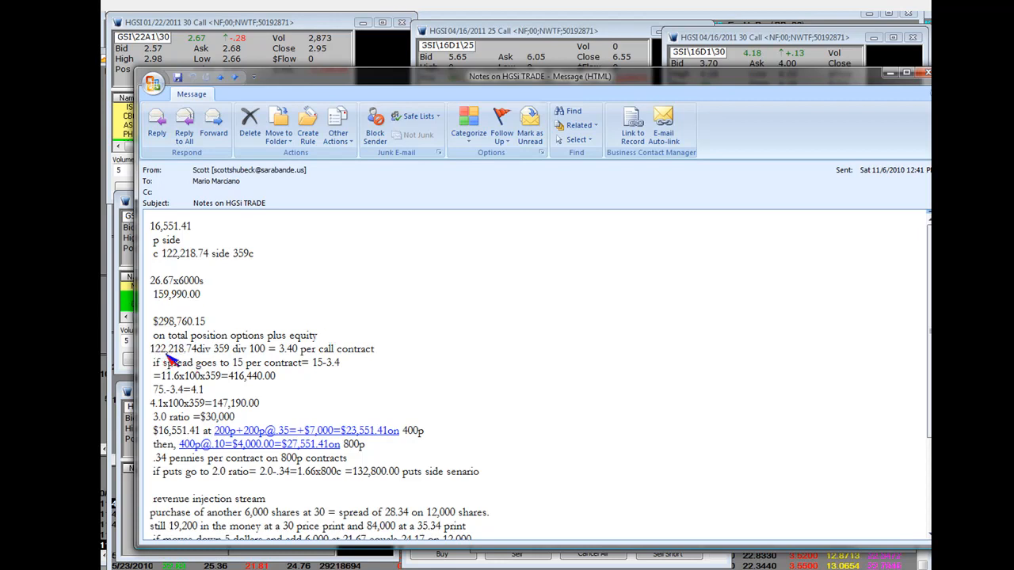
pyautogui.moveTo(206, 361)
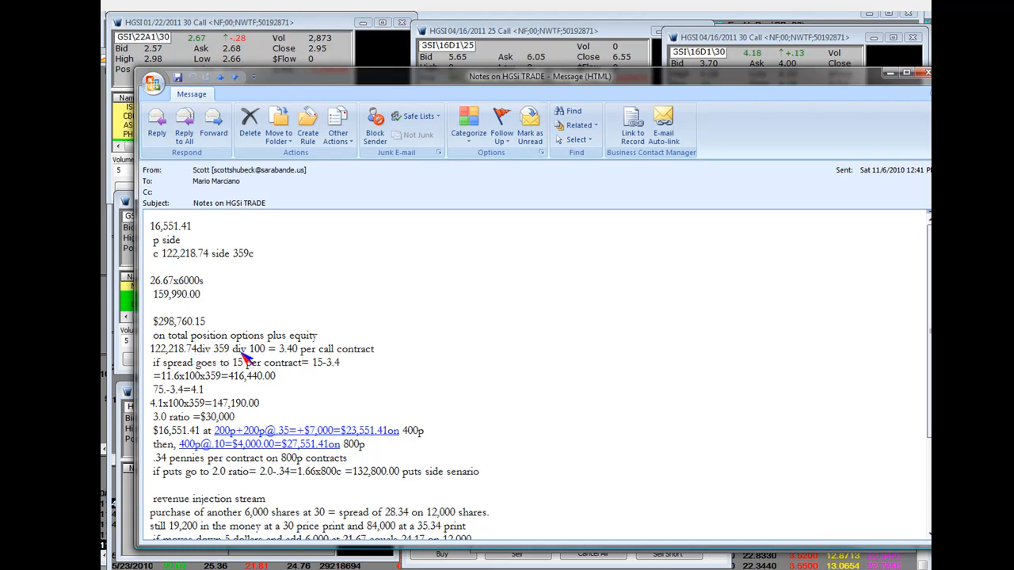
pyautogui.moveTo(267, 358)
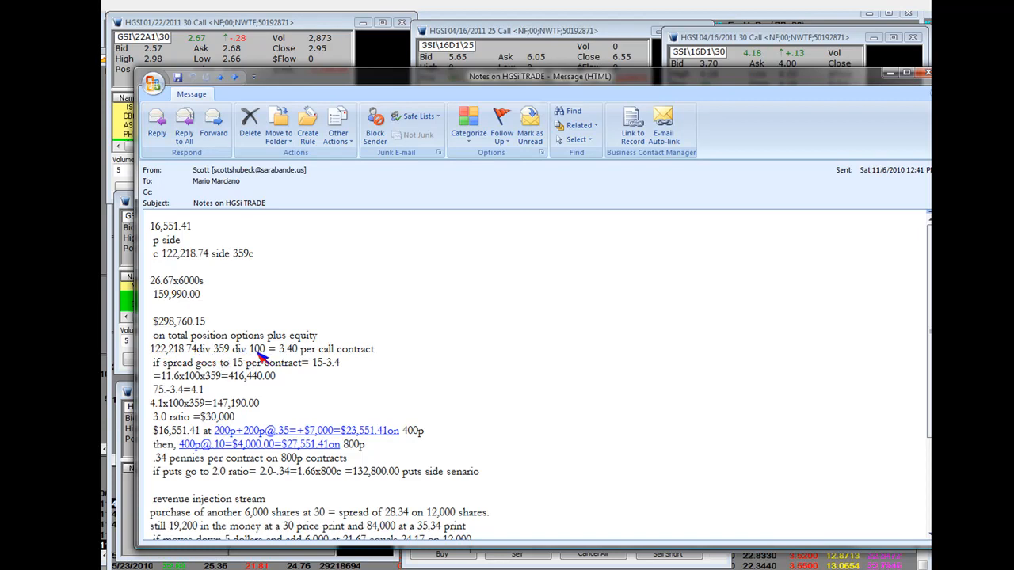
pyautogui.moveTo(277, 361)
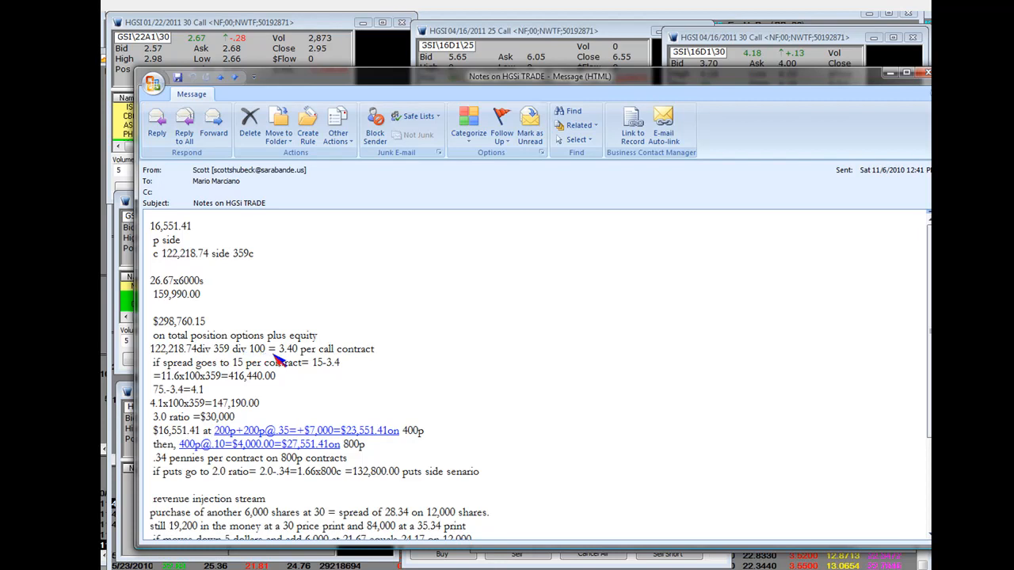
pyautogui.moveTo(299, 358)
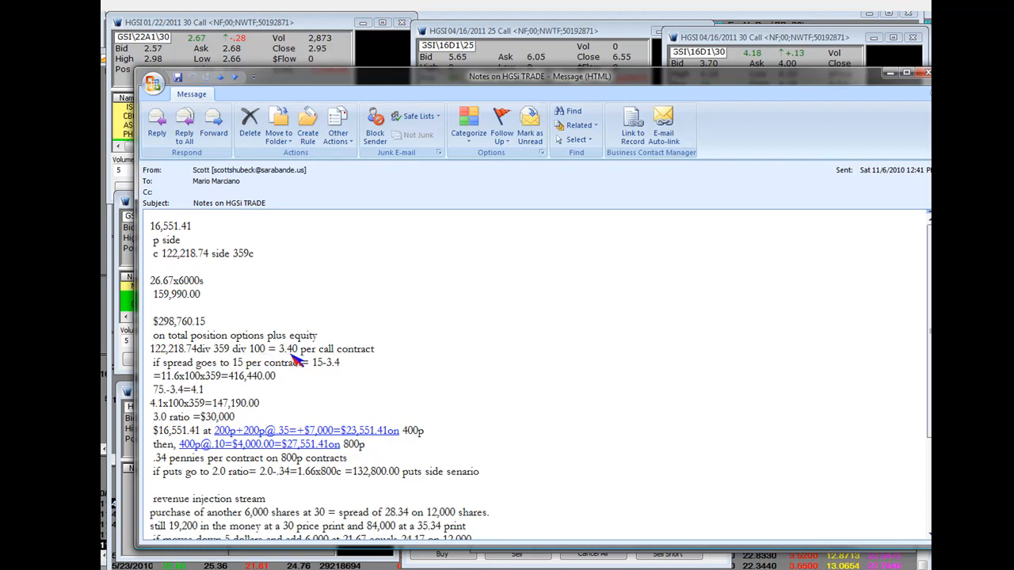
pyautogui.moveTo(298, 361)
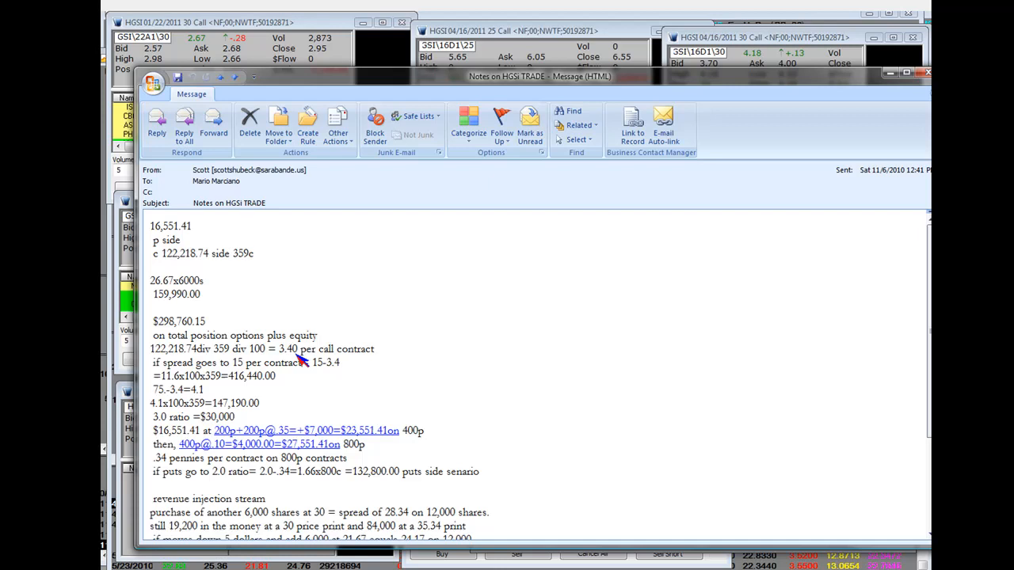
pyautogui.moveTo(295, 355)
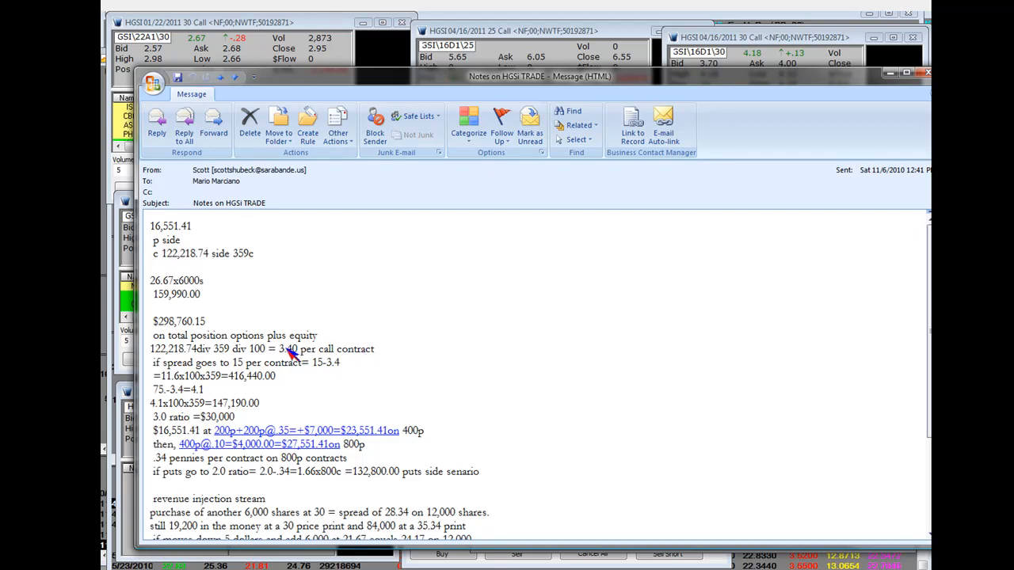
pyautogui.moveTo(294, 357)
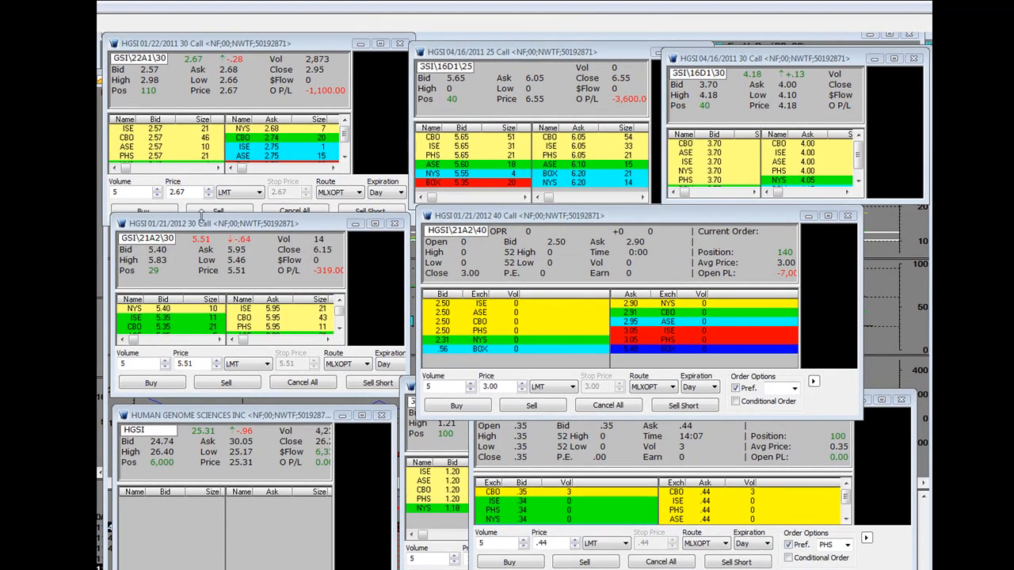
pyautogui.moveTo(368, 293)
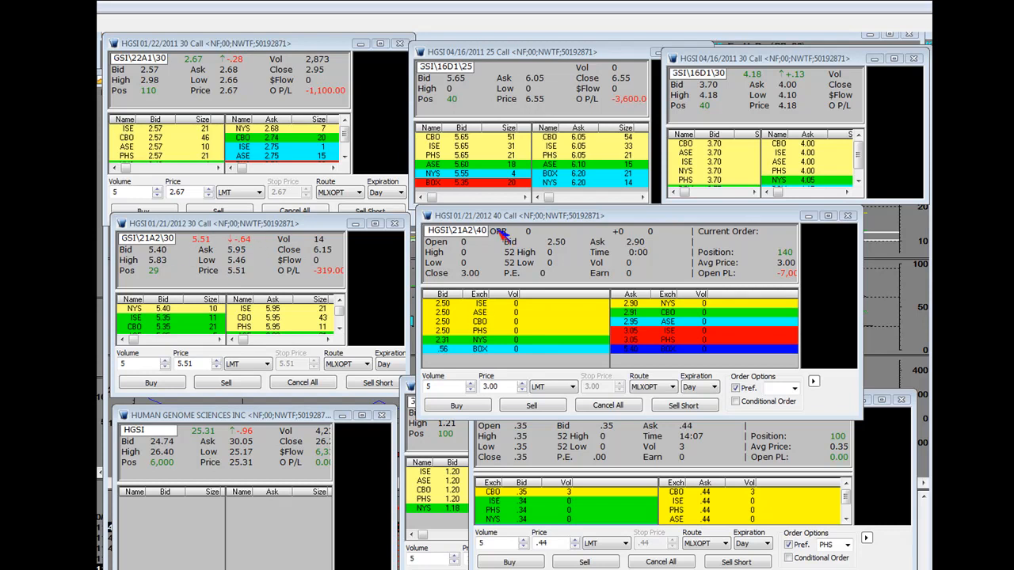
pyautogui.moveTo(664, 144)
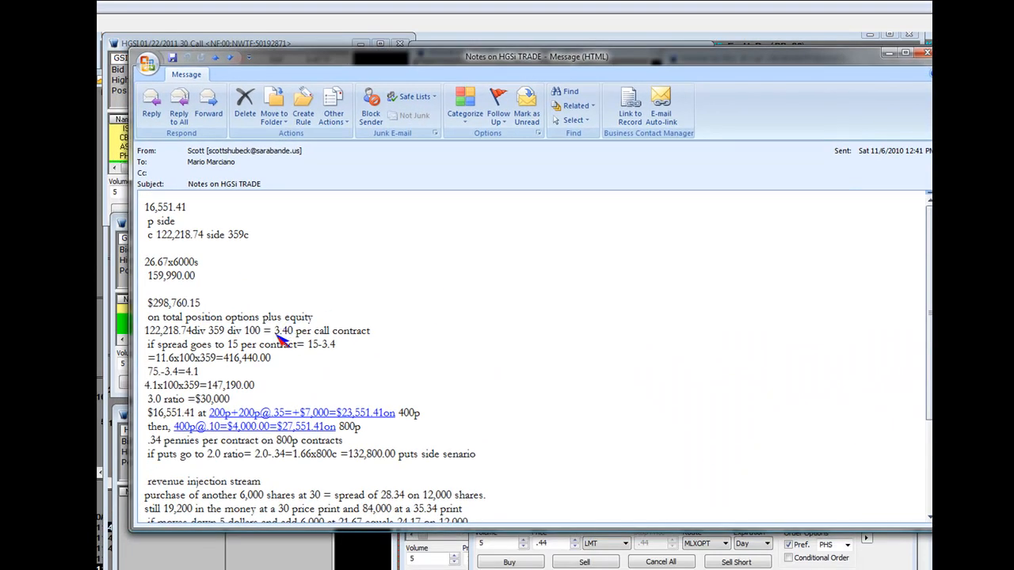
pyautogui.moveTo(284, 373)
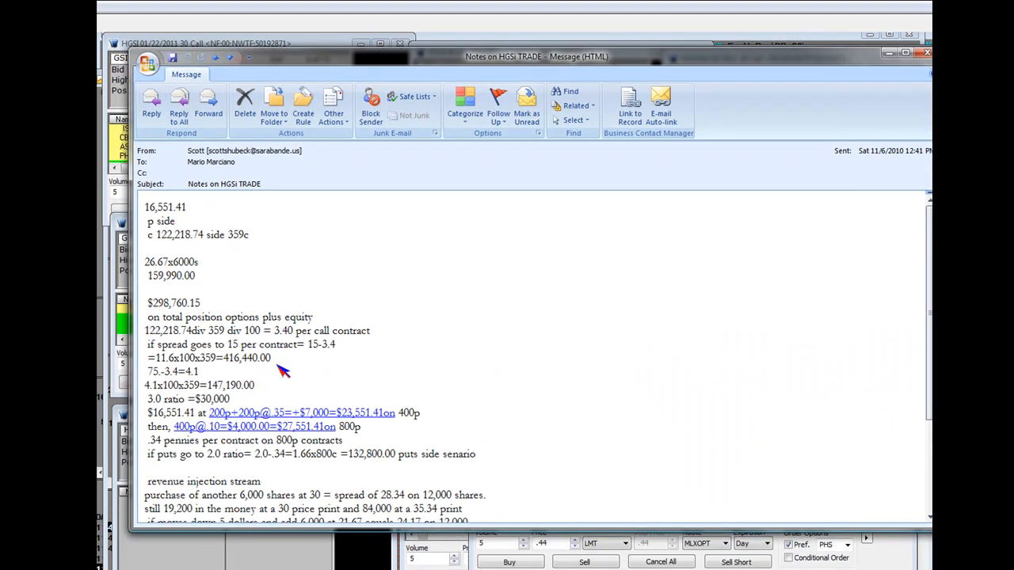
pyautogui.moveTo(288, 339)
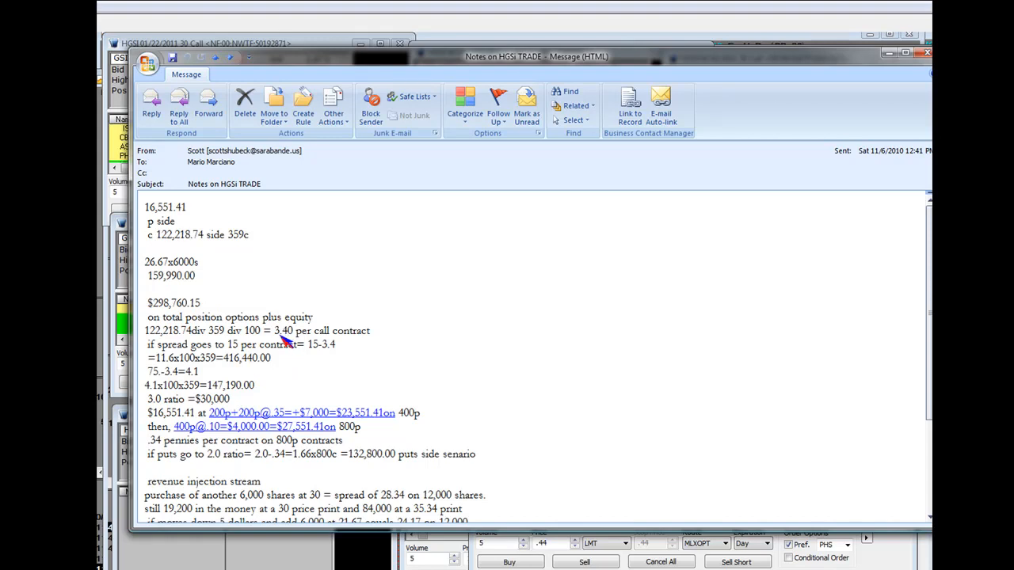
pyautogui.moveTo(342, 282)
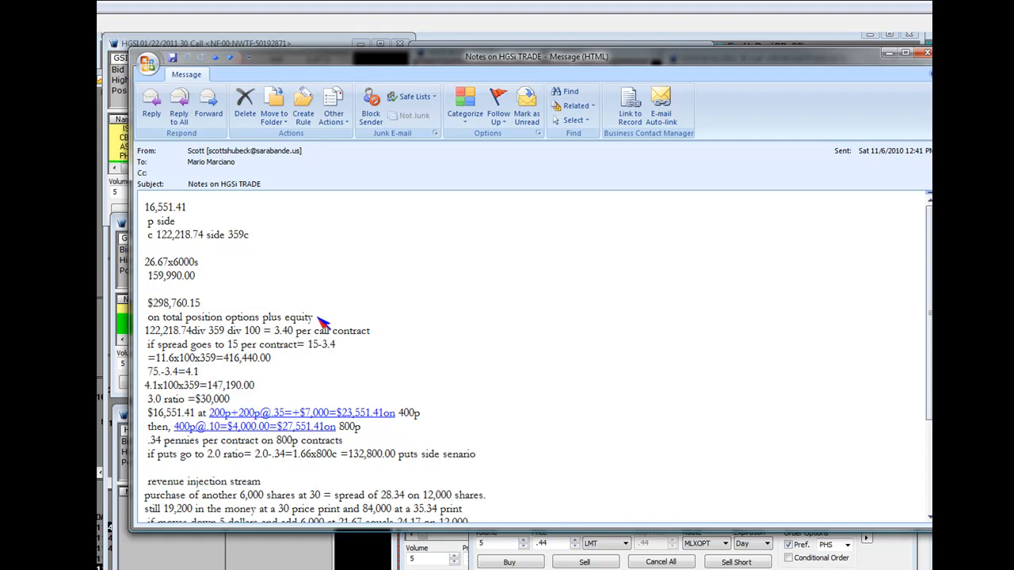
pyautogui.moveTo(225, 352)
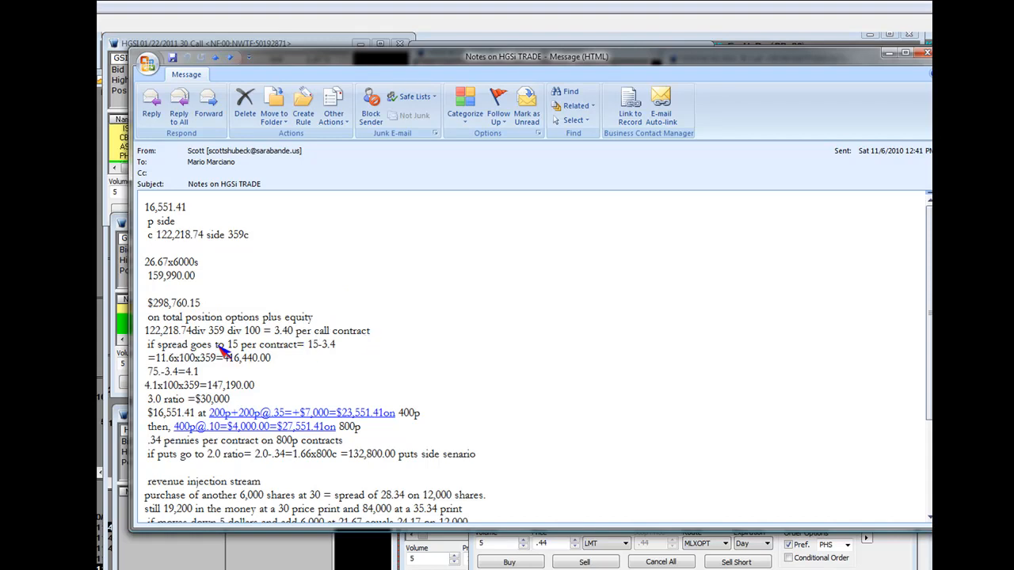
pyautogui.moveTo(247, 351)
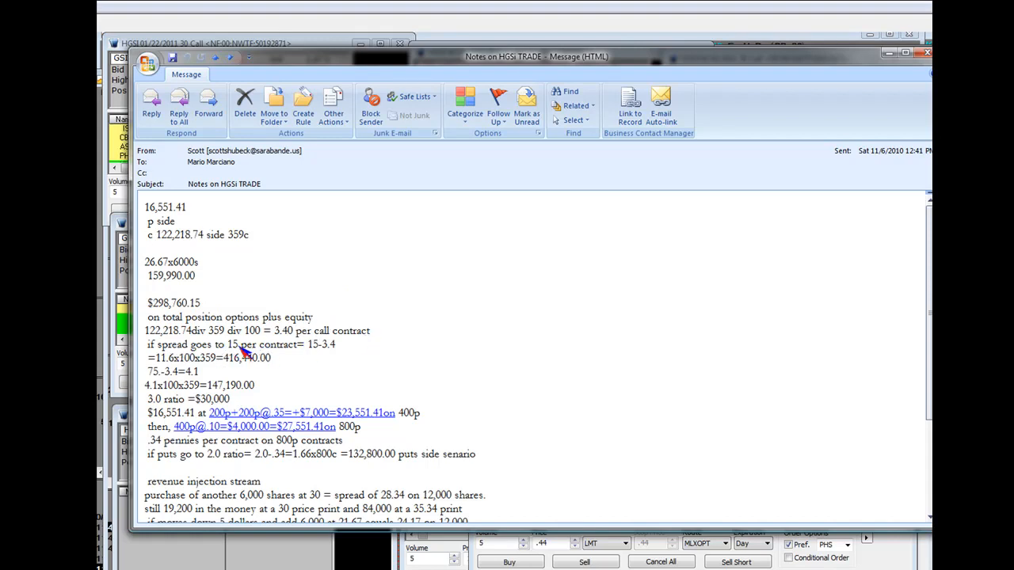
pyautogui.moveTo(325, 356)
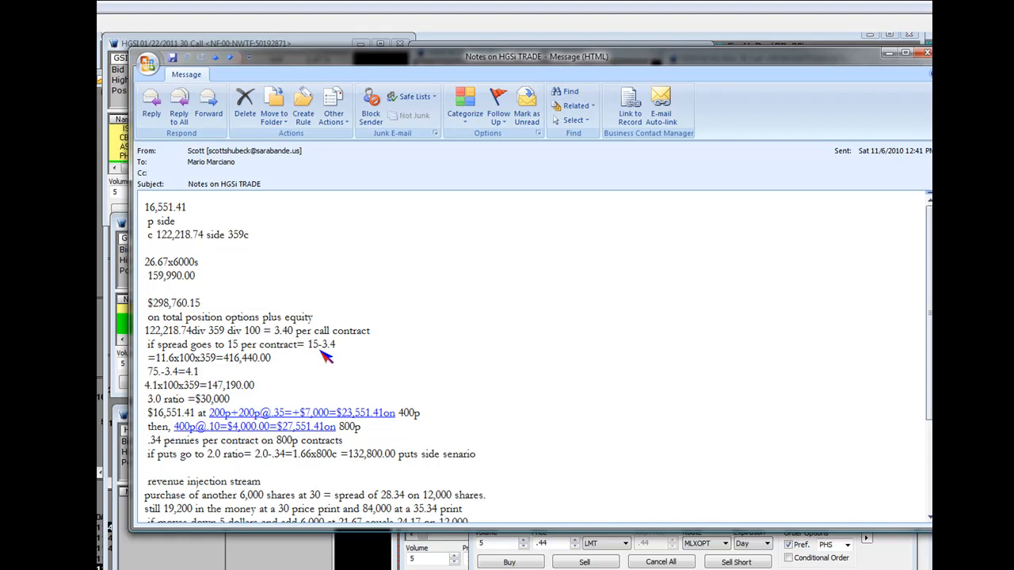
pyautogui.moveTo(331, 357)
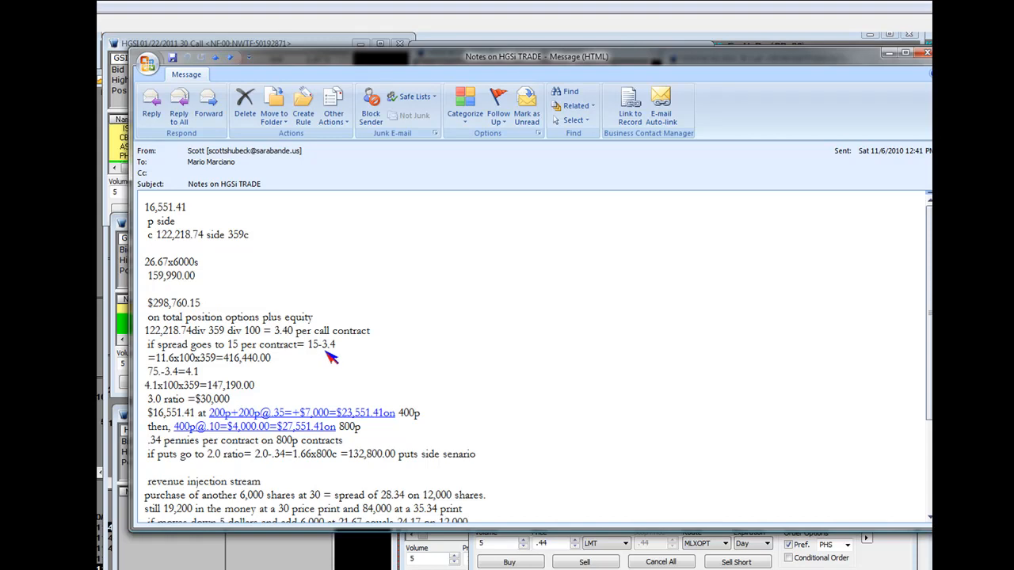
pyautogui.moveTo(164, 370)
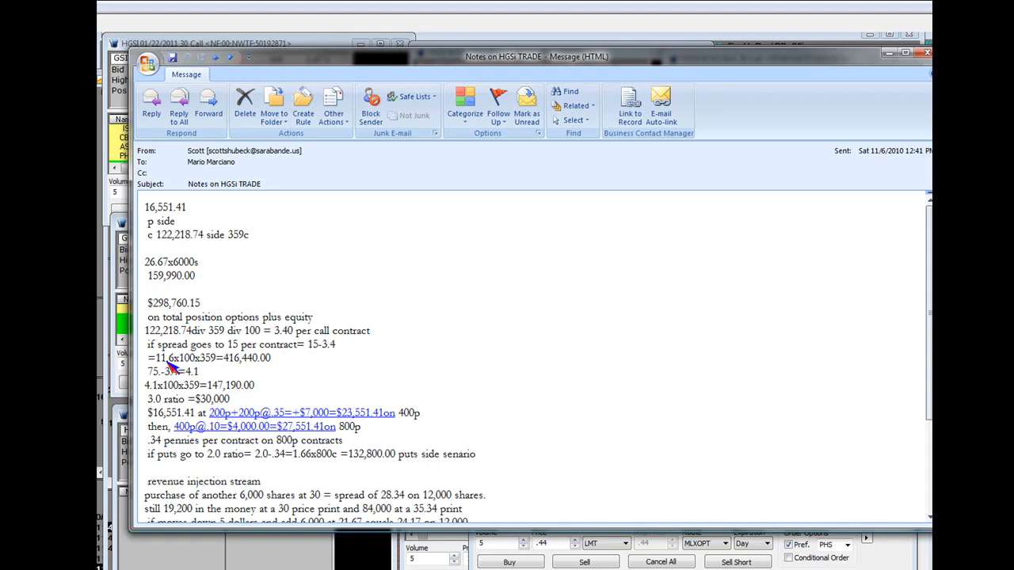
pyautogui.moveTo(209, 371)
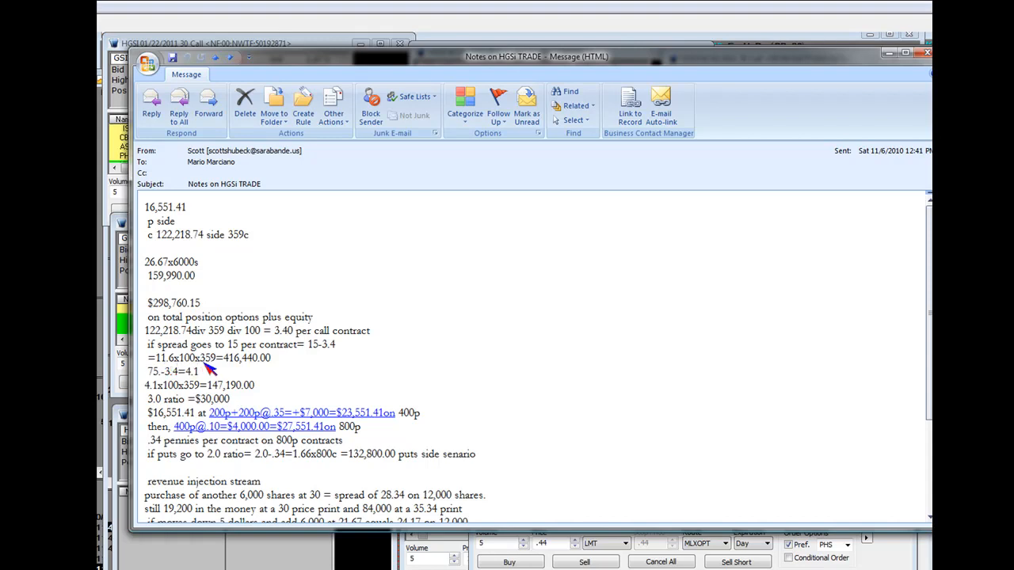
pyautogui.moveTo(269, 367)
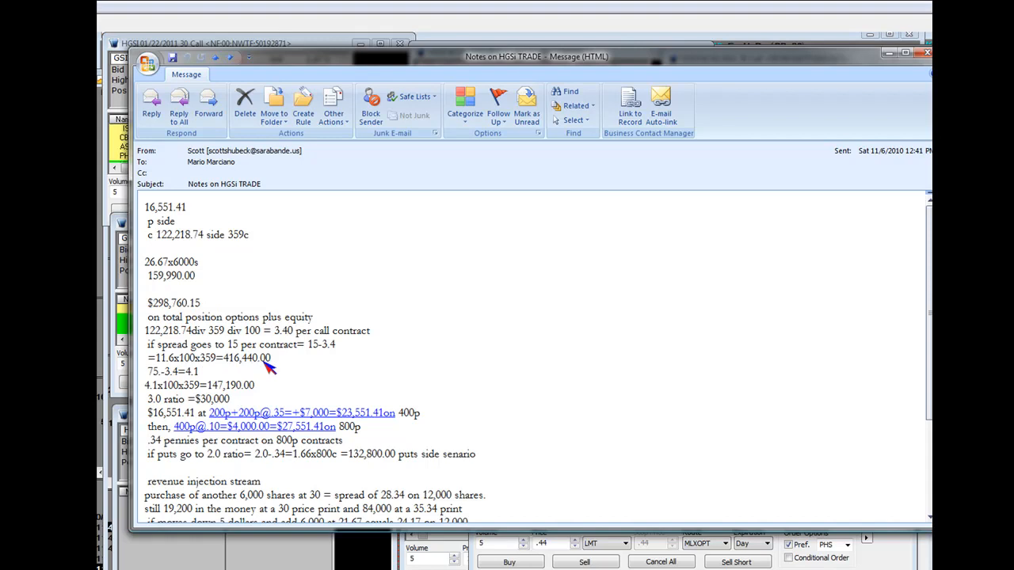
pyautogui.moveTo(279, 366)
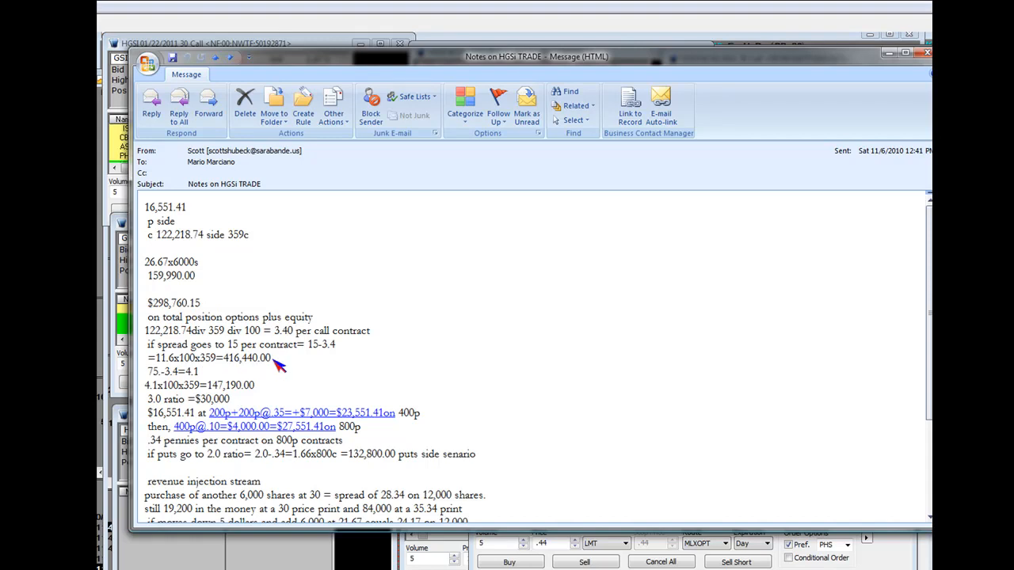
pyautogui.moveTo(278, 366)
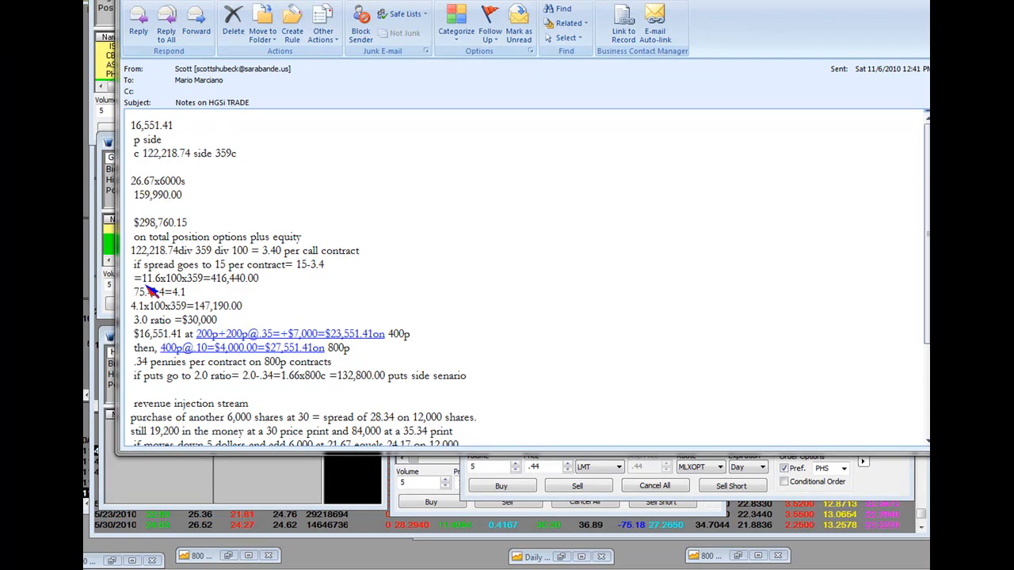
pyautogui.moveTo(162, 292)
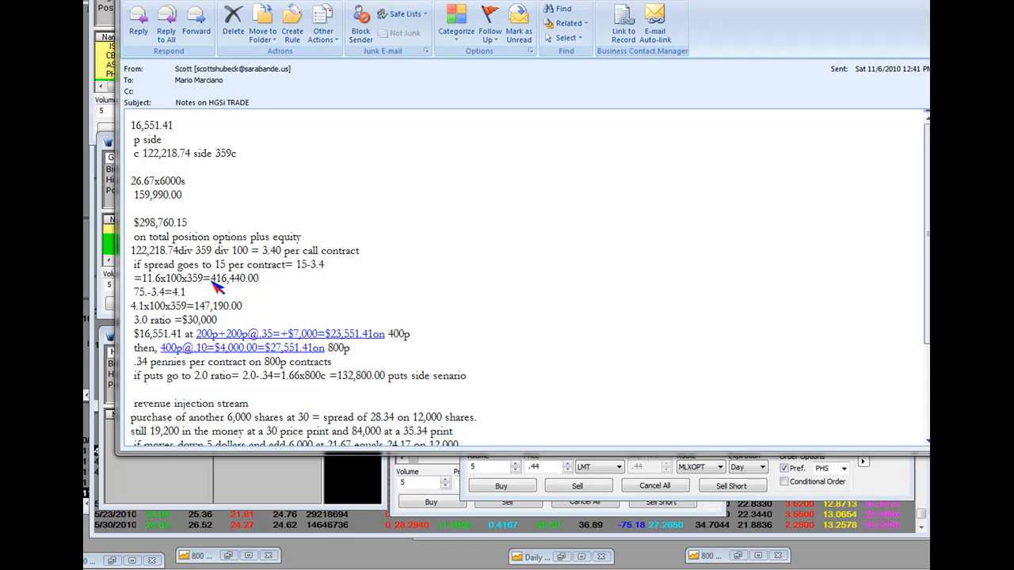
pyautogui.moveTo(234, 288)
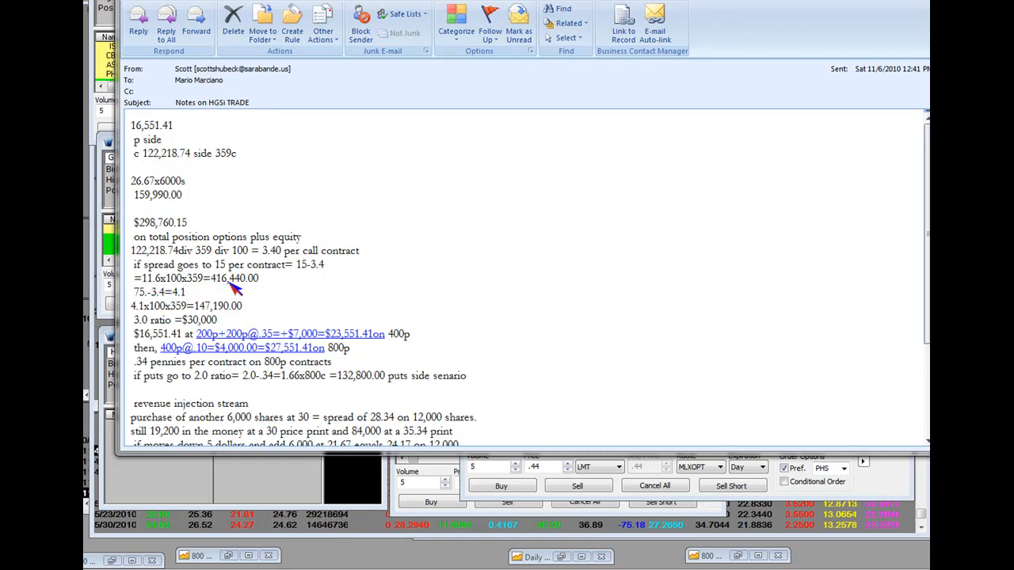
pyautogui.moveTo(232, 292)
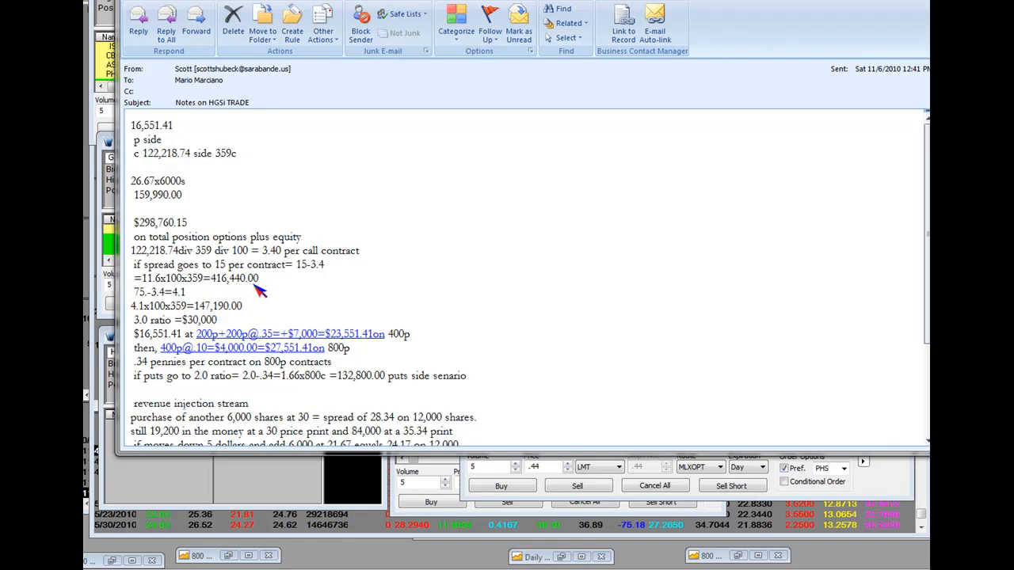
pyautogui.moveTo(141, 317)
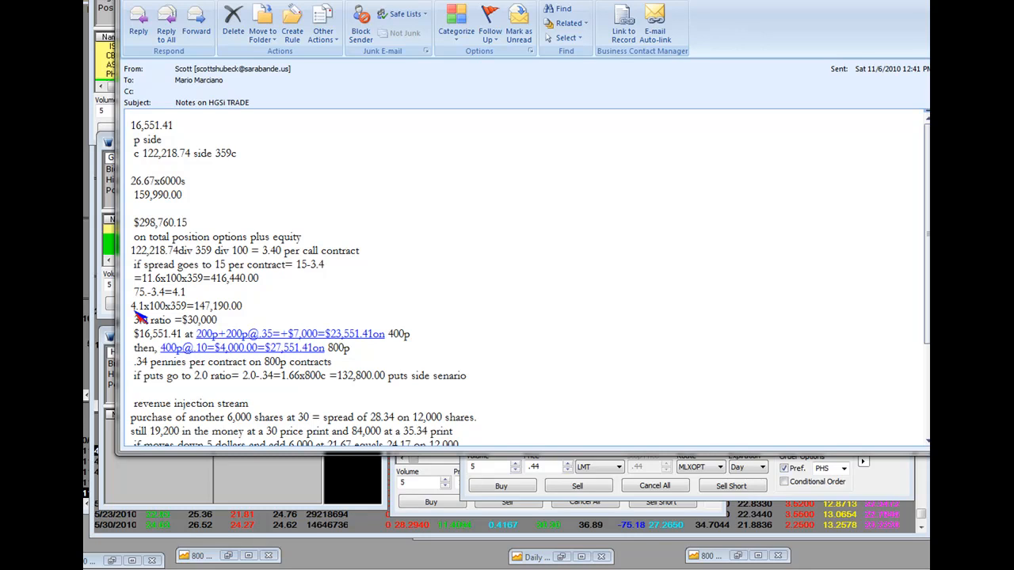
pyautogui.moveTo(152, 317)
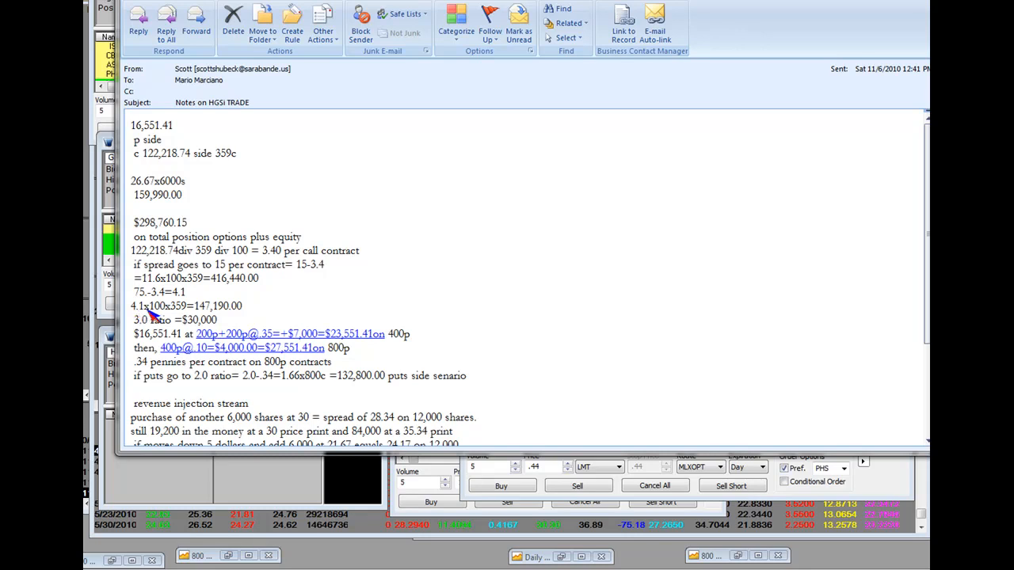
pyautogui.moveTo(206, 317)
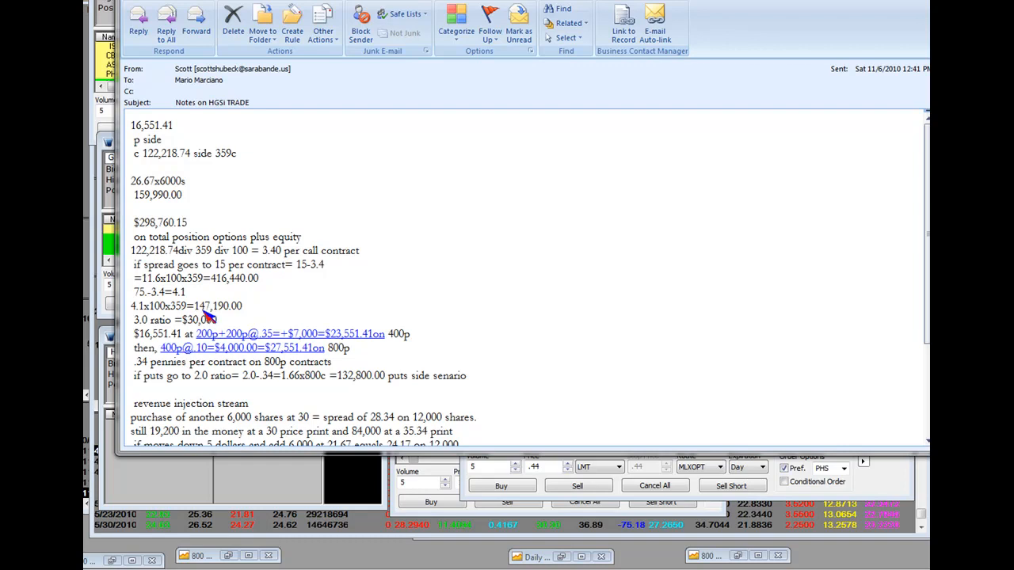
pyautogui.moveTo(248, 317)
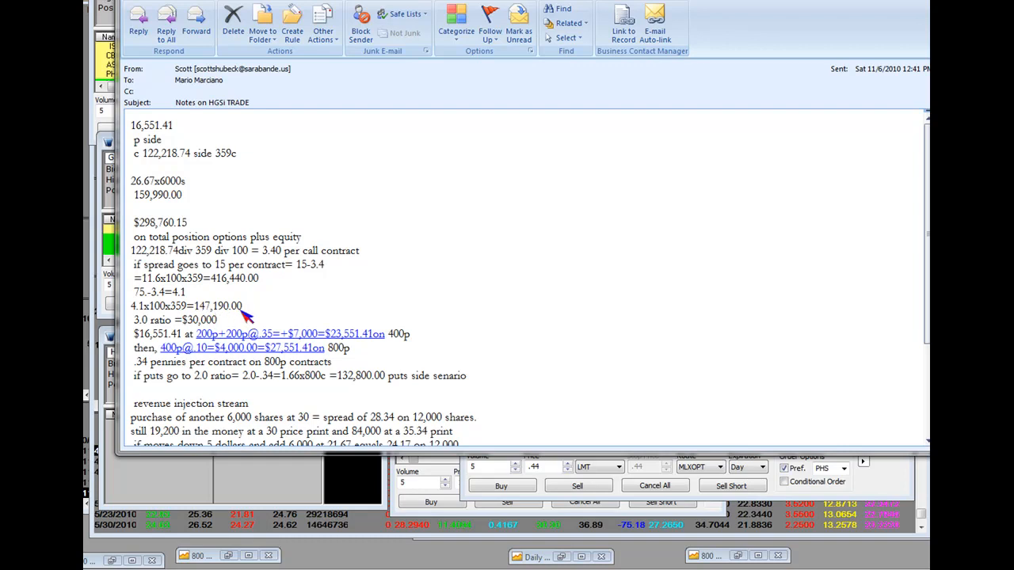
pyautogui.moveTo(144, 331)
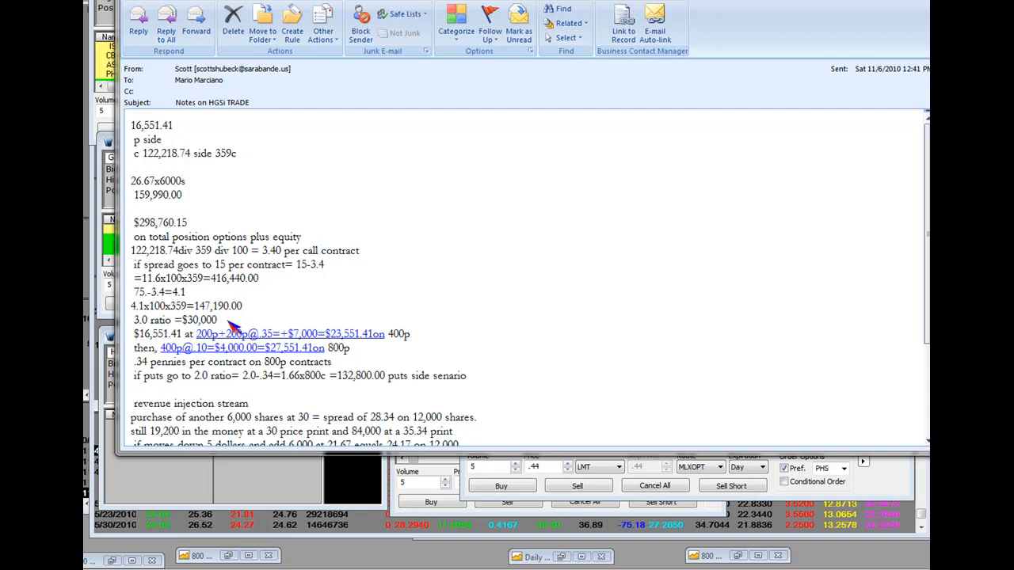
pyautogui.moveTo(158, 325)
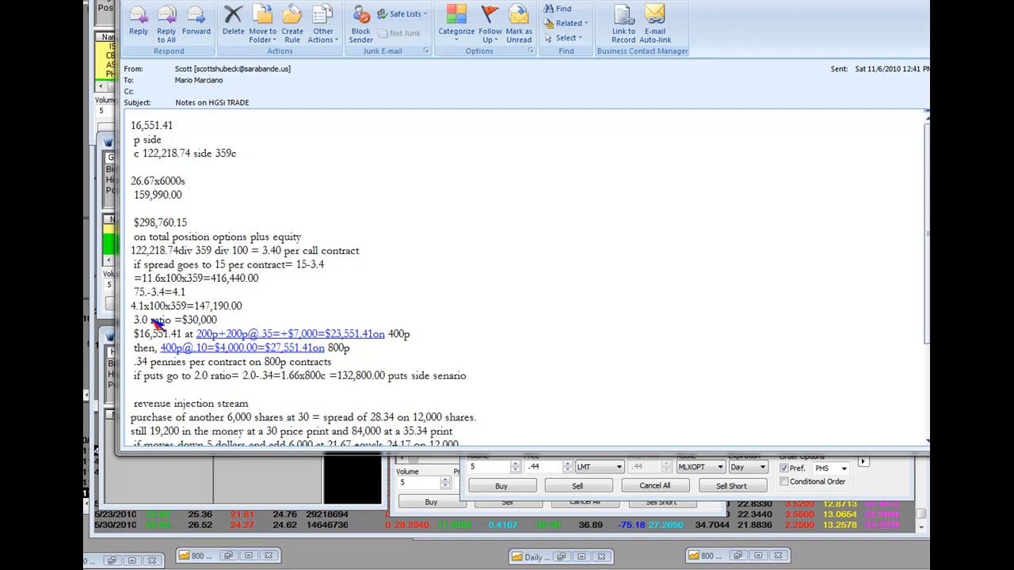
pyautogui.moveTo(172, 328)
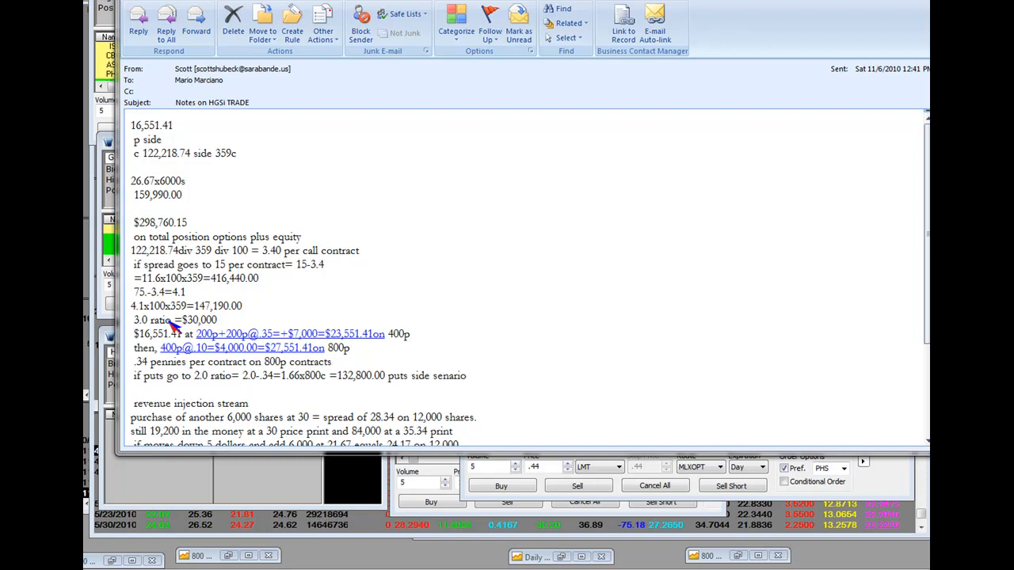
pyautogui.moveTo(146, 328)
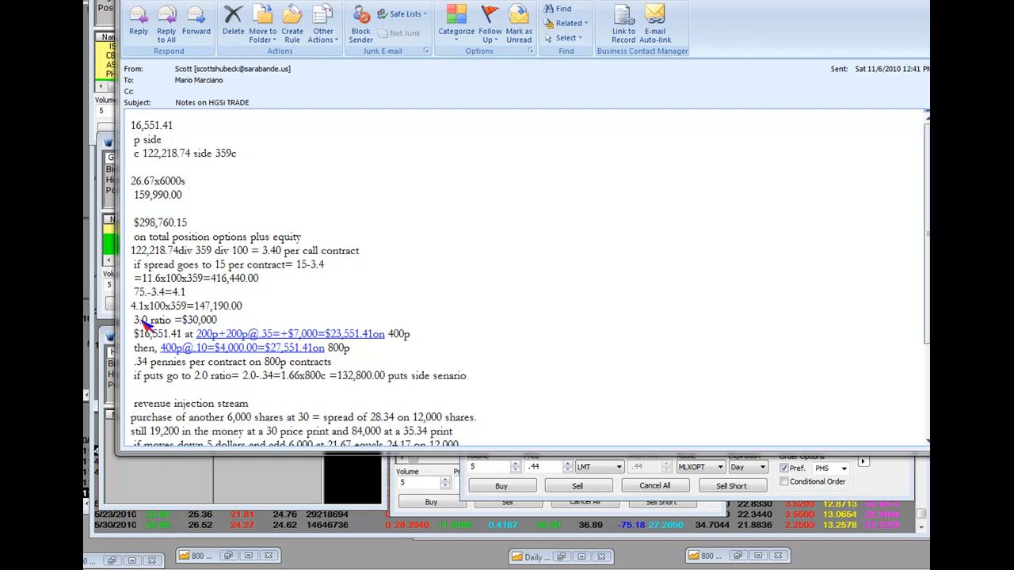
pyautogui.moveTo(205, 327)
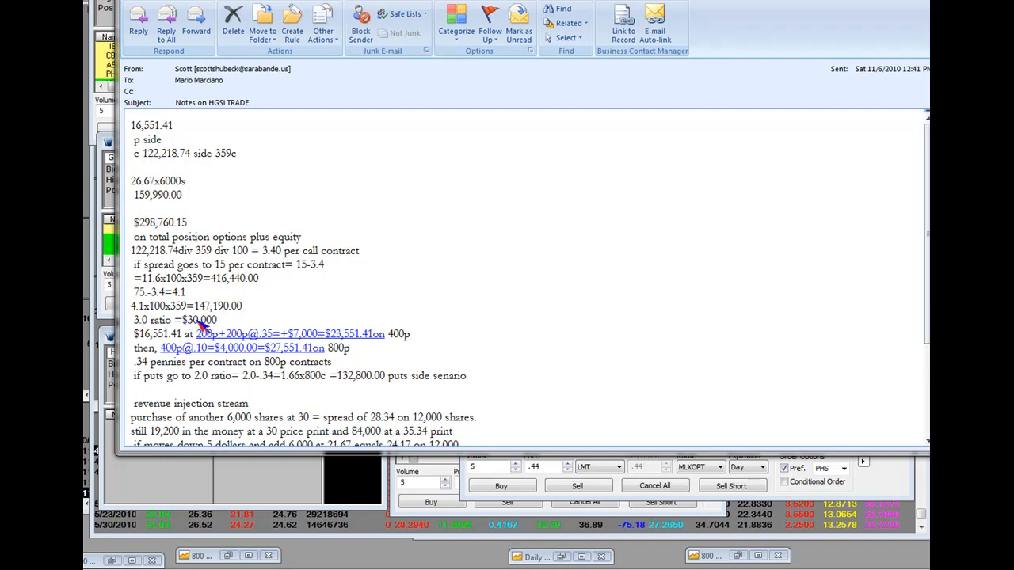
pyautogui.moveTo(142, 328)
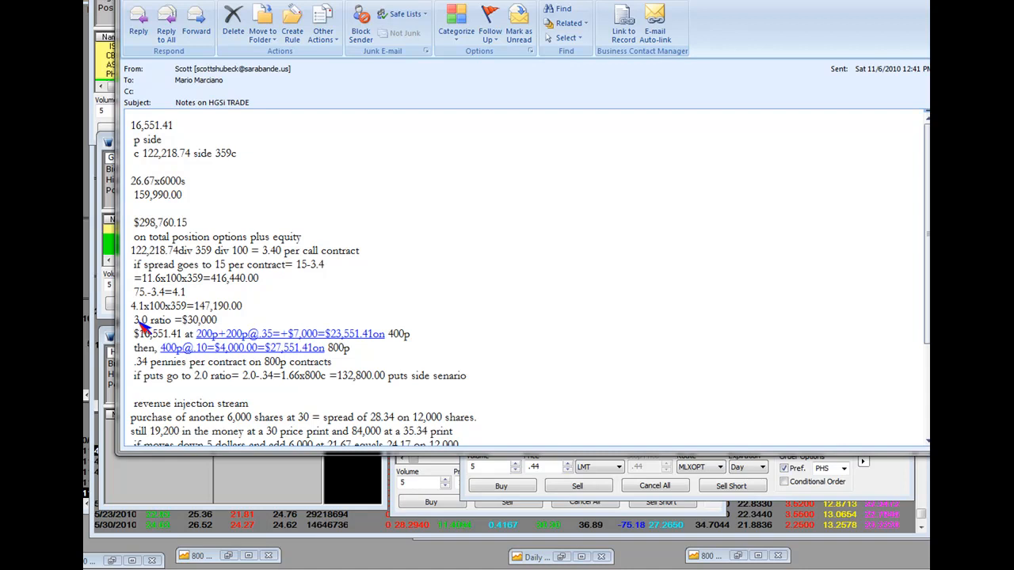
pyautogui.moveTo(147, 327)
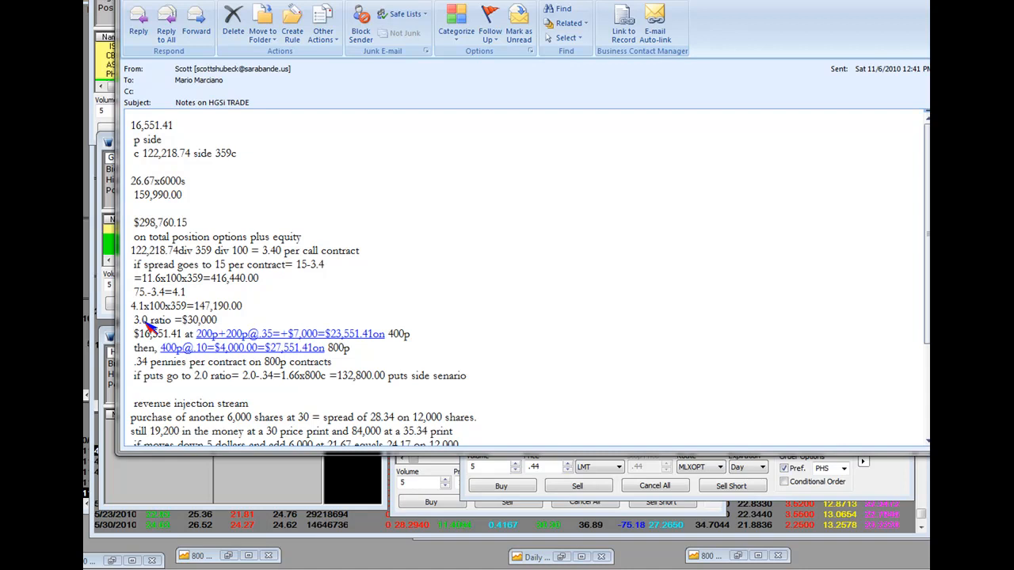
pyautogui.moveTo(149, 328)
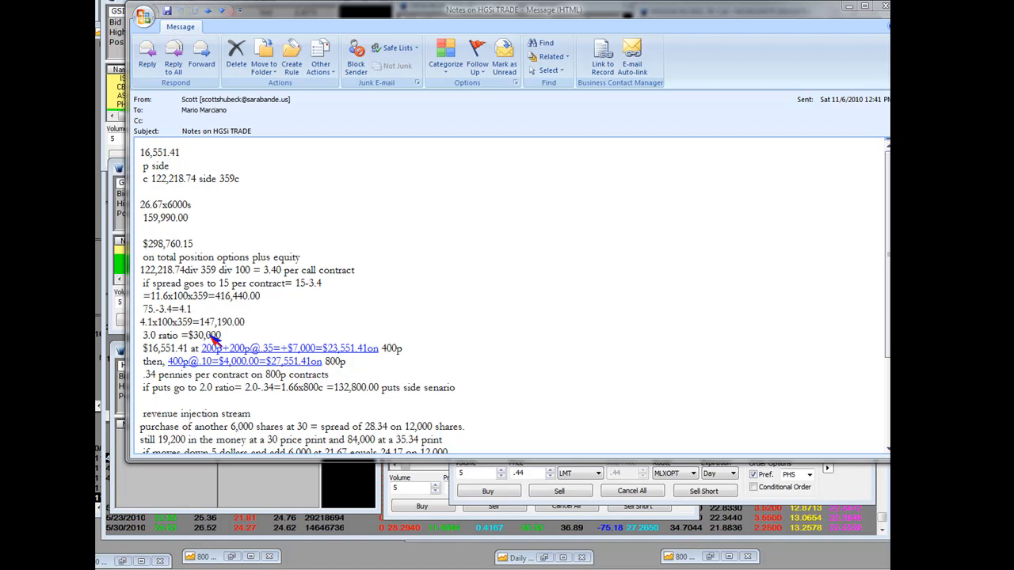
pyautogui.moveTo(181, 357)
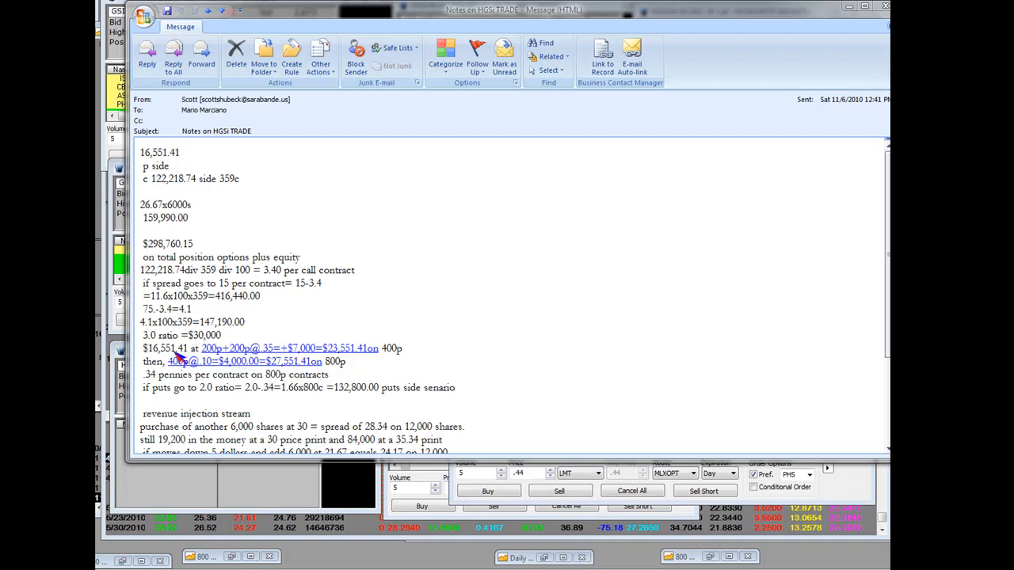
pyautogui.moveTo(399, 358)
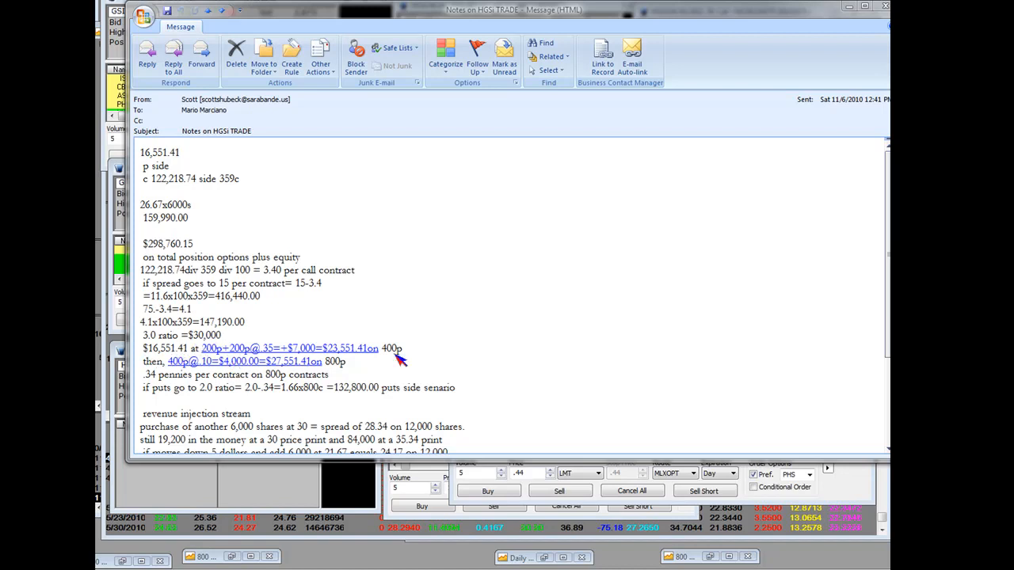
pyautogui.moveTo(510, 339)
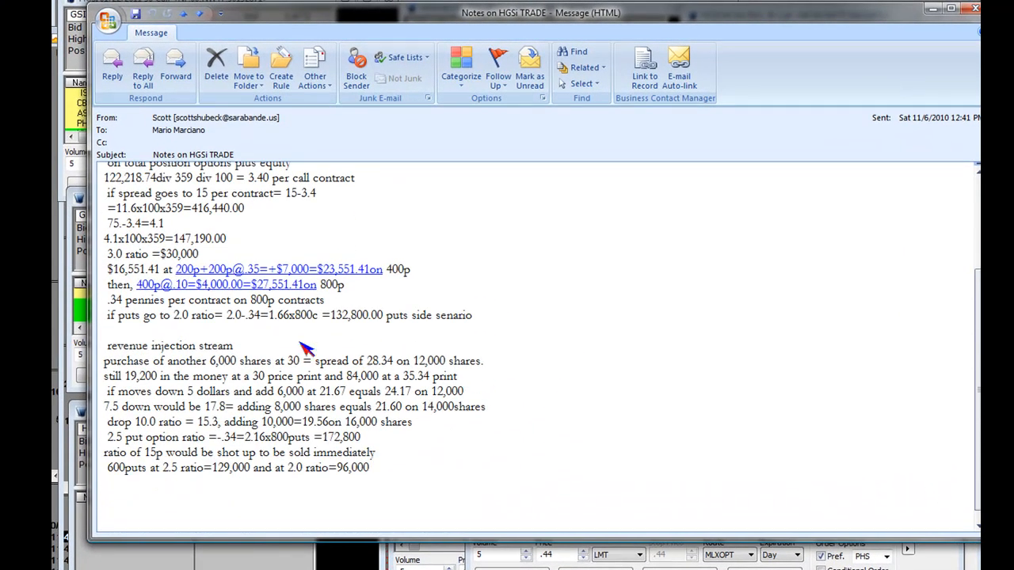
pyautogui.moveTo(139, 285)
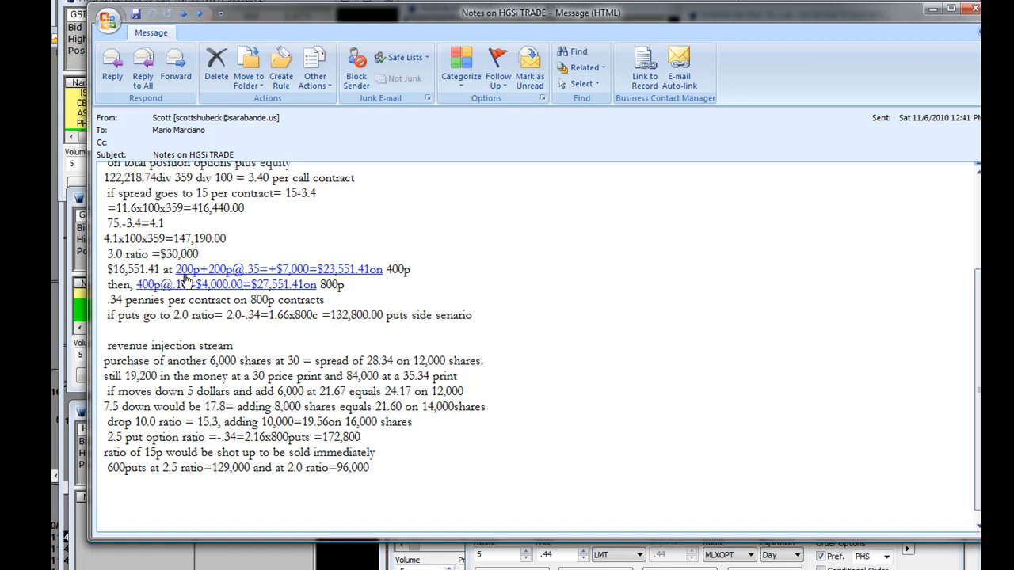
pyautogui.moveTo(263, 285)
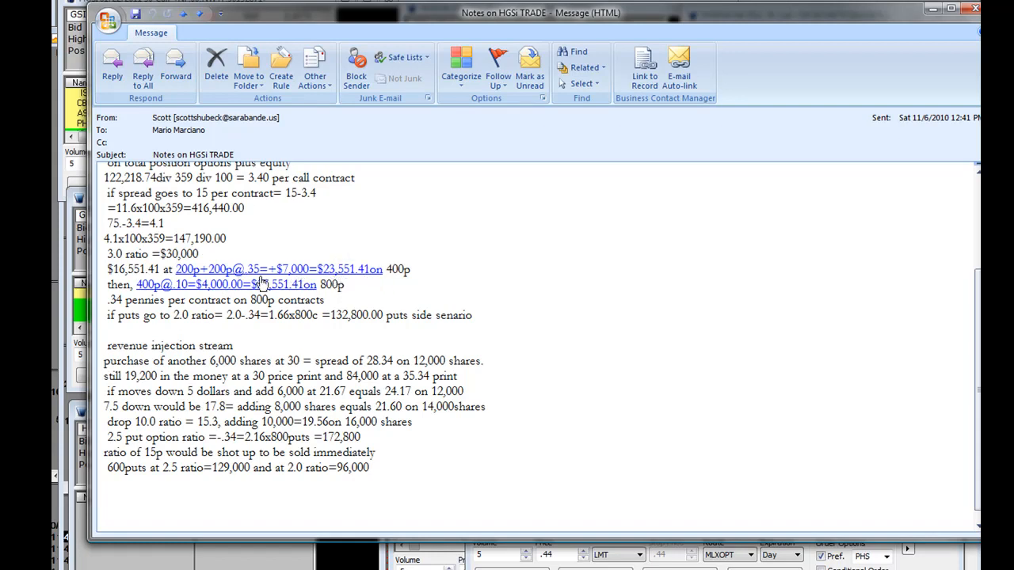
pyautogui.moveTo(225, 281)
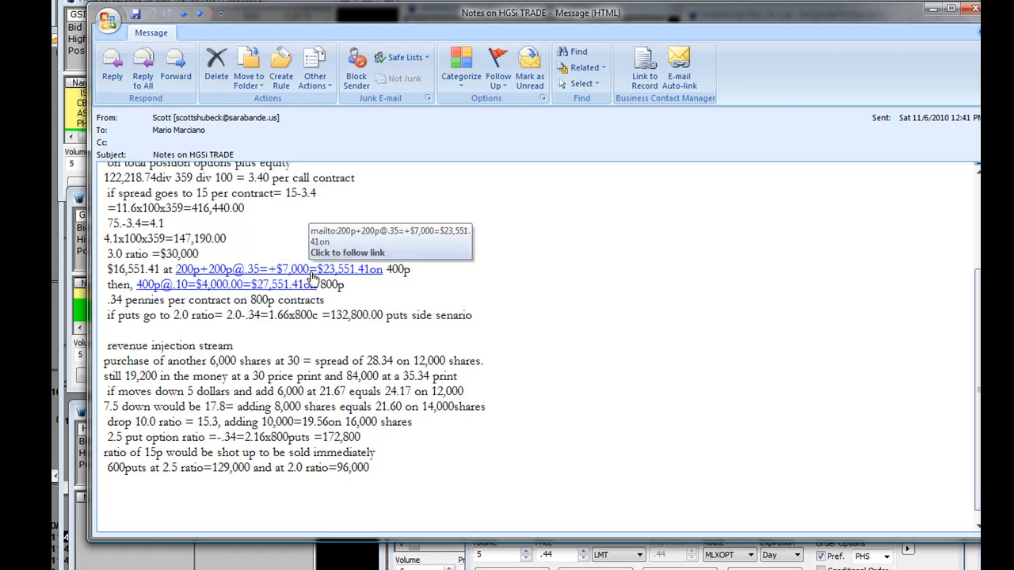
pyautogui.moveTo(333, 285)
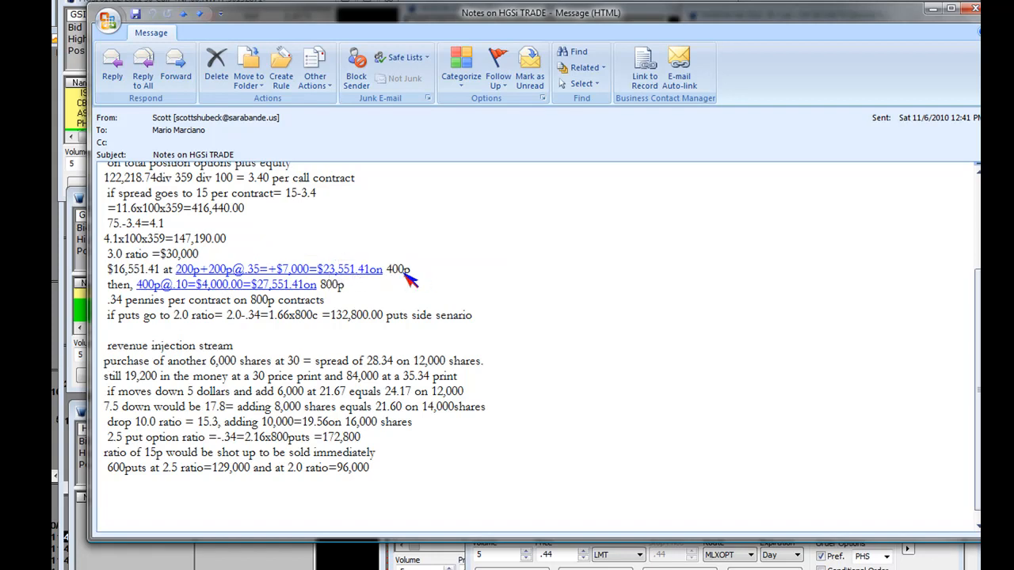
pyautogui.moveTo(187, 299)
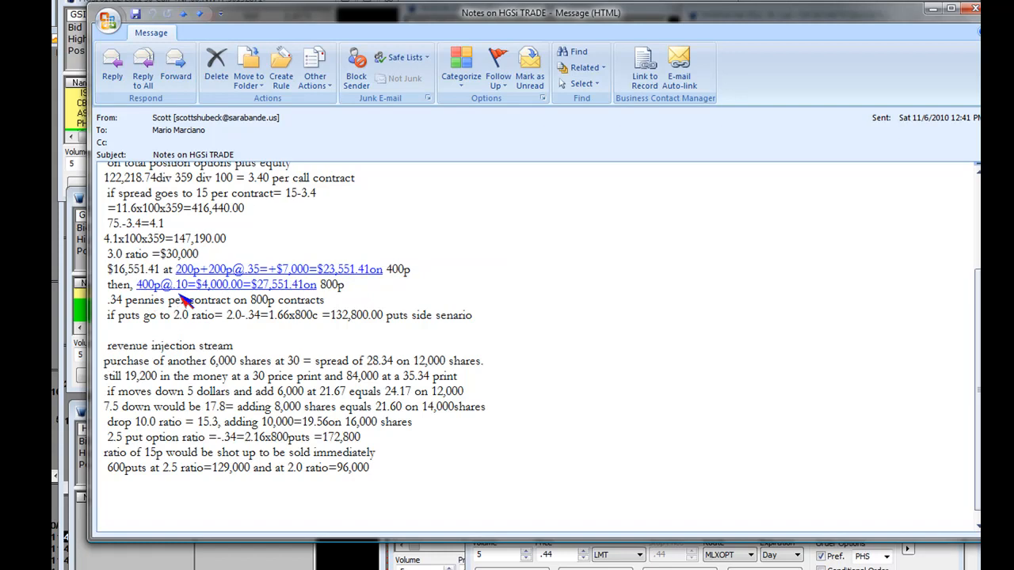
pyautogui.moveTo(190, 303)
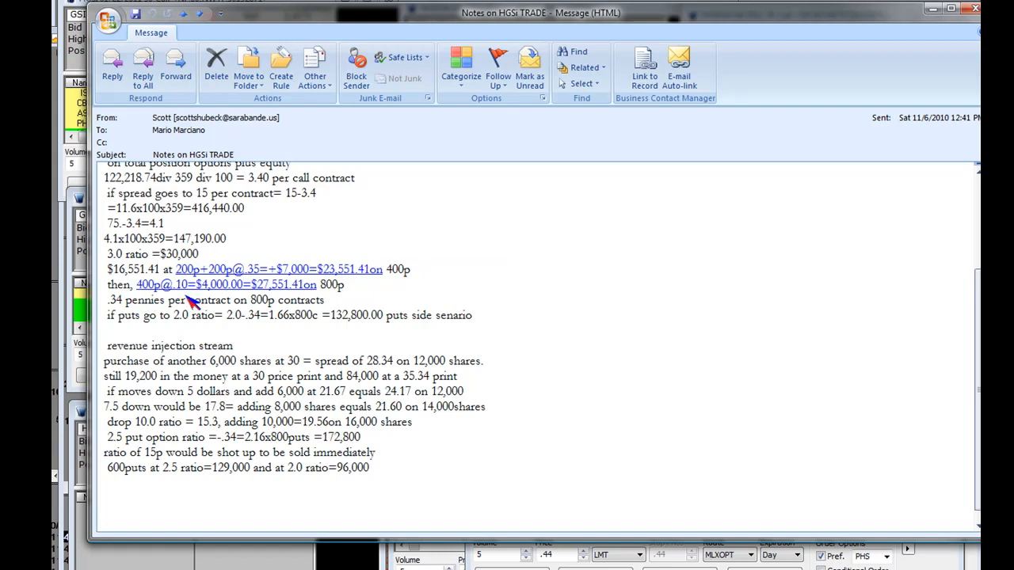
pyautogui.moveTo(158, 285)
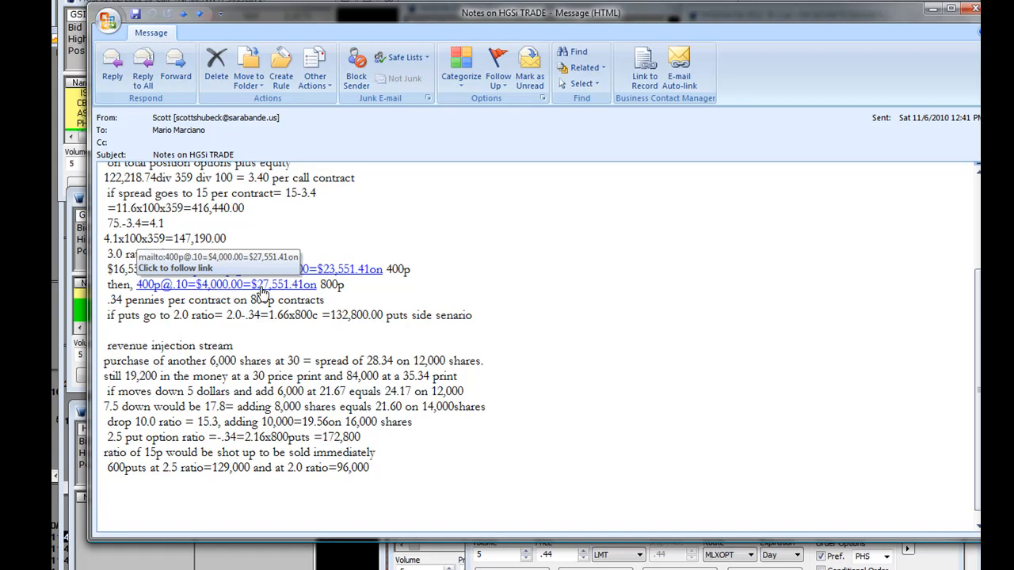
pyautogui.moveTo(297, 292)
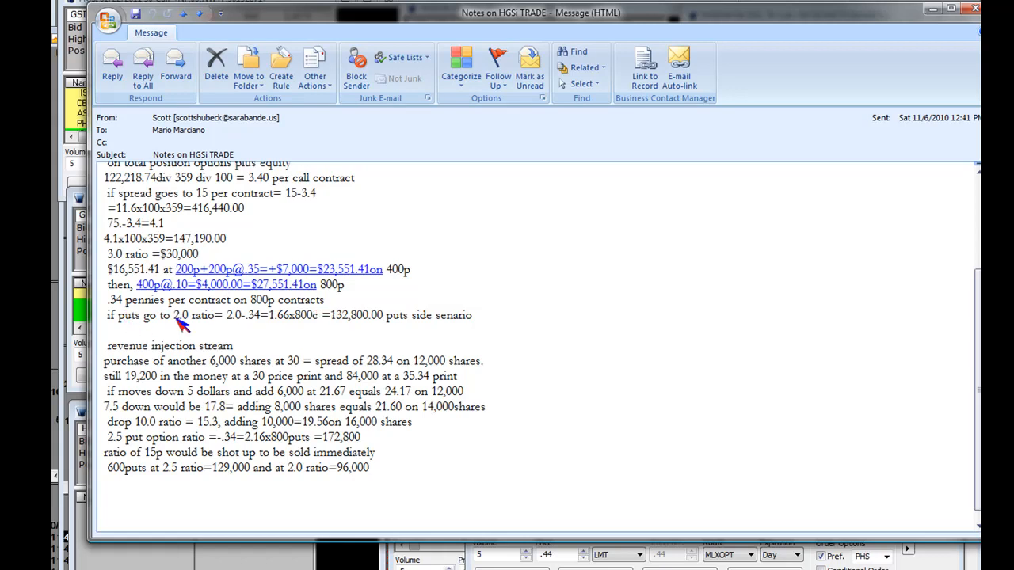
pyautogui.moveTo(241, 331)
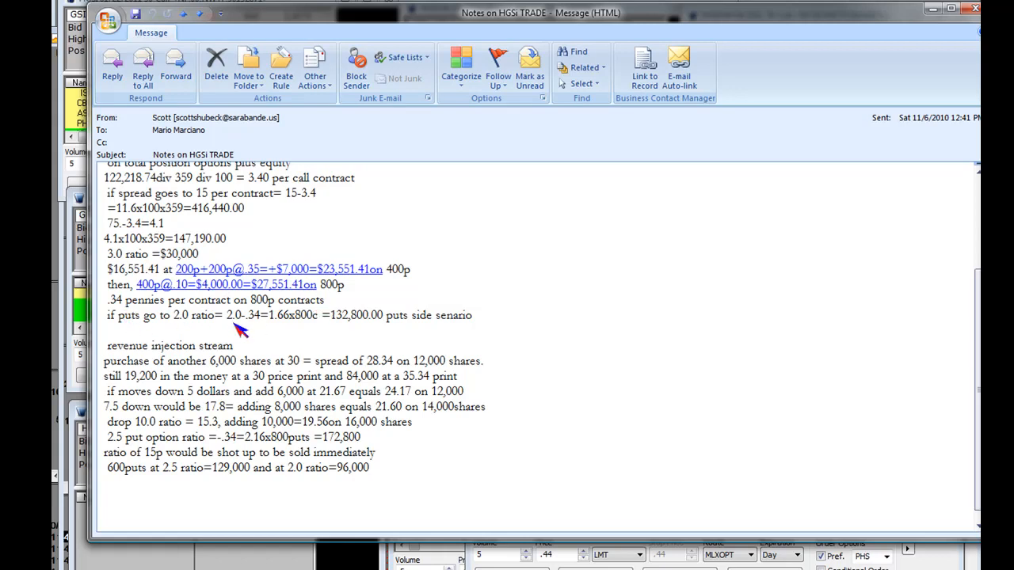
pyautogui.moveTo(209, 325)
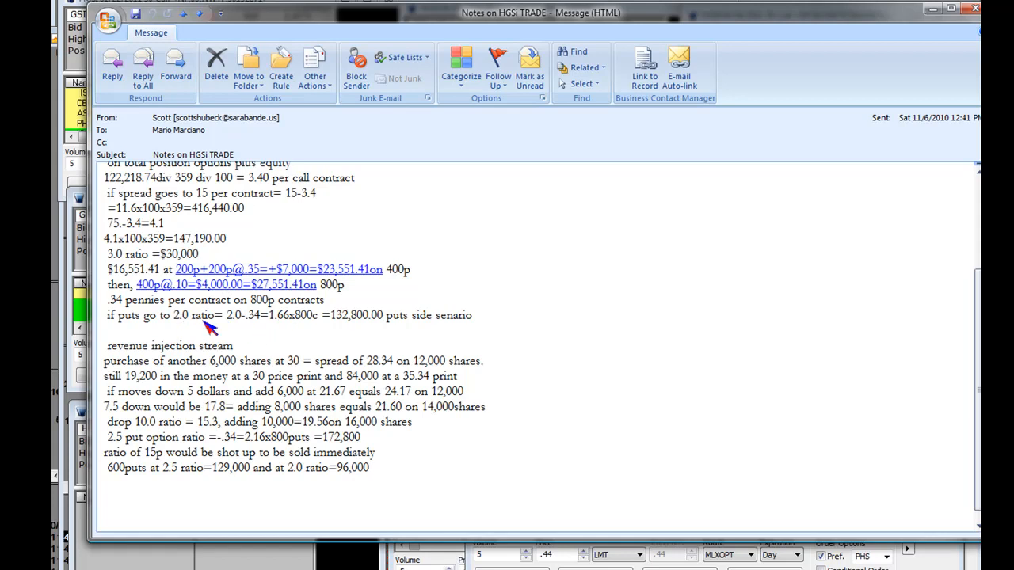
pyautogui.moveTo(263, 328)
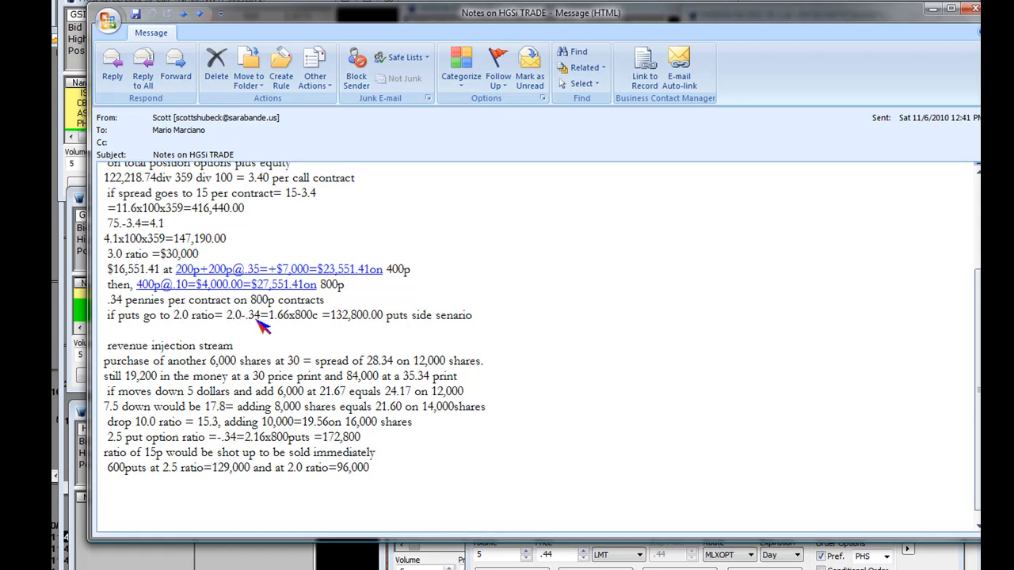
pyautogui.moveTo(289, 328)
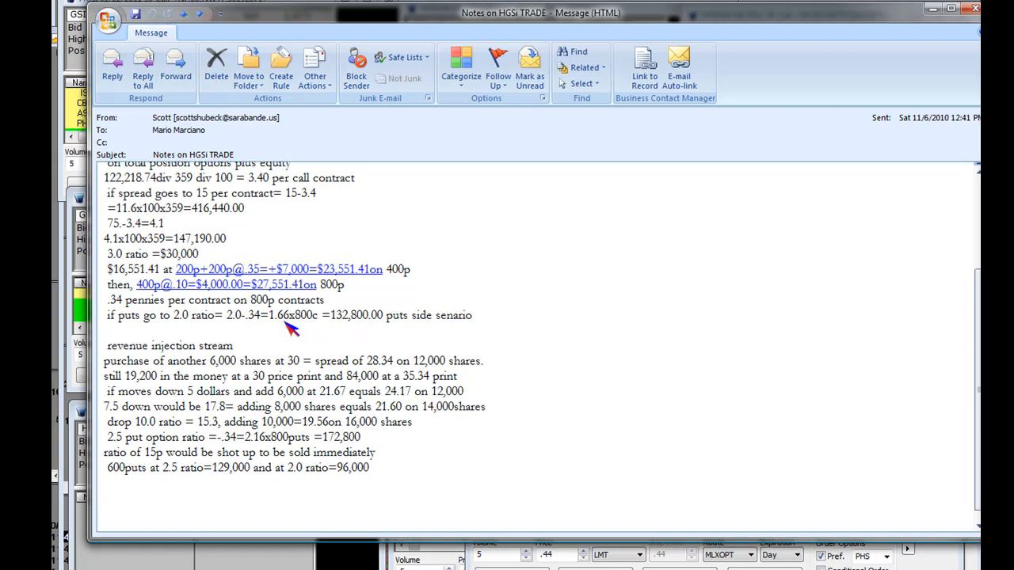
pyautogui.moveTo(293, 331)
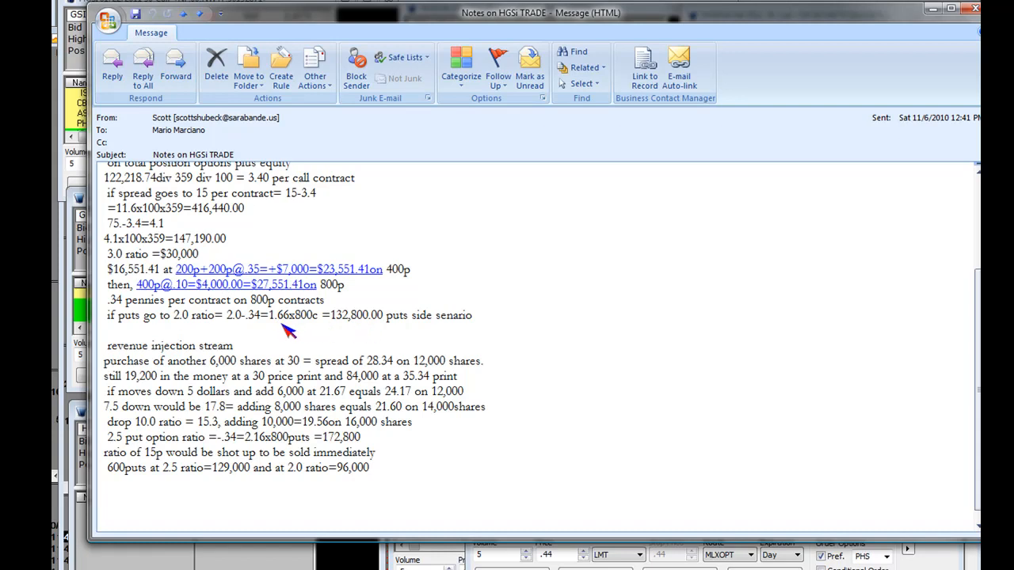
pyautogui.moveTo(348, 328)
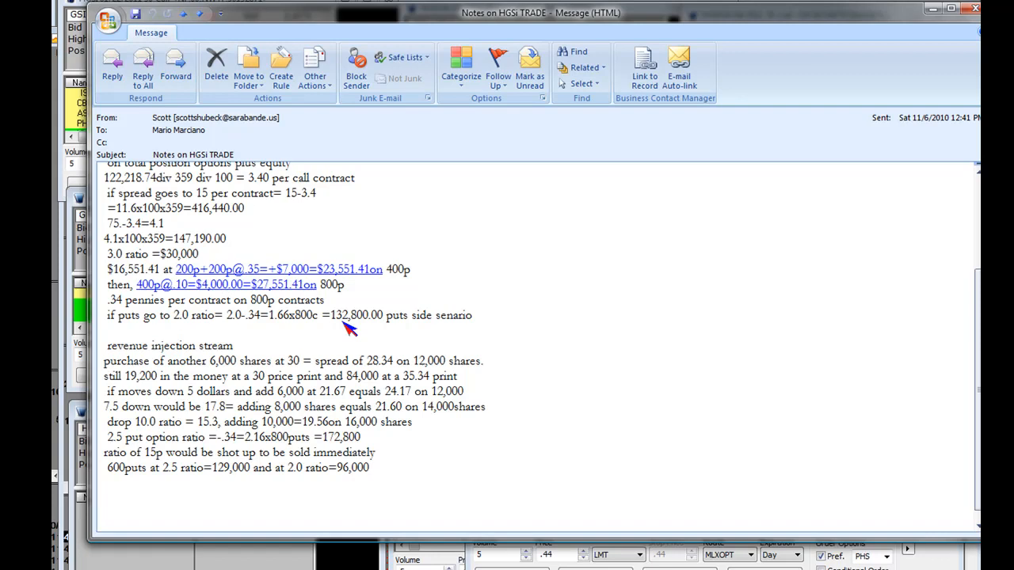
pyautogui.moveTo(355, 326)
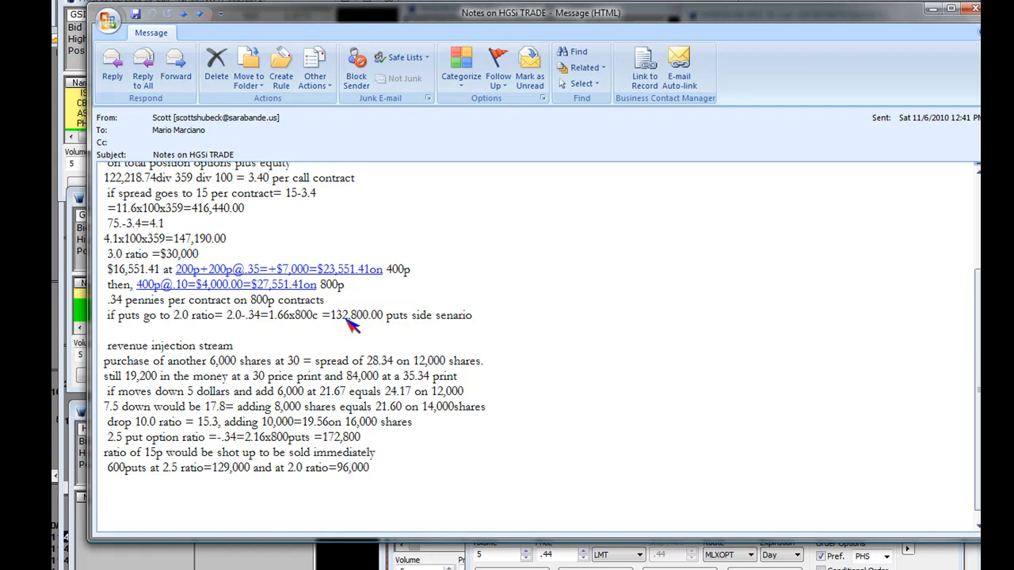
# - Highlight the 132,800.00 puts side scenario result on the 2.0 put ratio line
pyautogui.moveTo(331, 313); pyautogui.dragTo(472, 314)
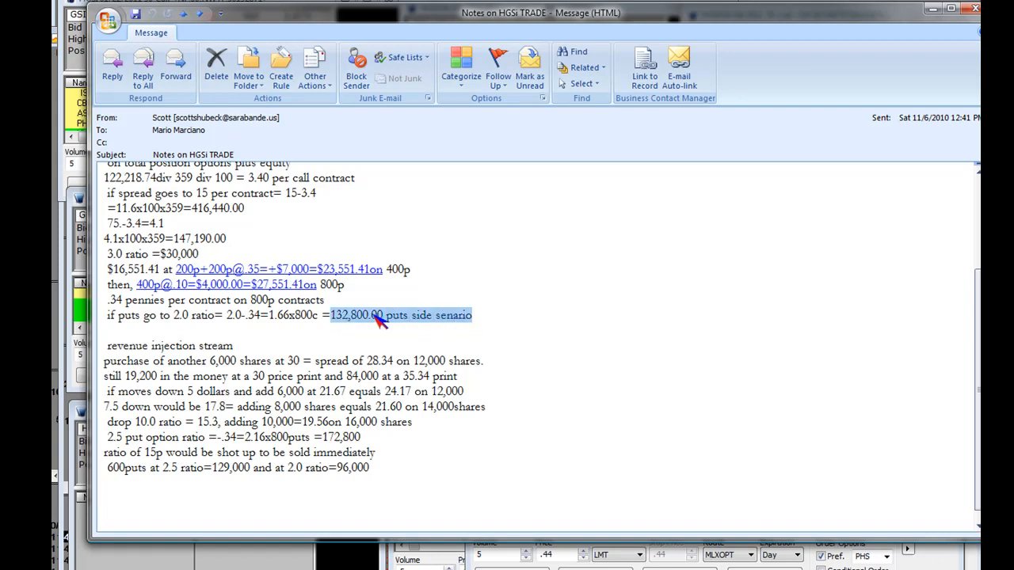
pyautogui.moveTo(447, 320)
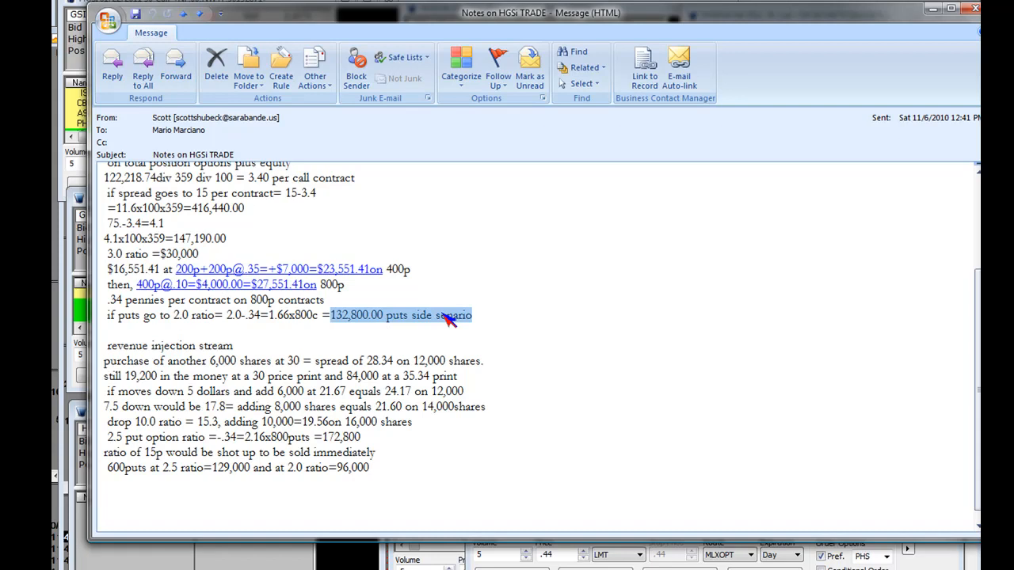
pyautogui.moveTo(425, 326)
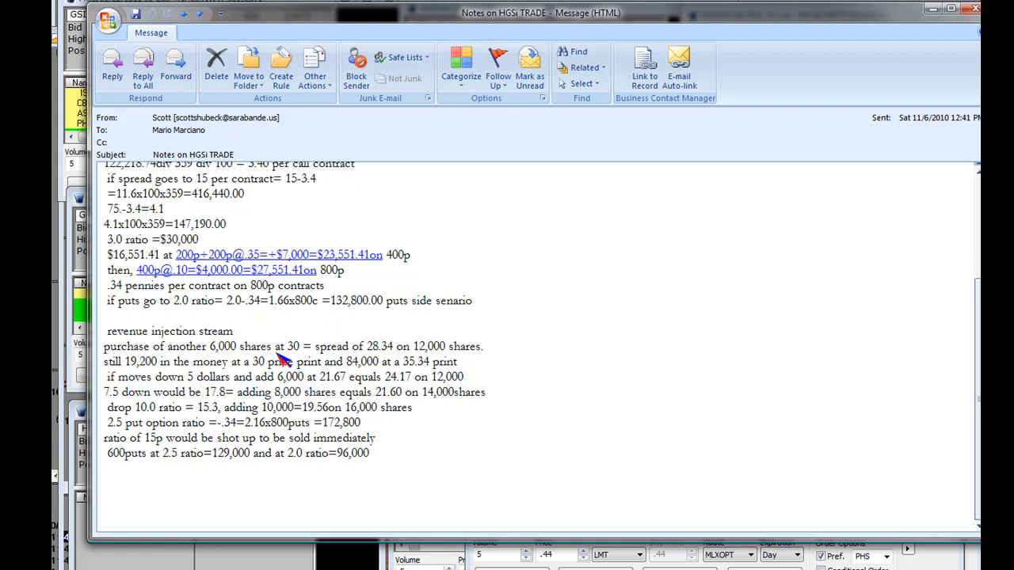
pyautogui.moveTo(352, 363)
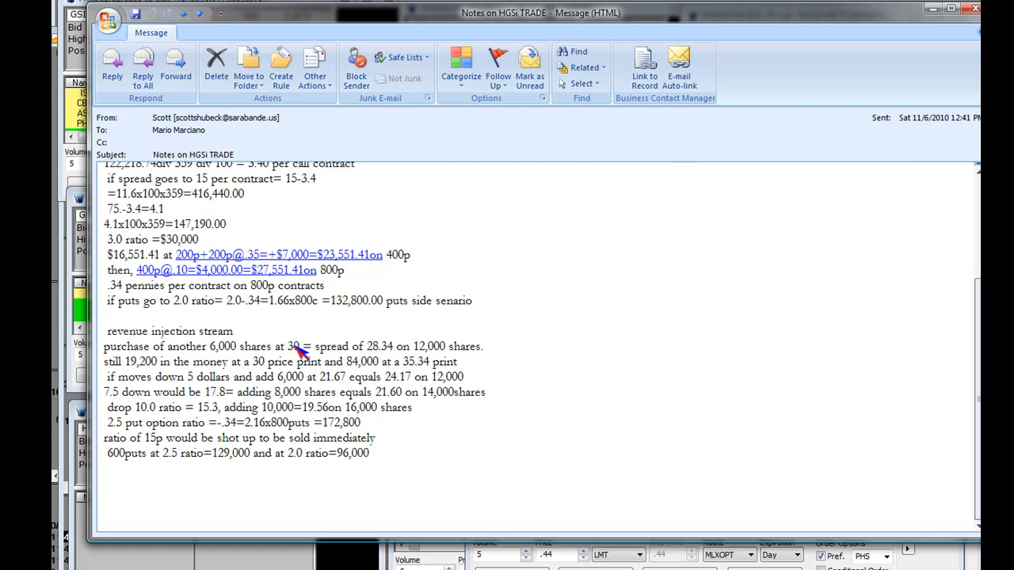
pyautogui.moveTo(244, 351)
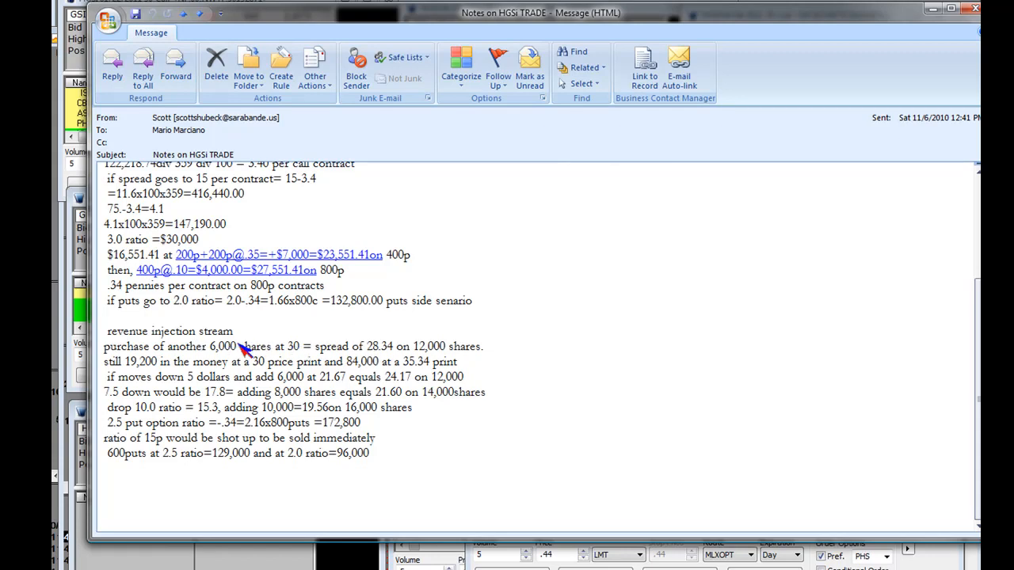
pyautogui.moveTo(231, 345)
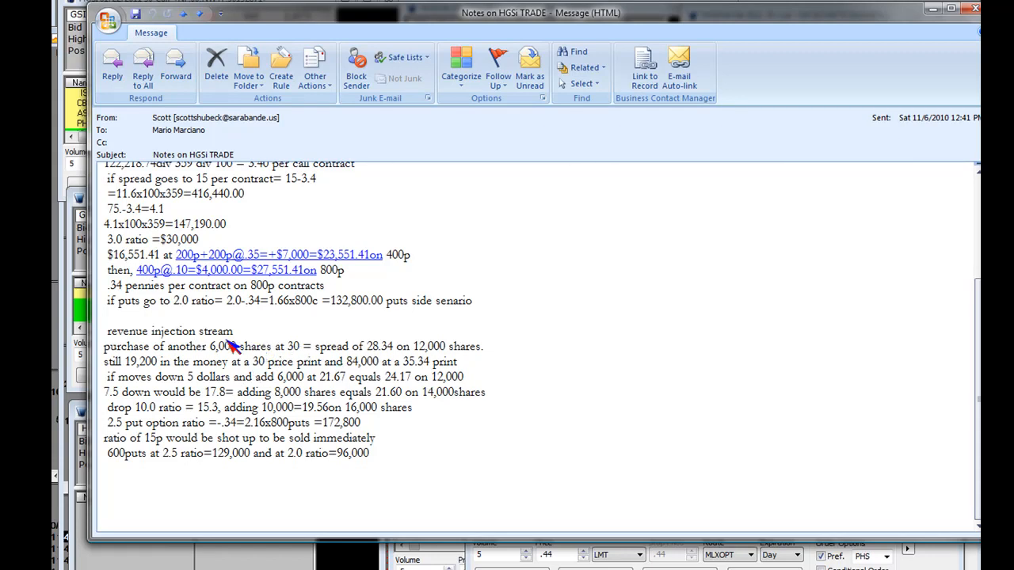
pyautogui.moveTo(298, 355)
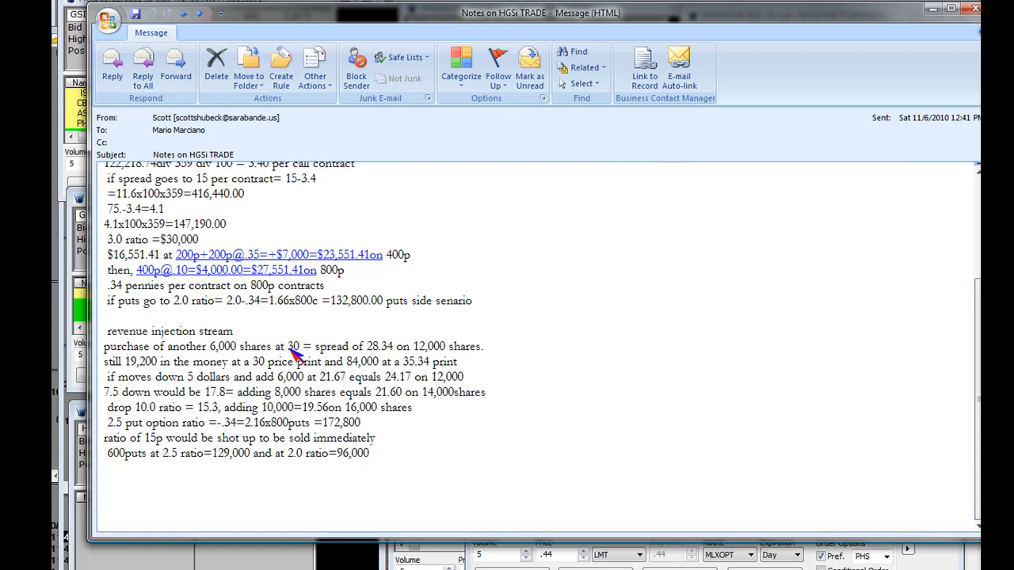
pyautogui.moveTo(409, 355)
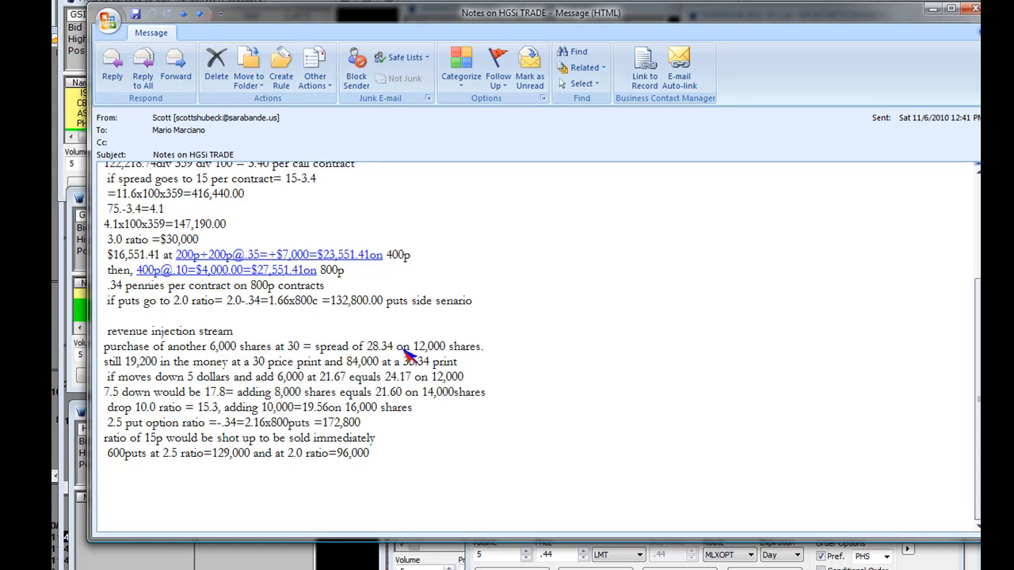
pyautogui.moveTo(295, 355)
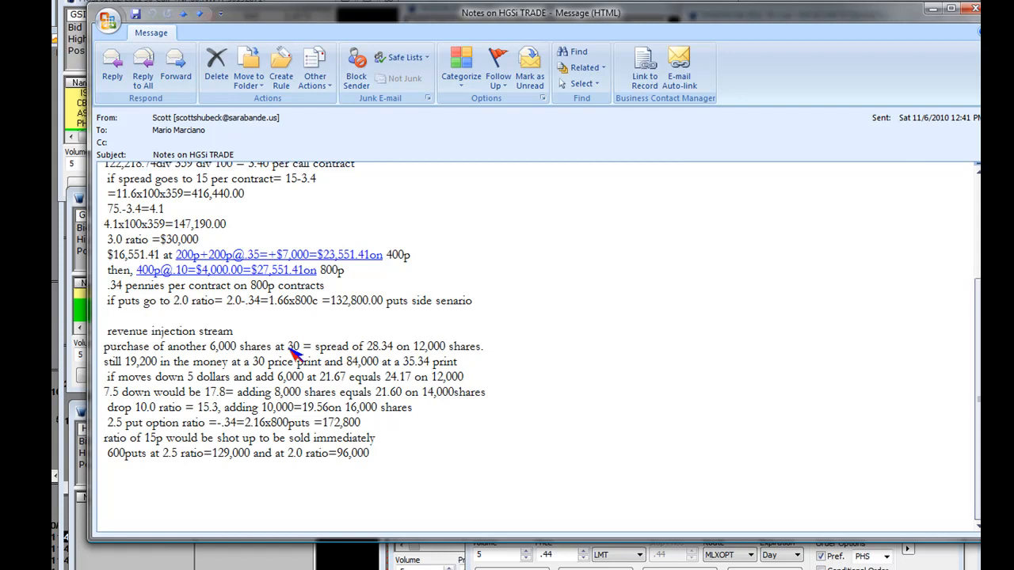
pyautogui.moveTo(331, 354)
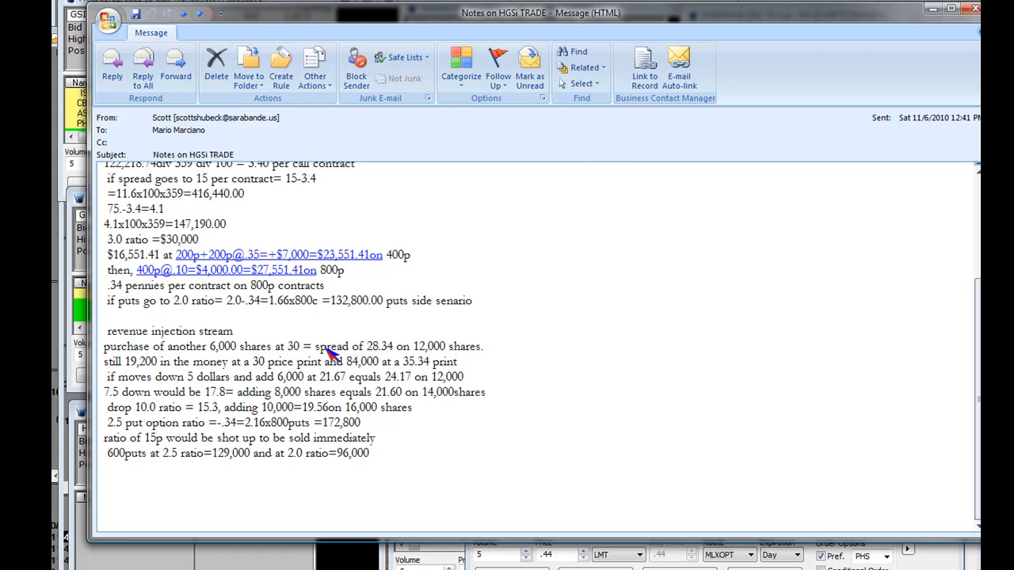
pyautogui.moveTo(458, 358)
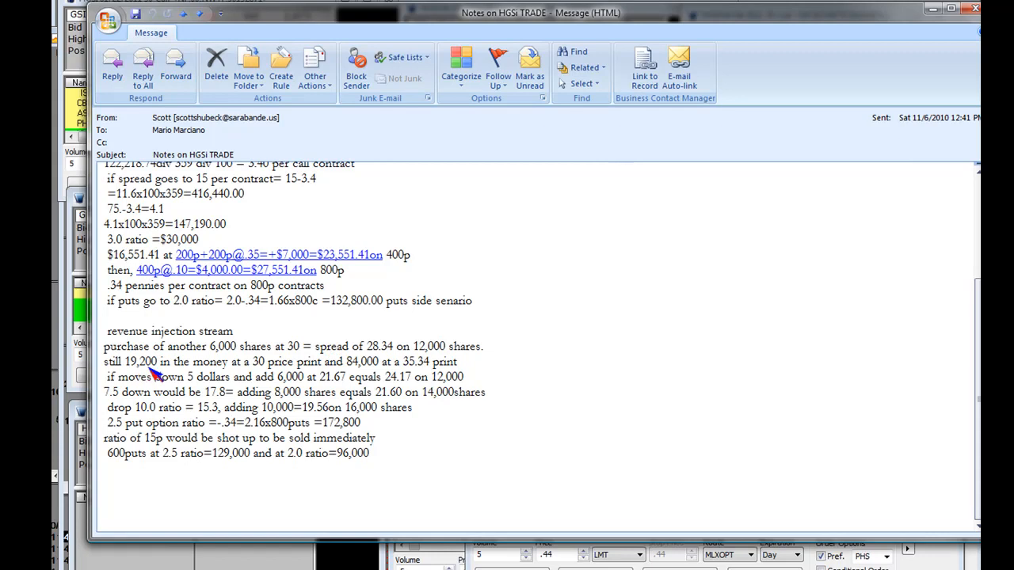
pyautogui.moveTo(266, 373)
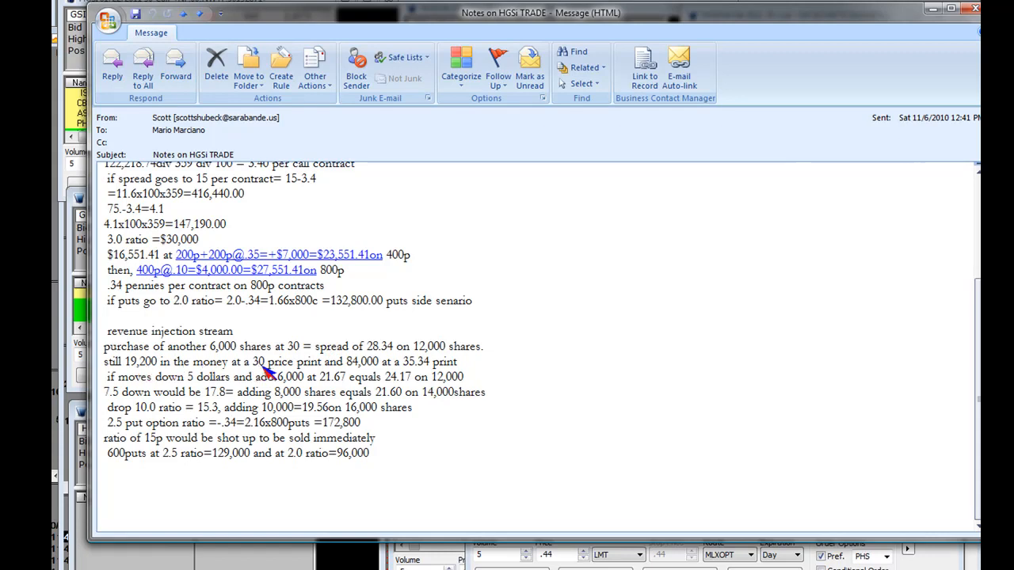
pyautogui.moveTo(273, 371)
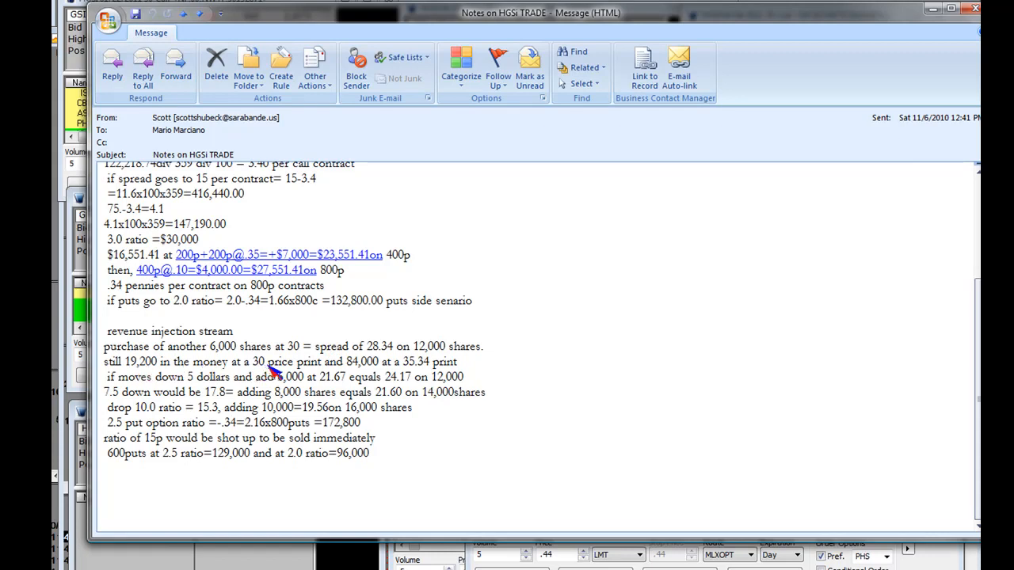
pyautogui.moveTo(399, 377)
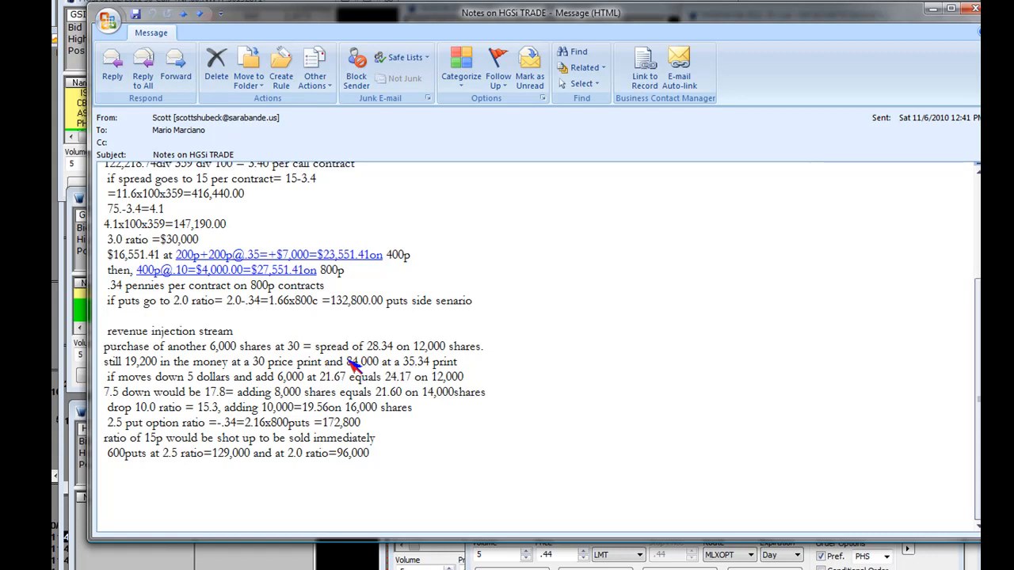
pyautogui.moveTo(346, 361); pyautogui.dragTo(459, 361)
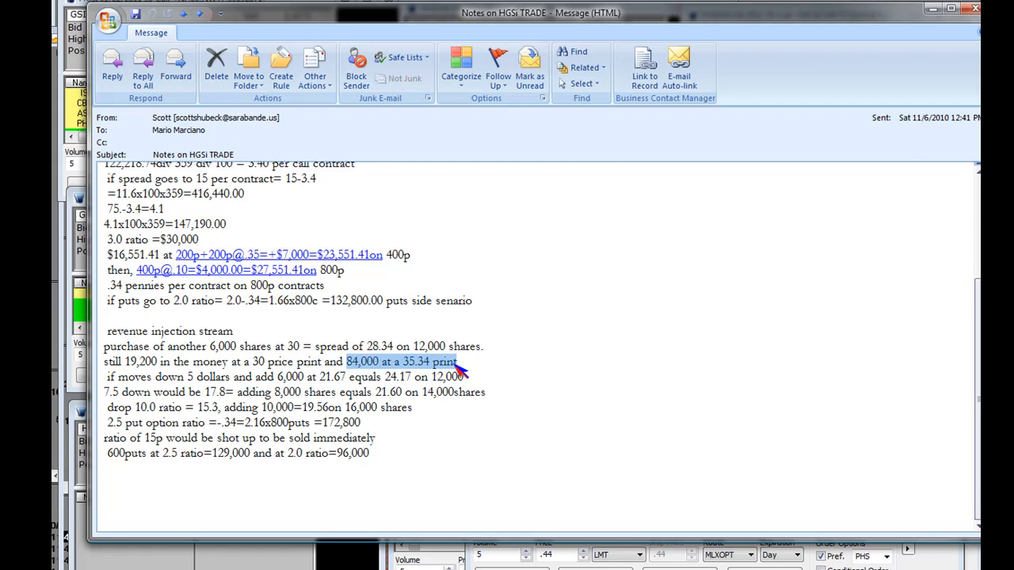
pyautogui.moveTo(422, 377)
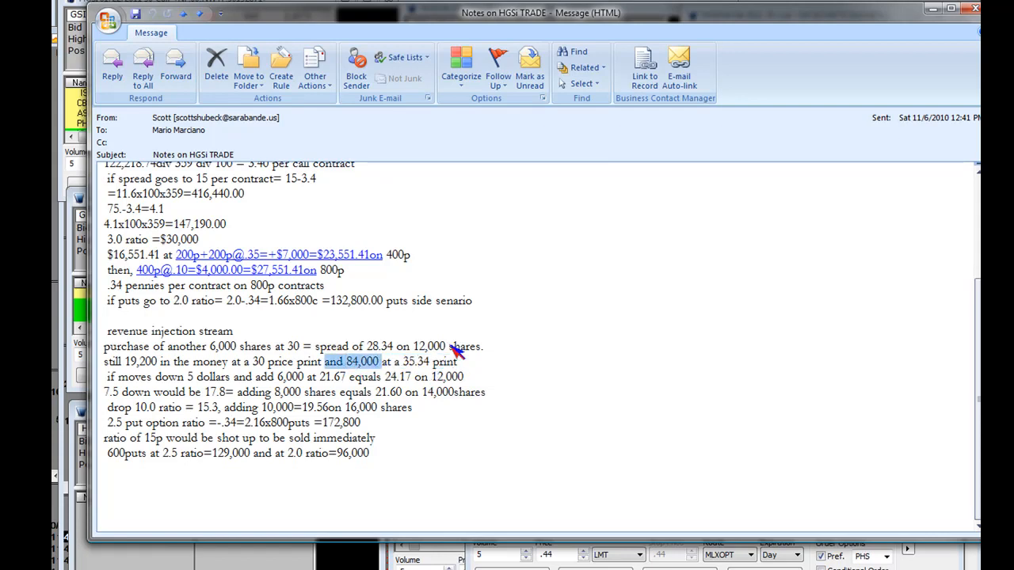
pyautogui.moveTo(162, 388)
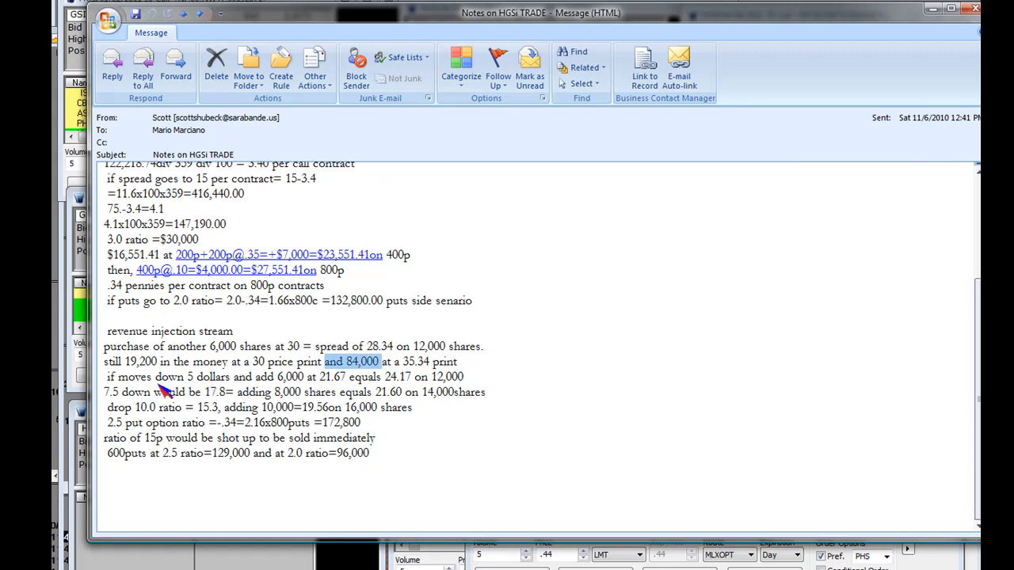
pyautogui.moveTo(386, 402)
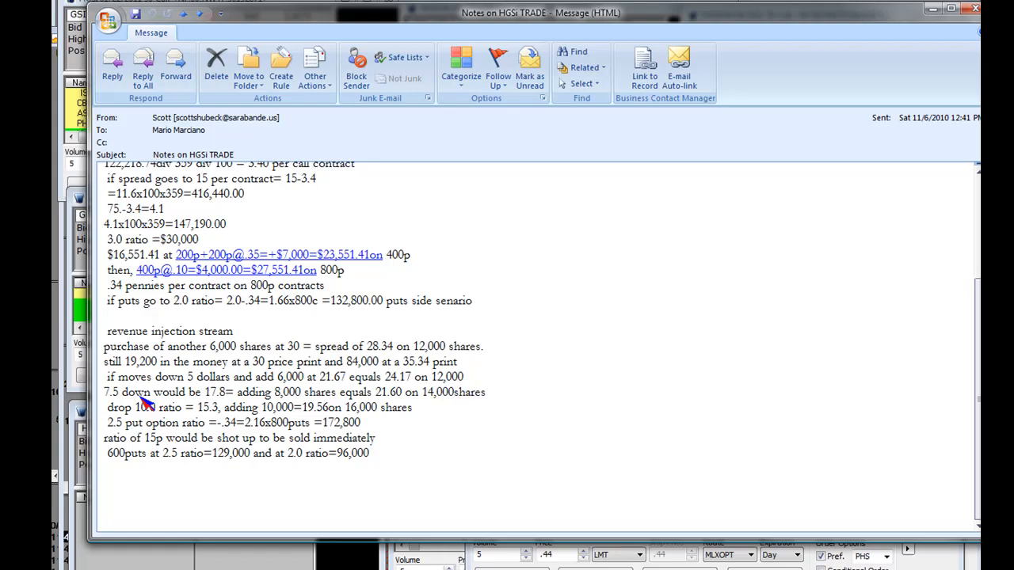
pyautogui.moveTo(225, 404)
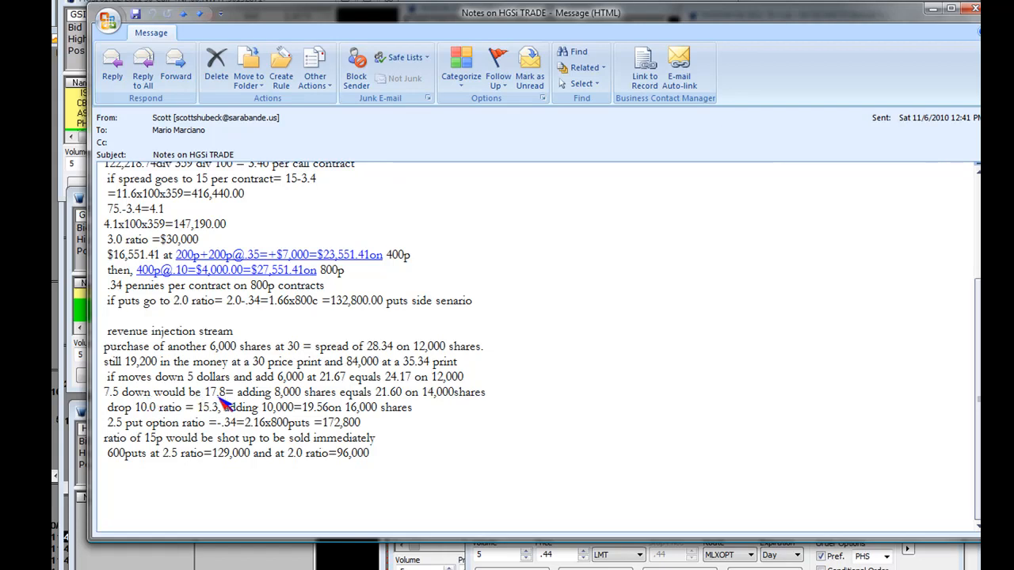
pyautogui.moveTo(465, 400)
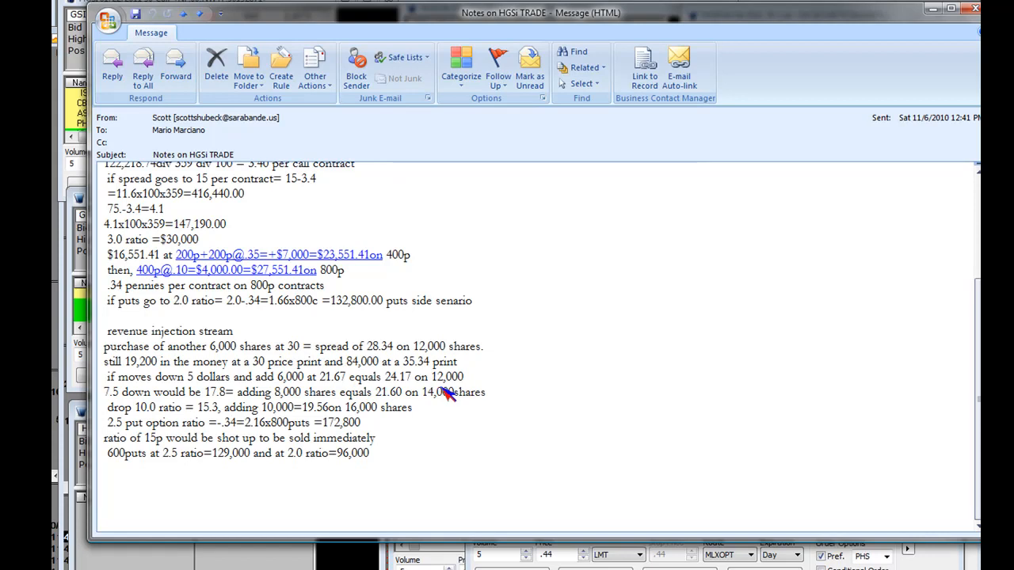
pyautogui.moveTo(447, 400)
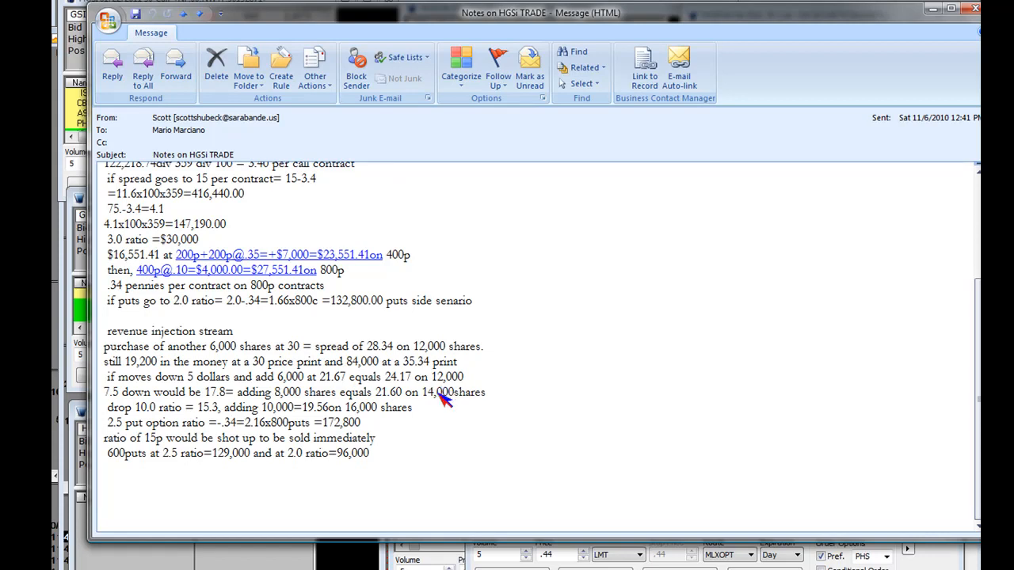
pyautogui.moveTo(412, 406)
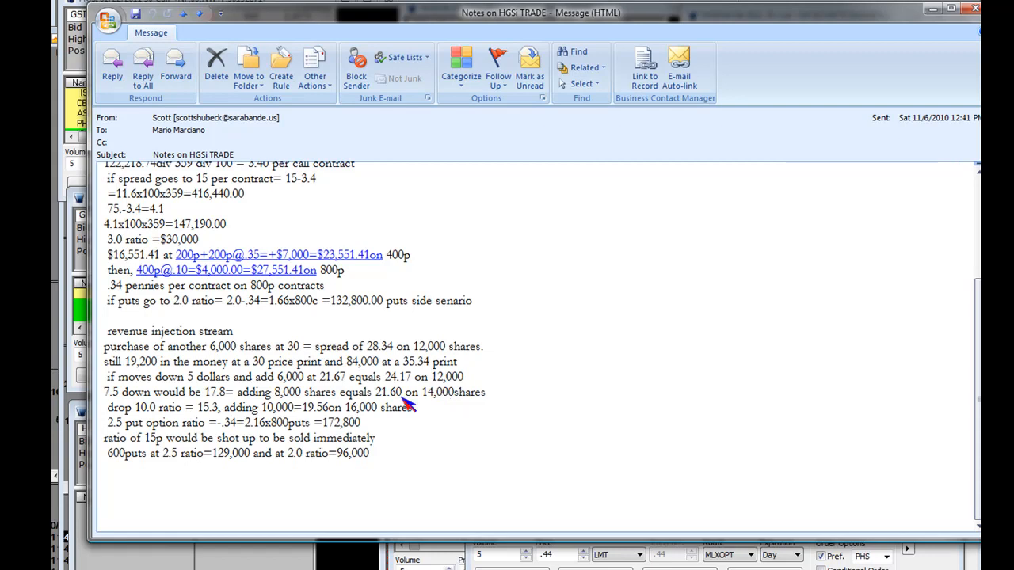
pyautogui.moveTo(190, 404)
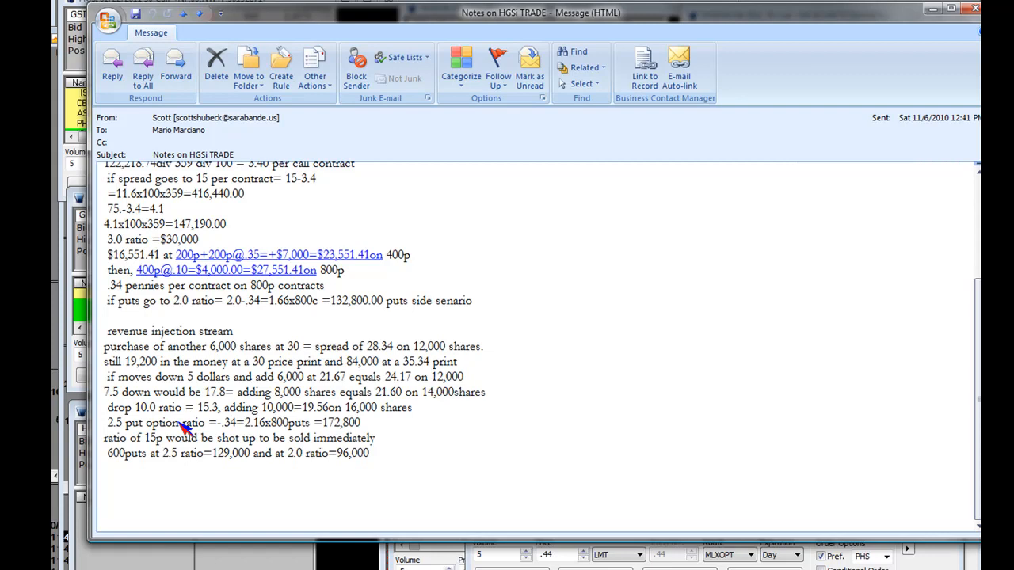
pyautogui.moveTo(320, 377)
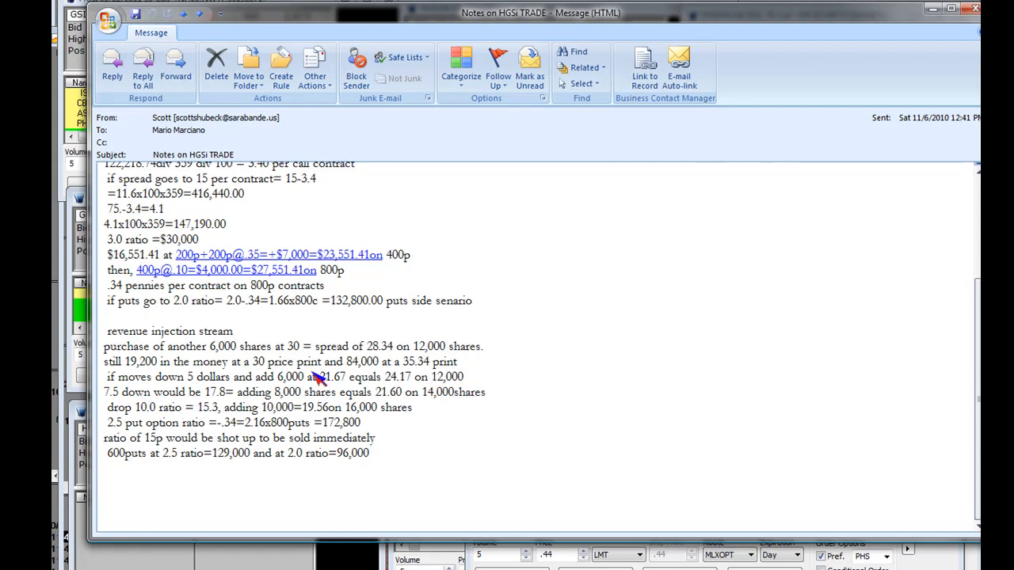
pyautogui.moveTo(342, 393)
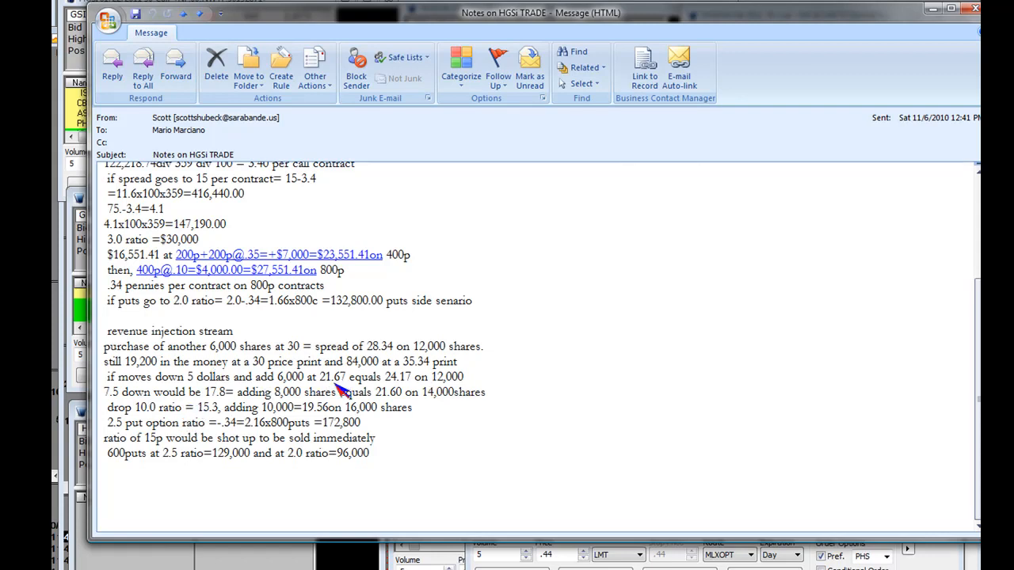
pyautogui.moveTo(124, 399)
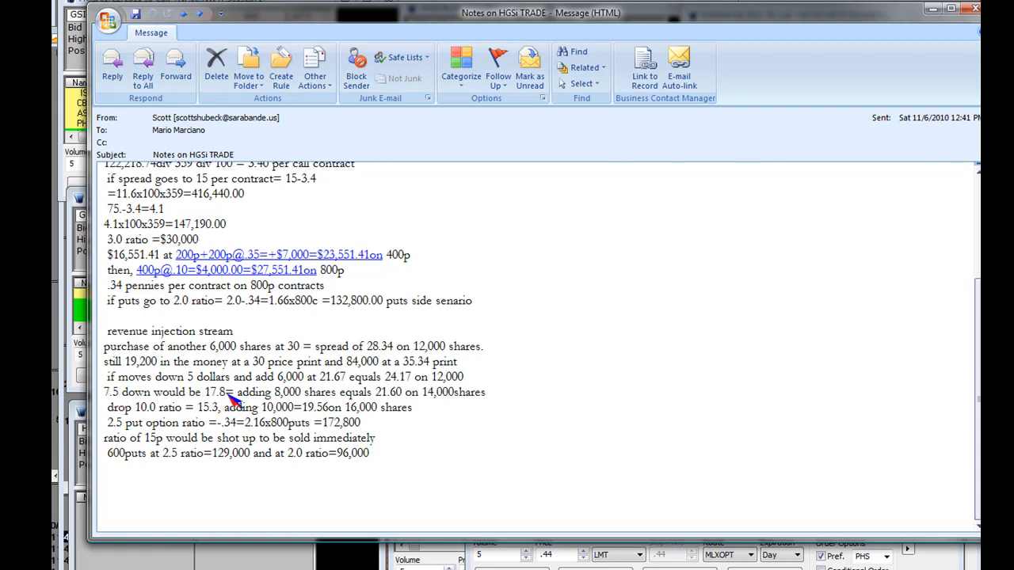
pyautogui.moveTo(415, 404)
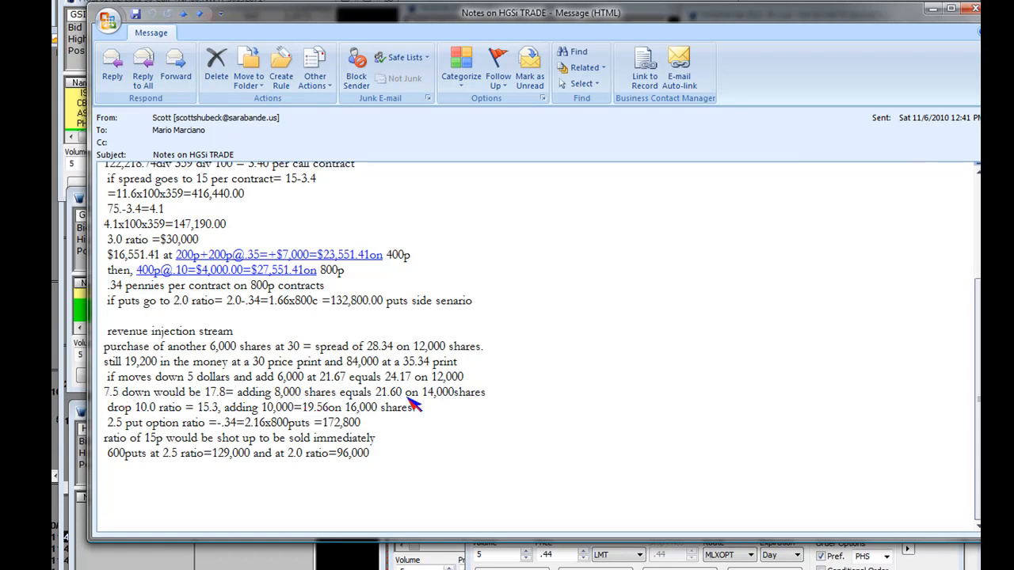
pyautogui.moveTo(462, 405)
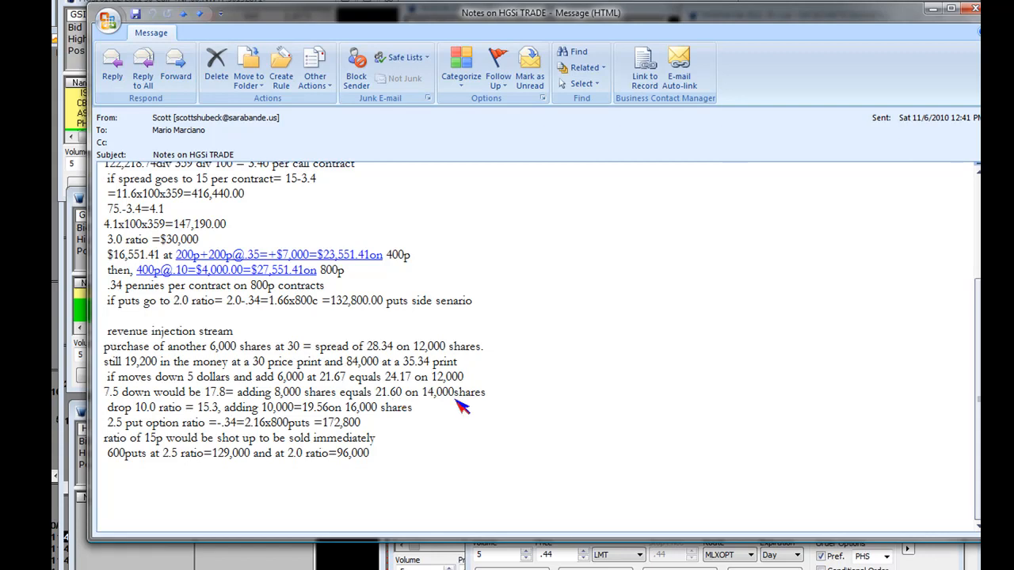
pyautogui.moveTo(145, 422)
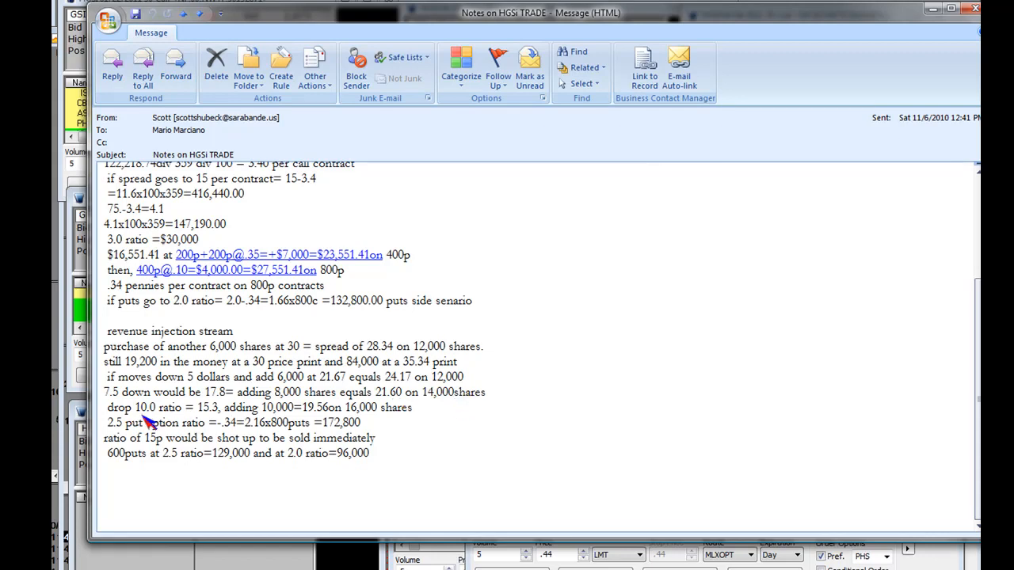
pyautogui.moveTo(193, 418)
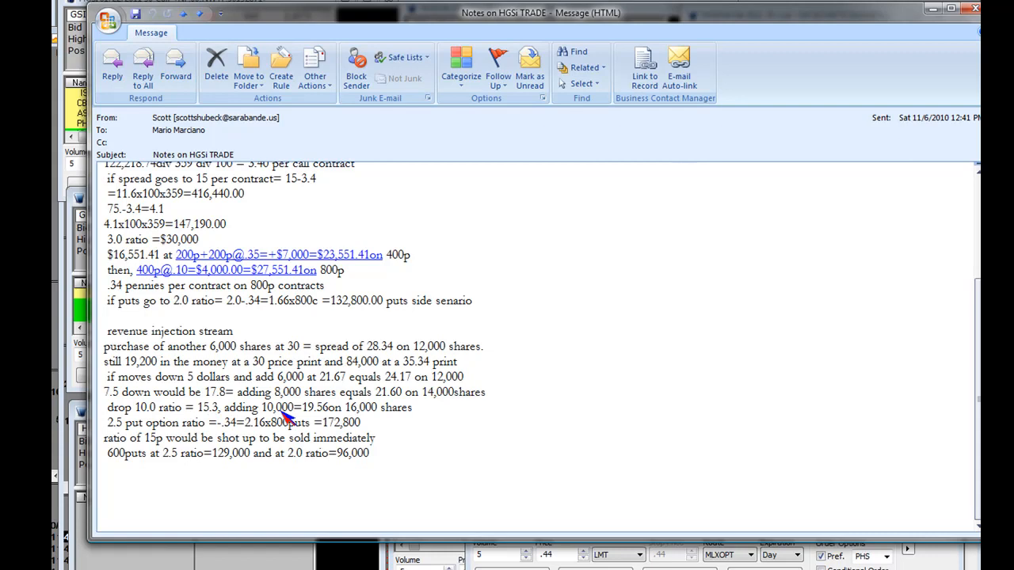
pyautogui.moveTo(273, 419)
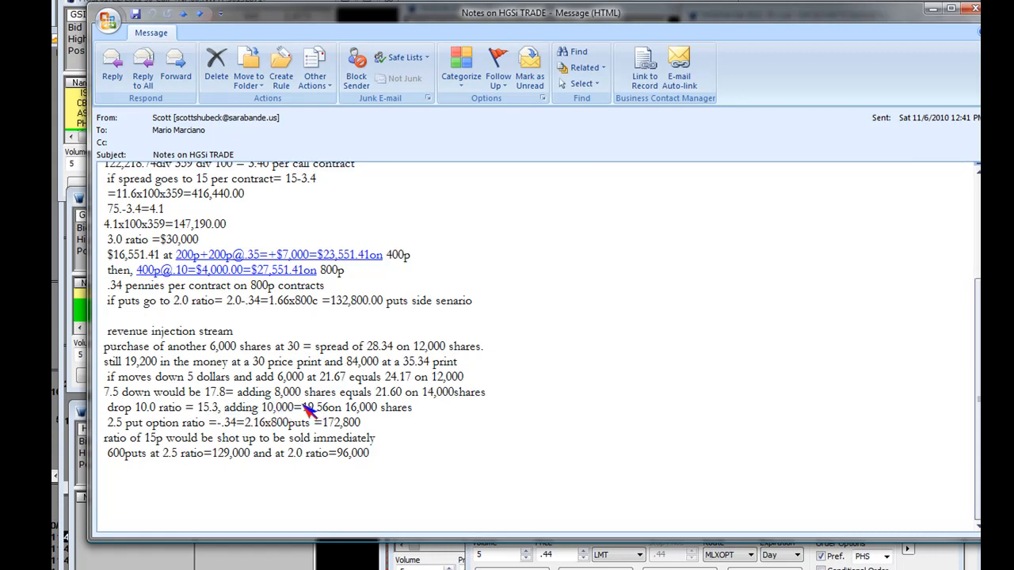
pyautogui.moveTo(304, 407); pyautogui.dragTo(412, 407)
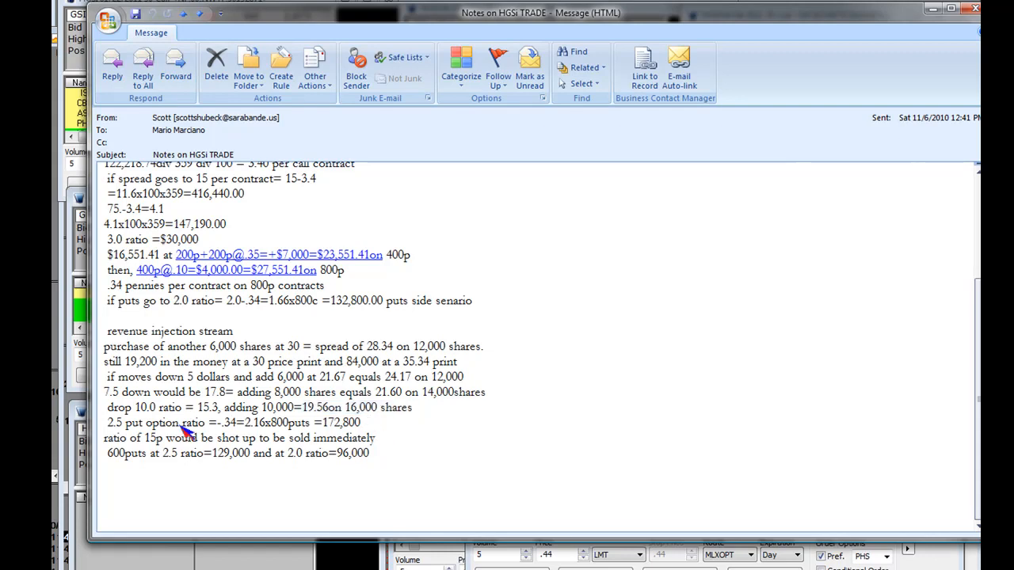
pyautogui.moveTo(124, 434)
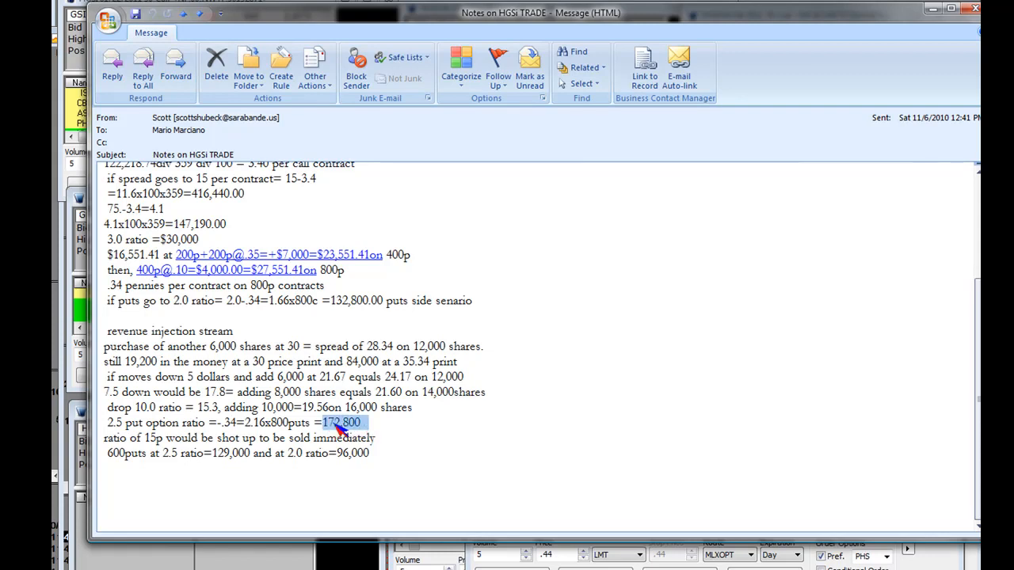
pyautogui.moveTo(294, 430)
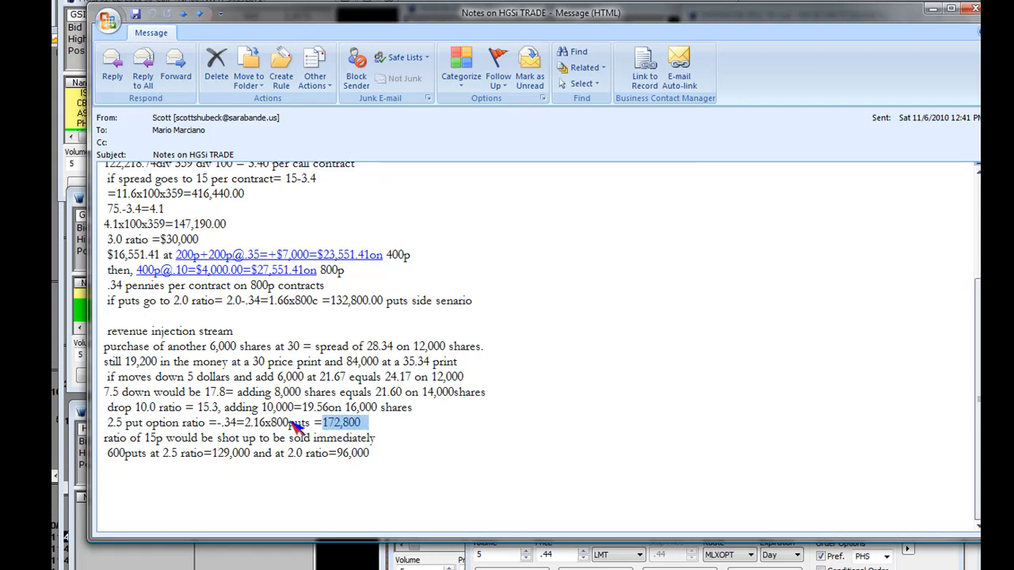
pyautogui.moveTo(146, 459)
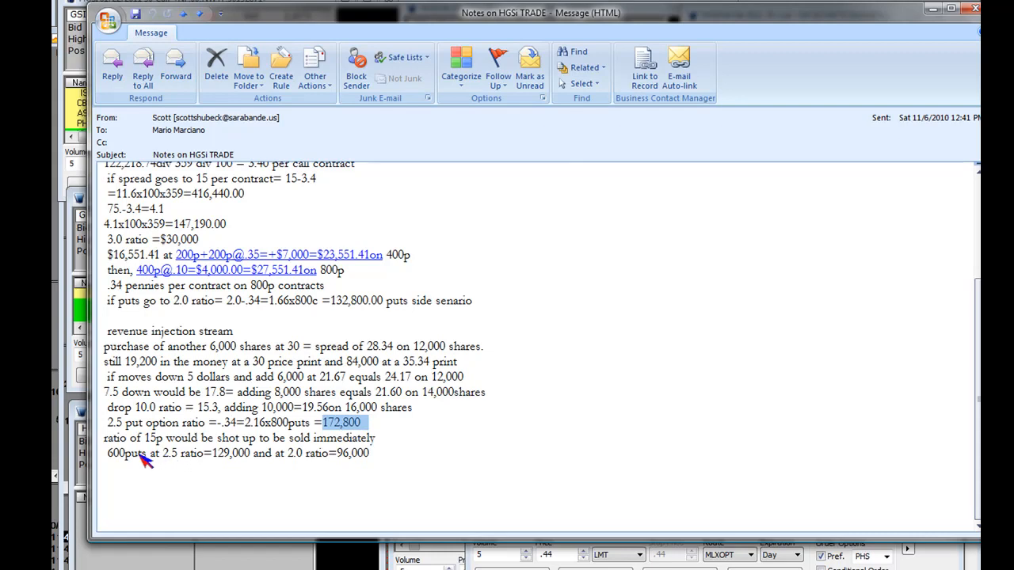
pyautogui.moveTo(155, 453)
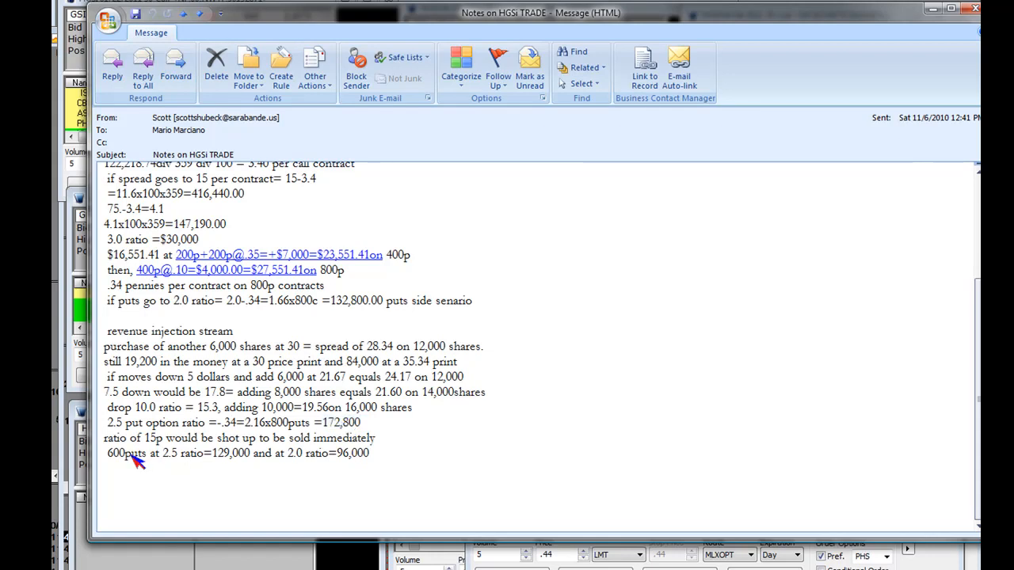
pyautogui.moveTo(332, 450)
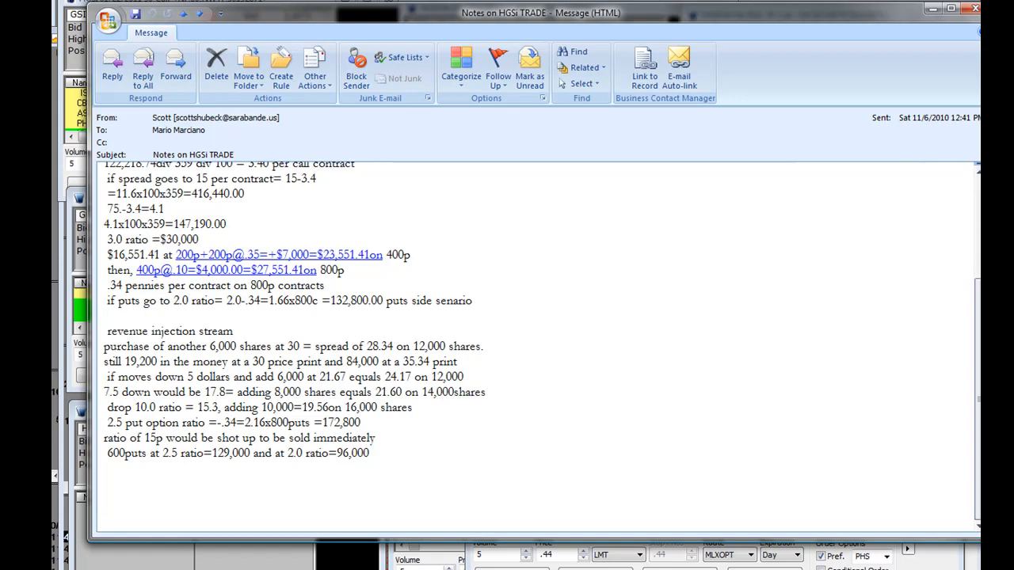
pyautogui.moveTo(347, 436)
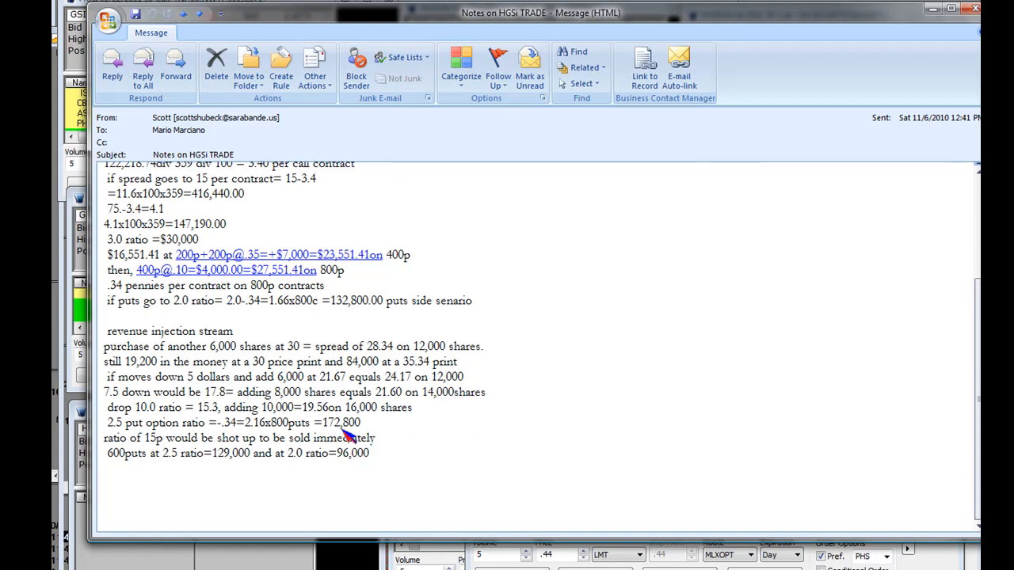
pyautogui.moveTo(380, 436)
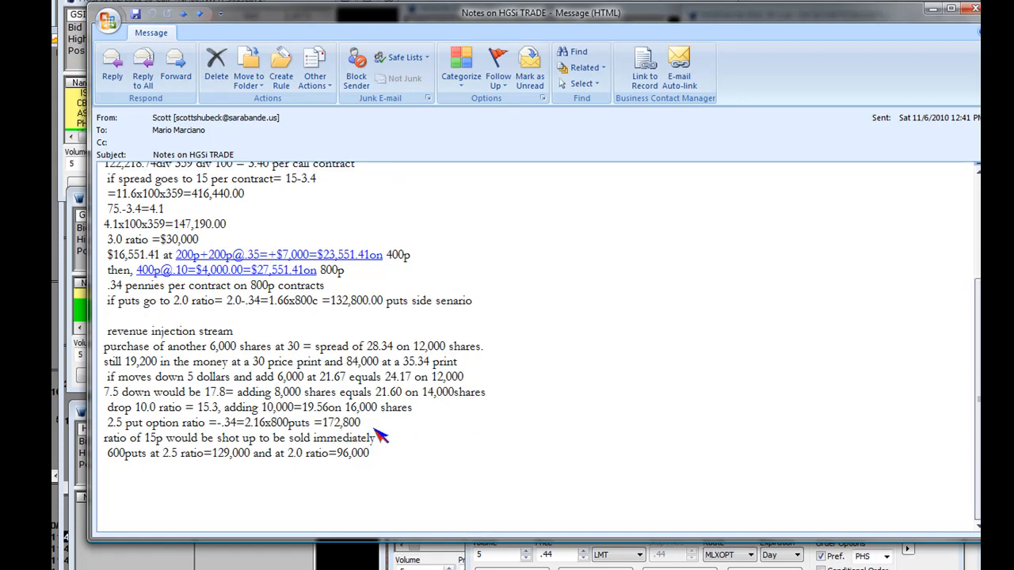
pyautogui.moveTo(253, 421); pyautogui.dragTo(358, 421)
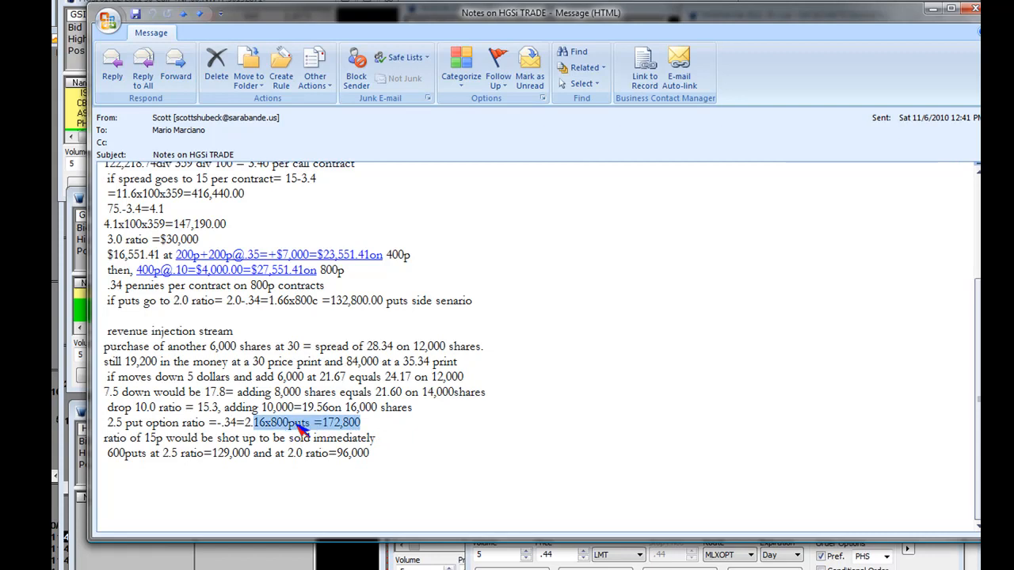
pyautogui.moveTo(329, 453)
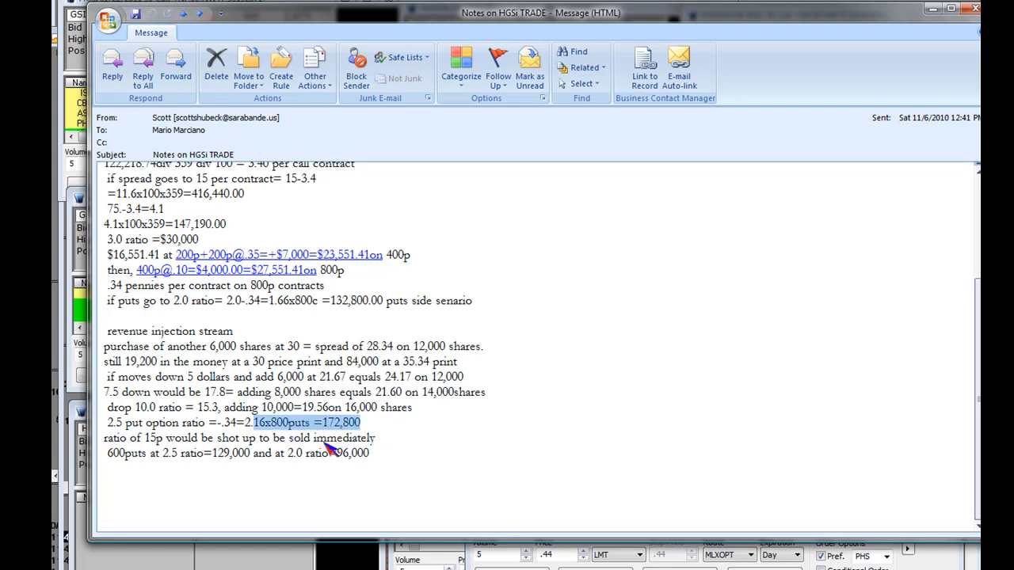
pyautogui.moveTo(461, 453)
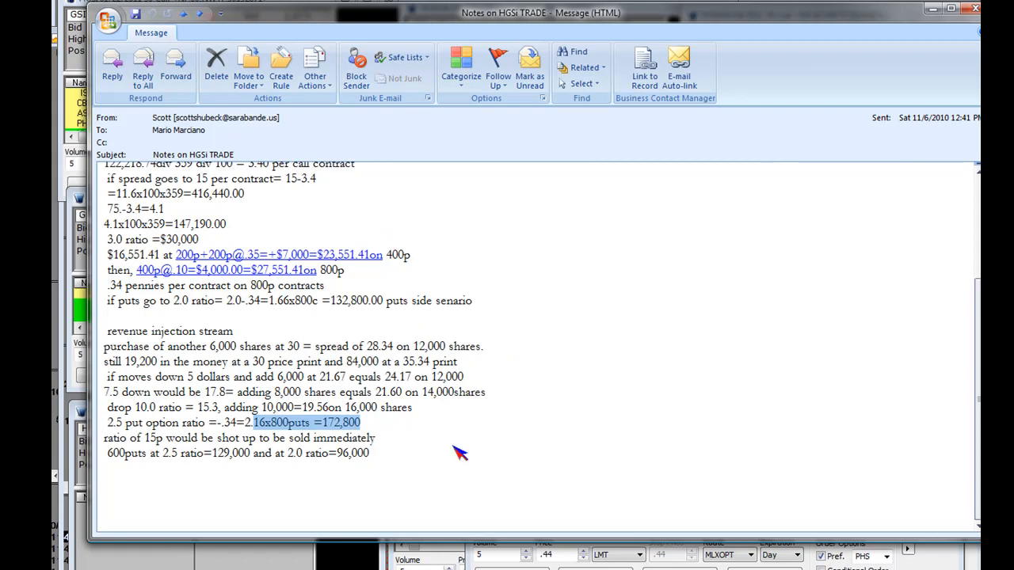
pyautogui.moveTo(315, 396)
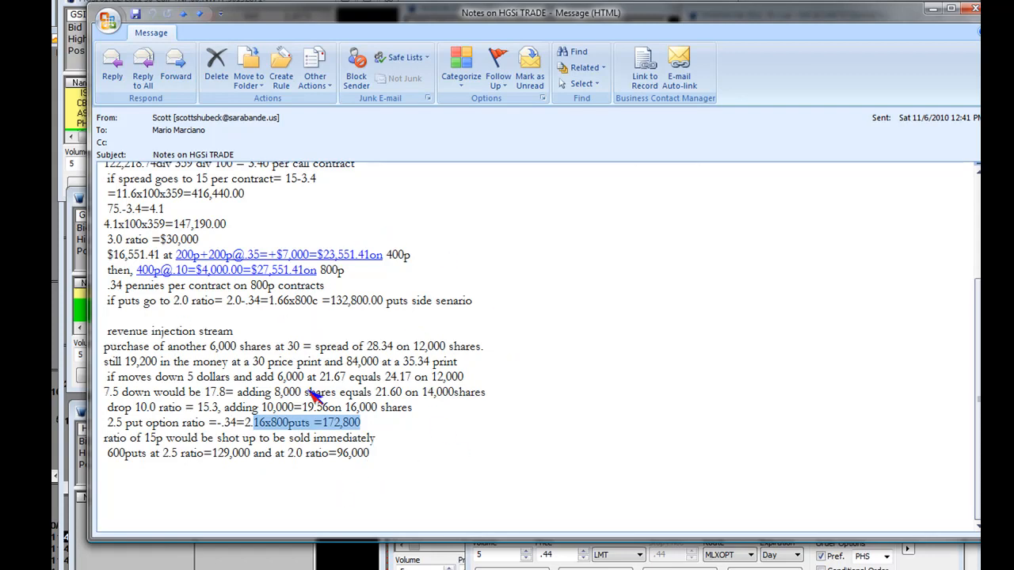
pyautogui.moveTo(320, 434)
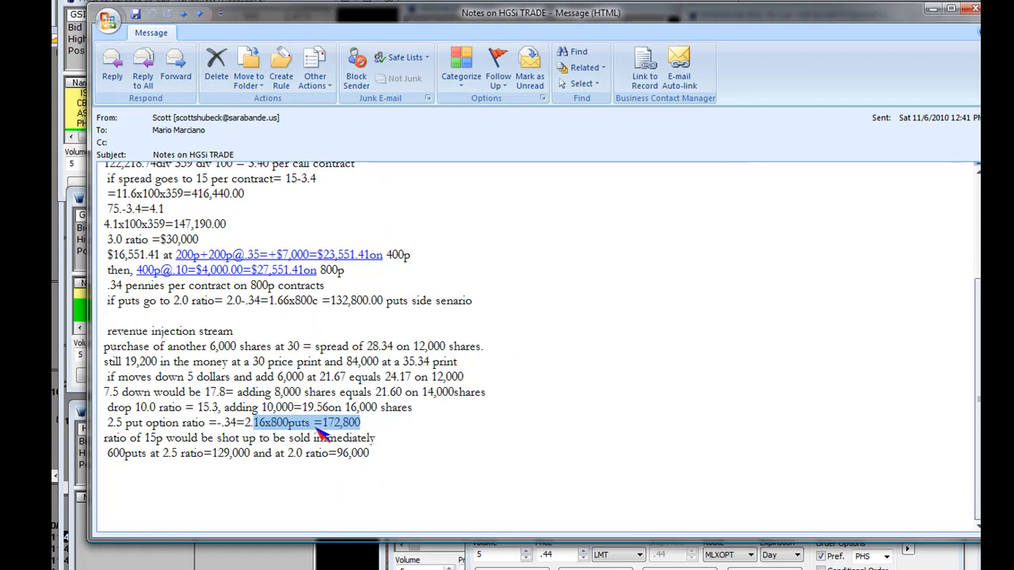